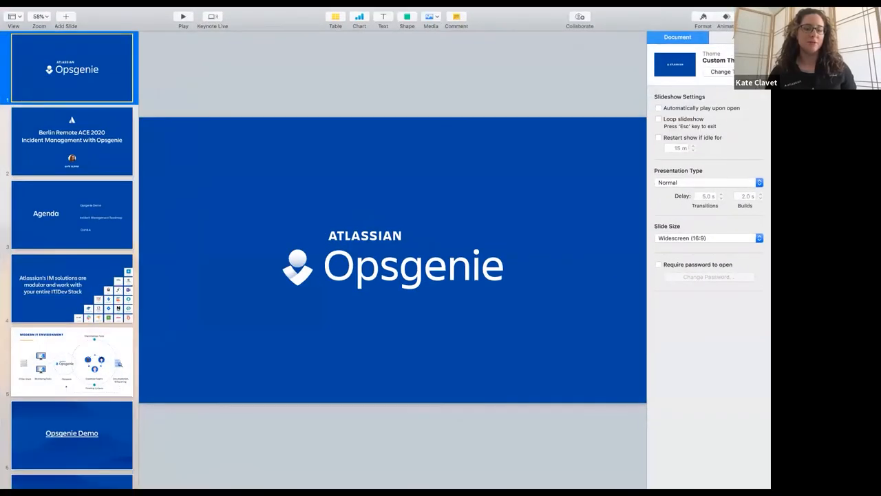
Step: Play the Opsgenie deck full screen from the Atlassian Opsgenie title slide, leaving presenter notes
click(183, 16)
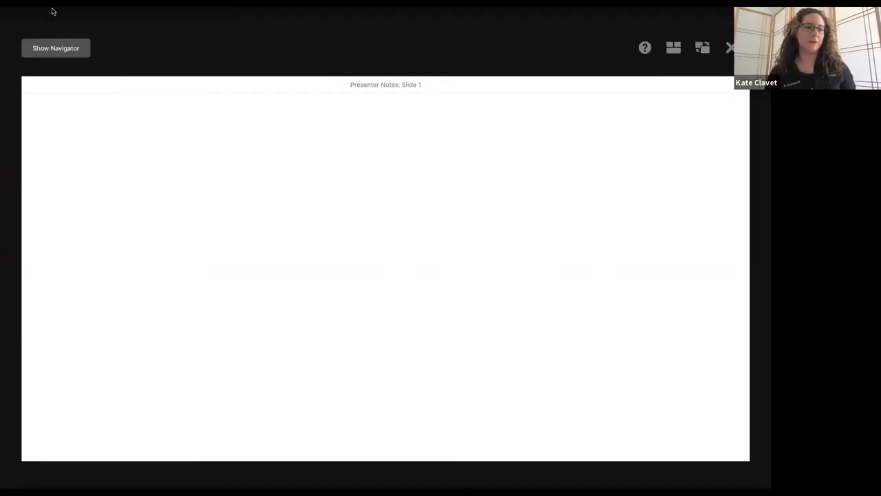
click(730, 48)
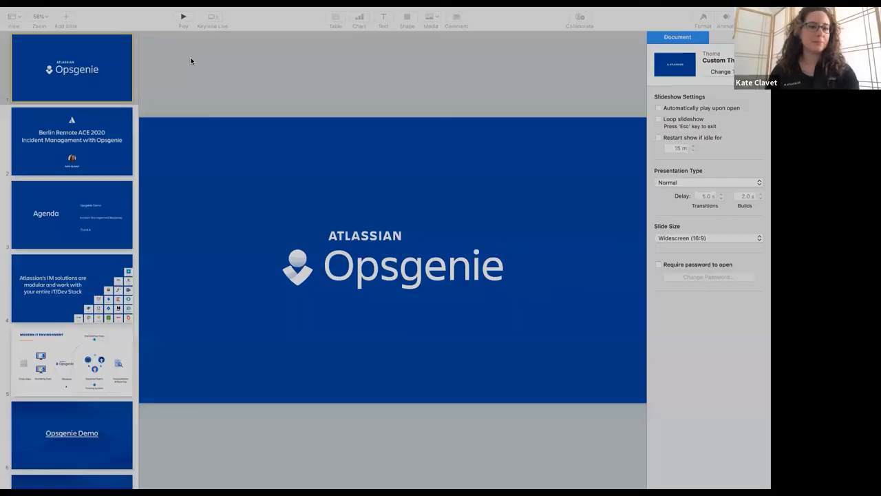
mouse_move(212, 16)
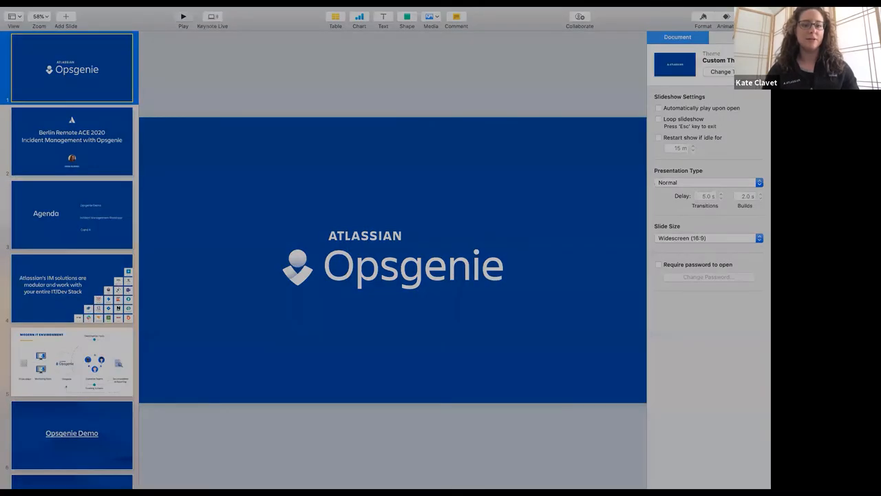
click(183, 17)
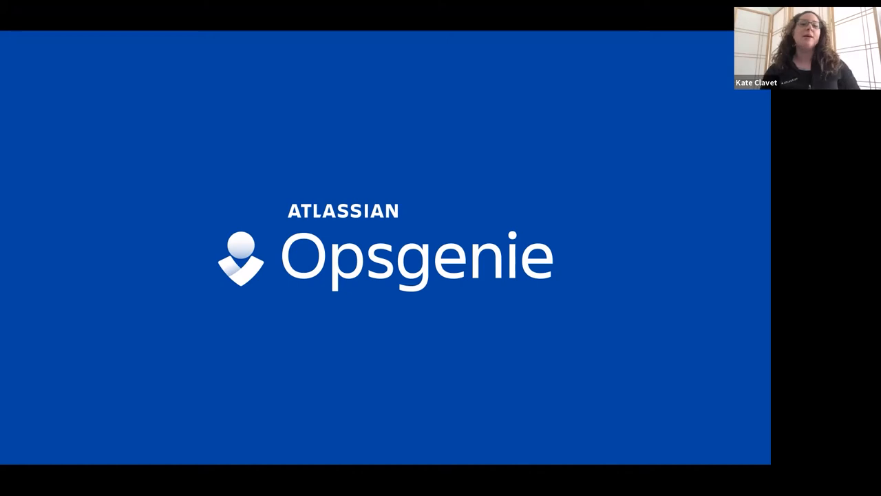
key(Right)
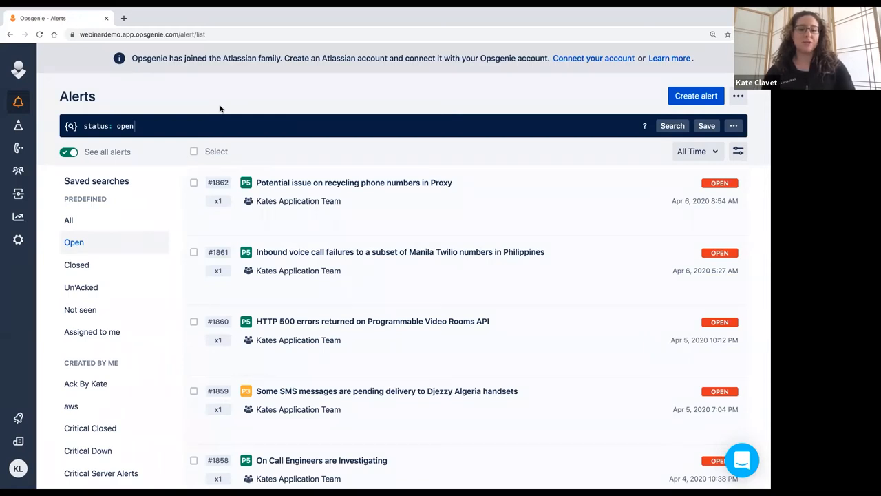
mouse_move(305, 334)
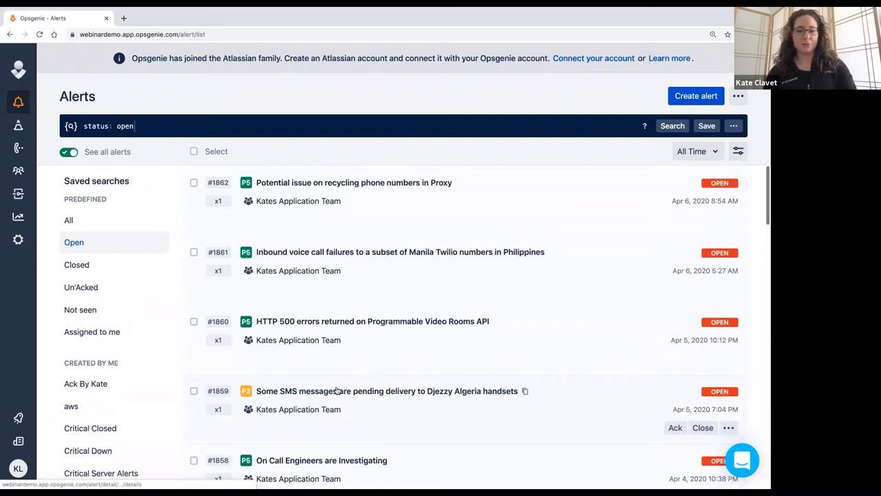
mouse_move(385, 308)
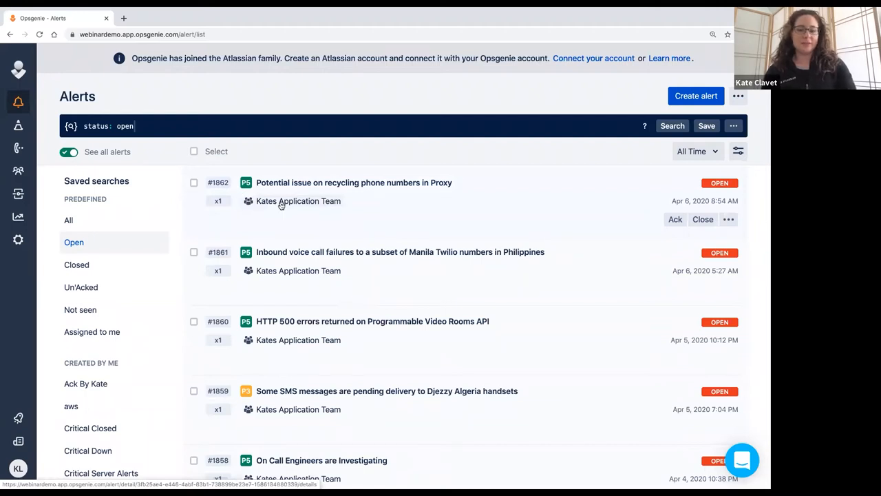
mouse_move(381, 188)
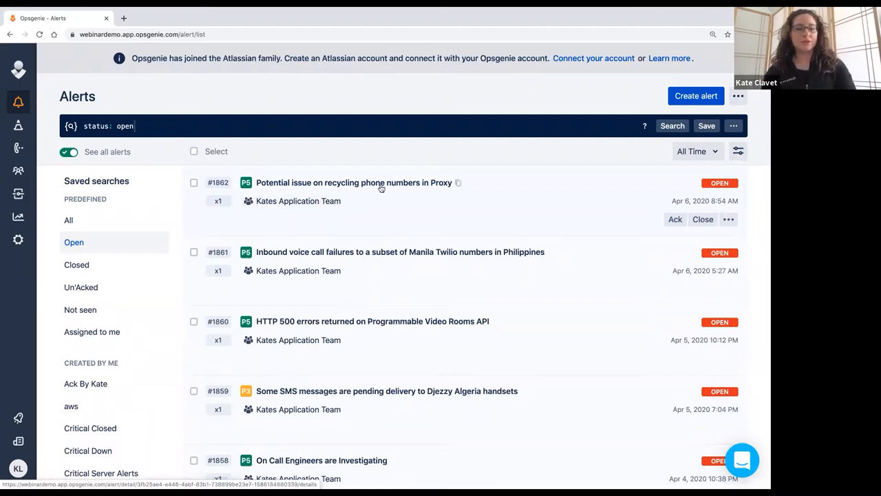
mouse_move(422, 202)
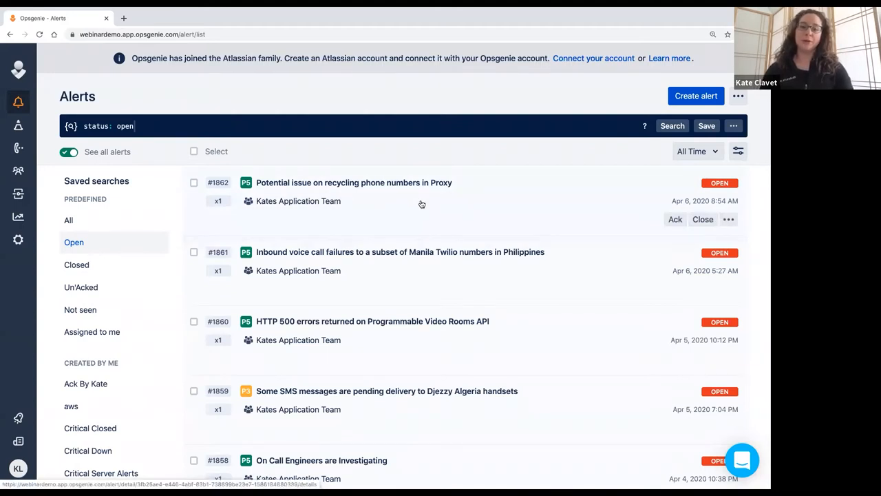
mouse_move(427, 212)
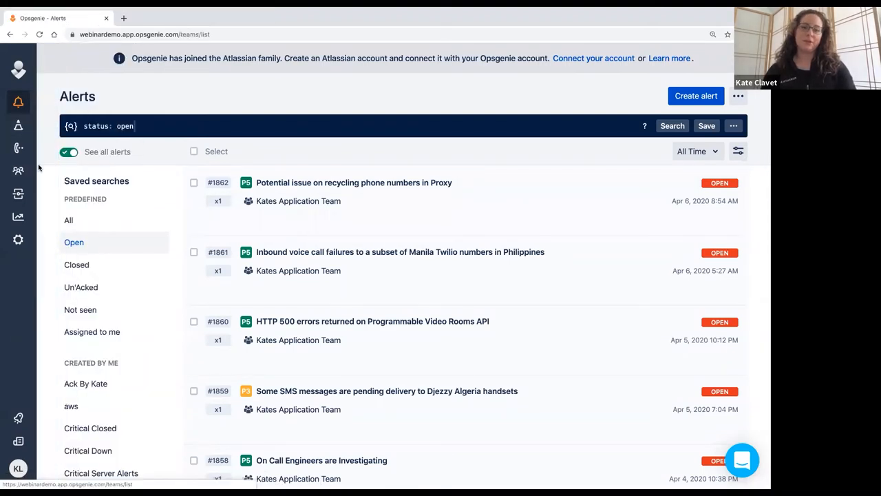
Step: Open Kates DevOps Team from the Teams list and scroll down to its on-call schedules
click(19, 170)
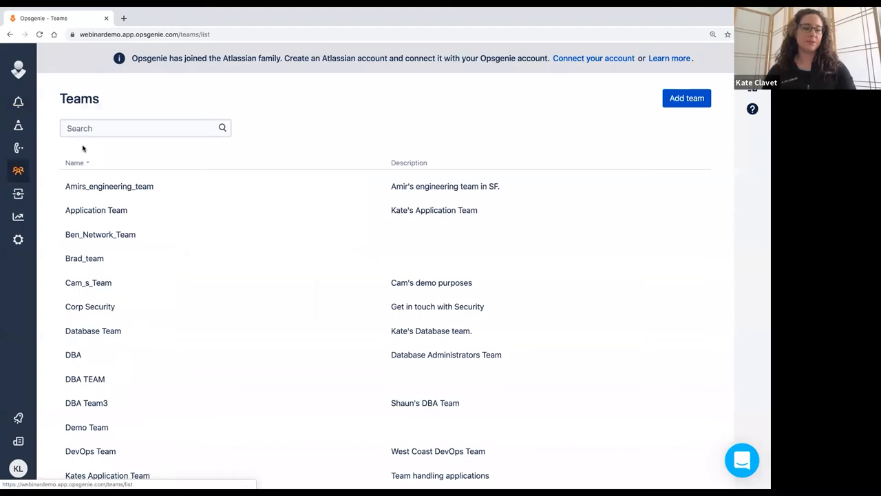
scroll(down, 3)
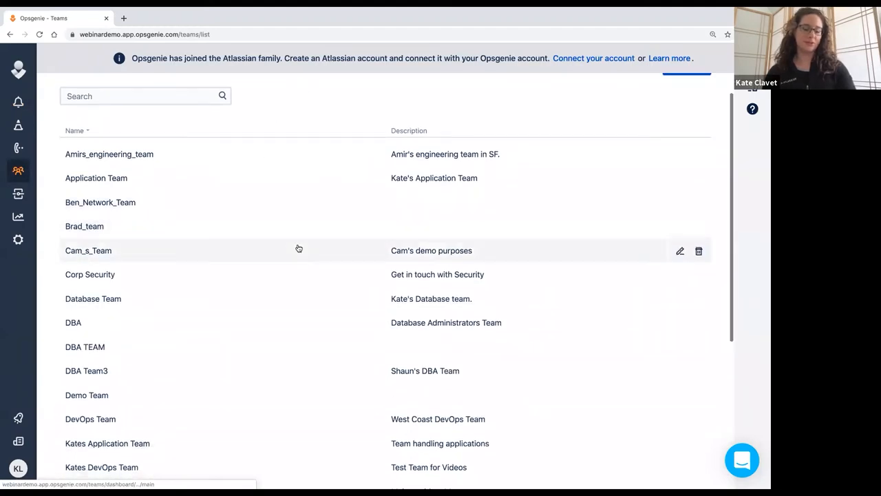
scroll(down, 3)
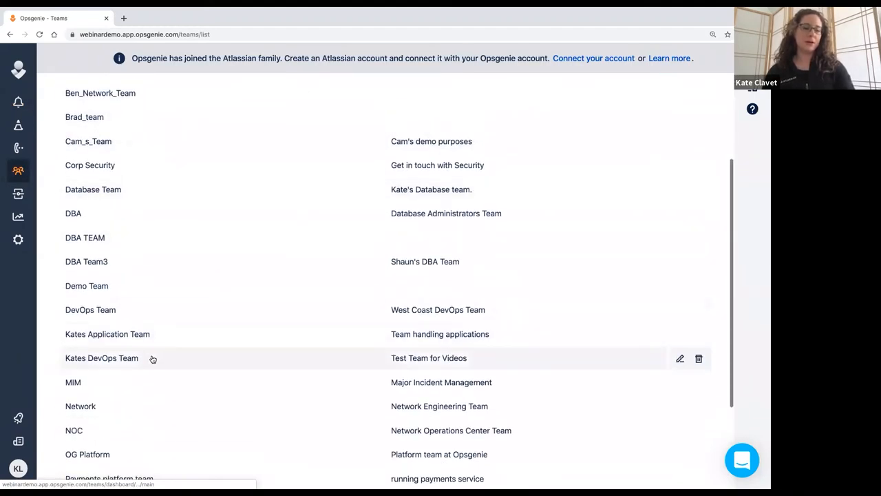
click(102, 357)
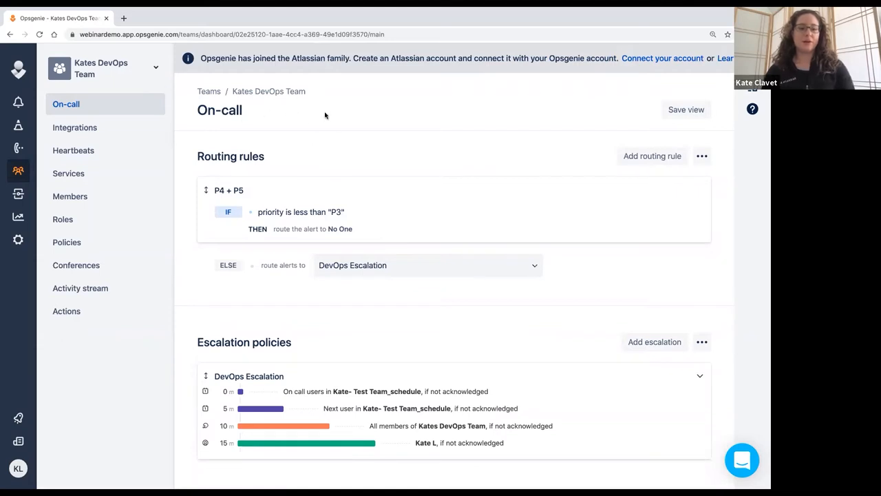
mouse_move(254, 187)
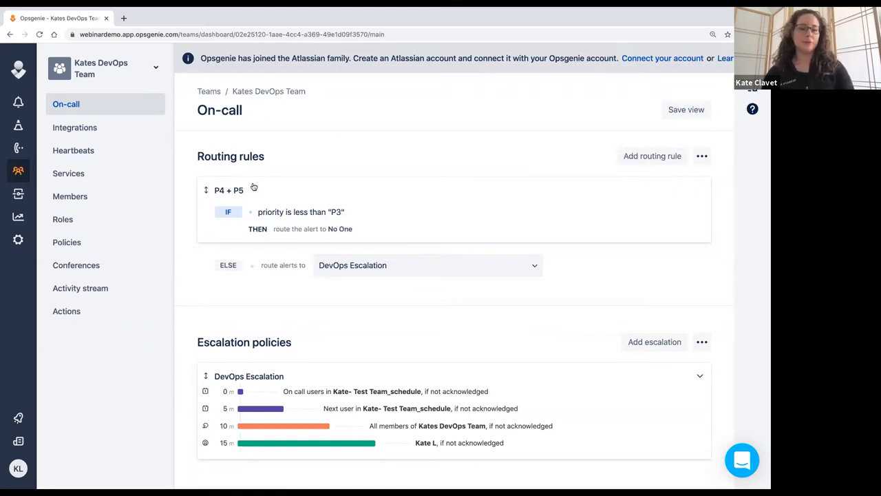
scroll(down, 3)
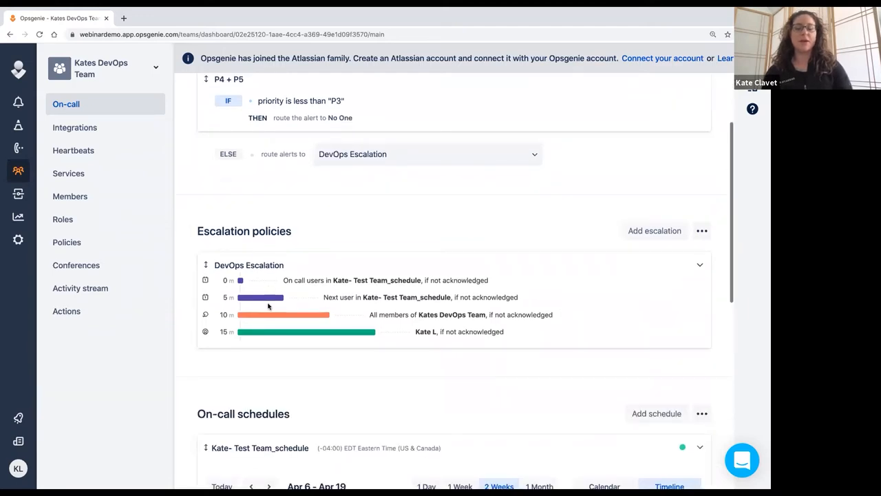
scroll(down, 3)
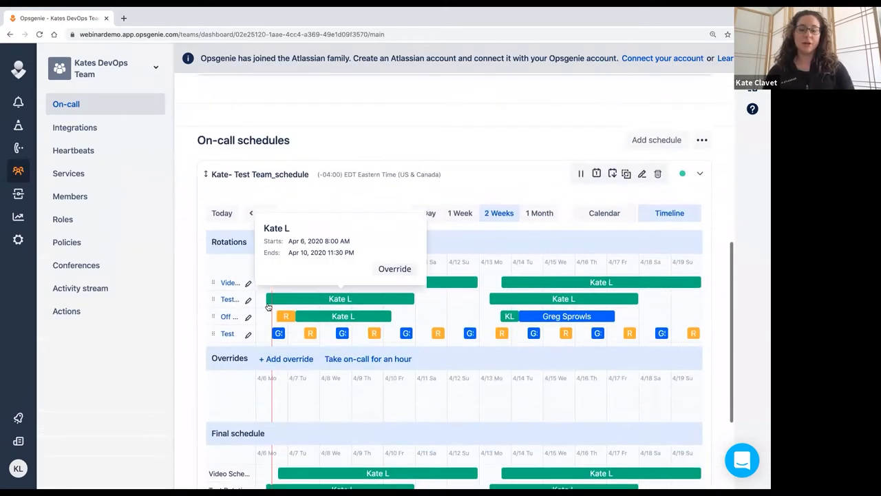
mouse_move(489, 141)
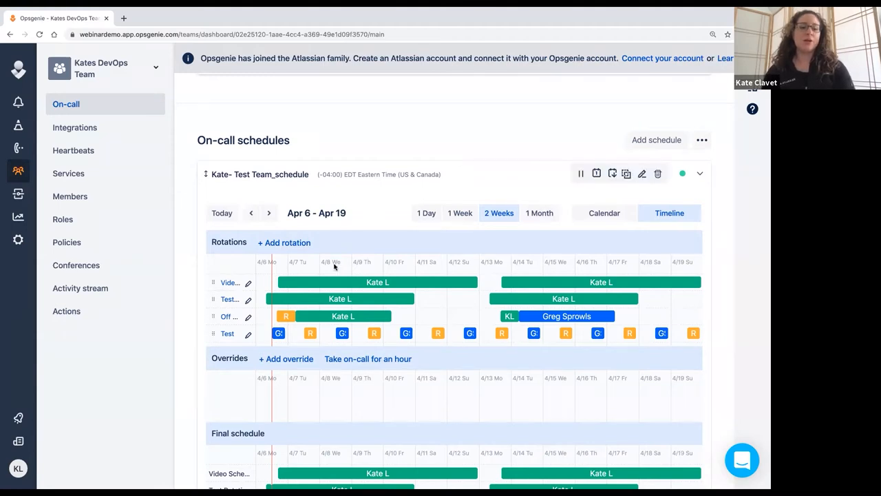
mouse_move(433, 275)
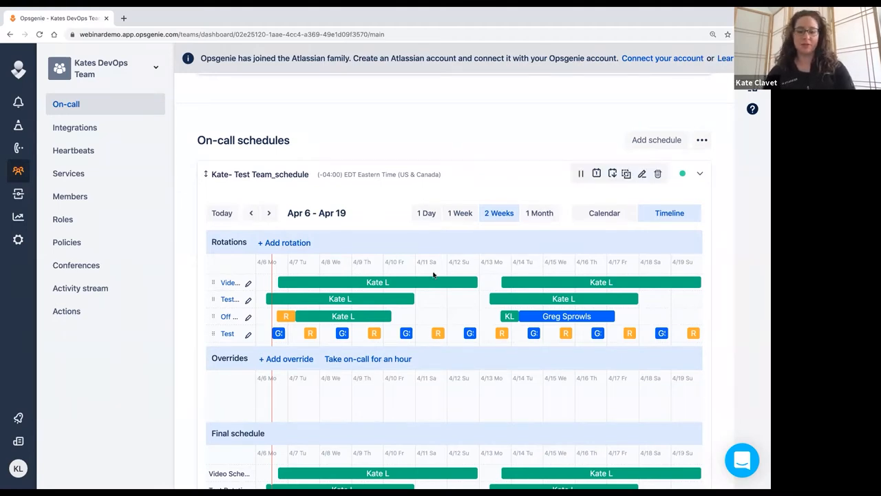
mouse_move(240, 308)
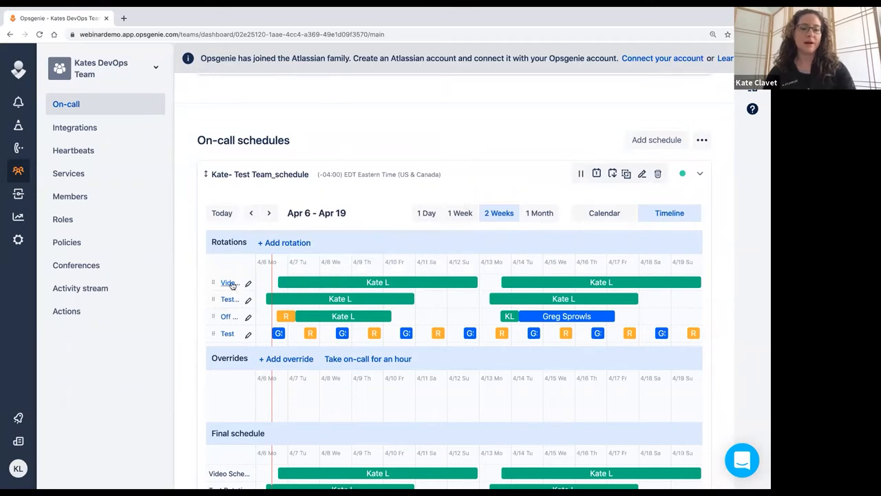
mouse_move(283, 242)
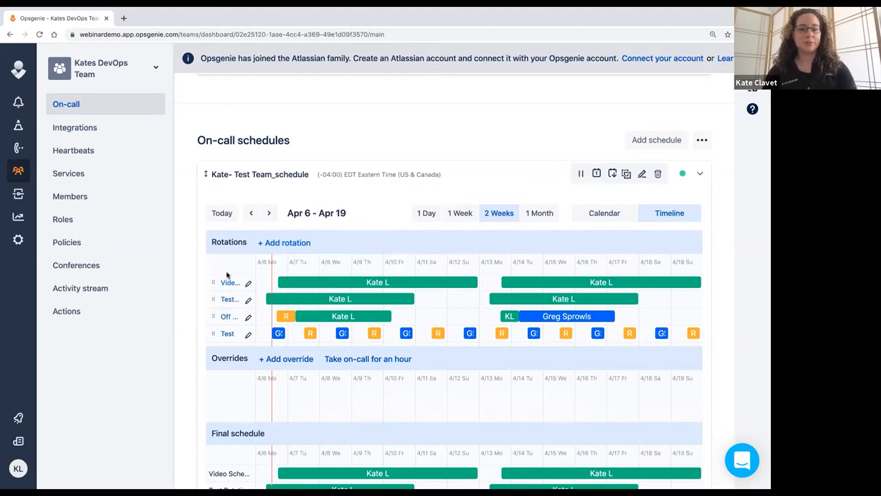
mouse_move(228, 301)
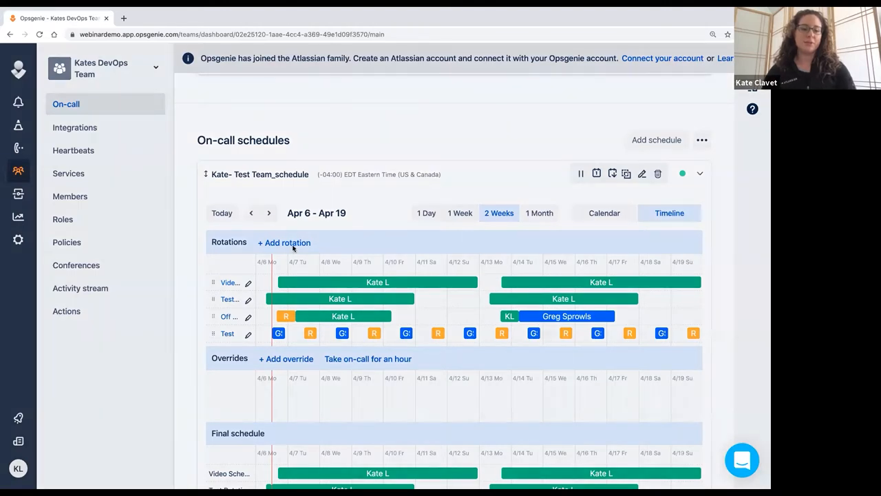
click(284, 242)
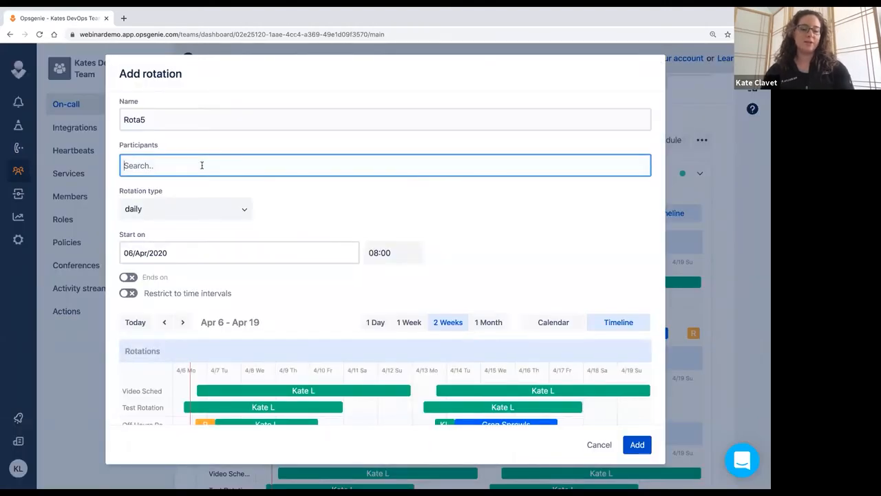
text(shaun)
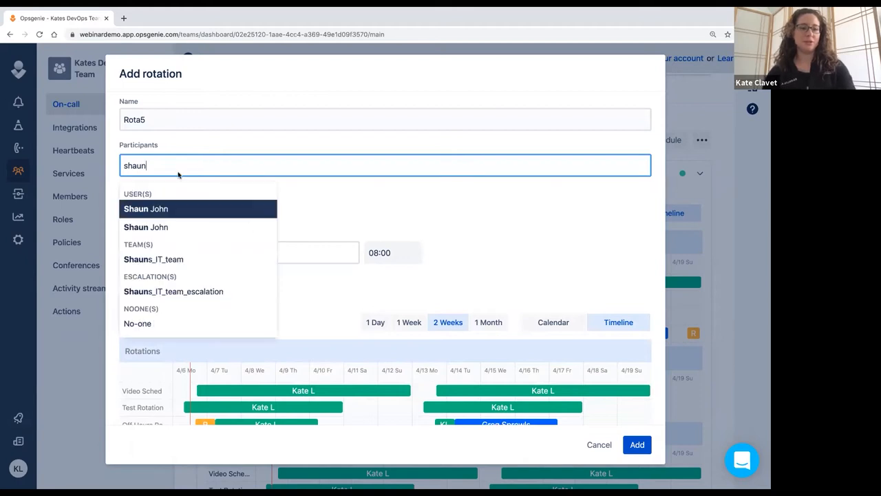
click(146, 209)
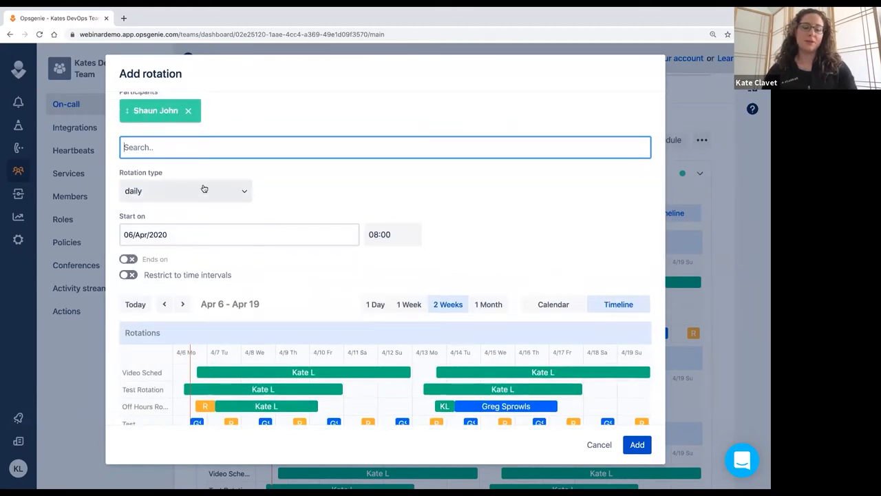
click(185, 191)
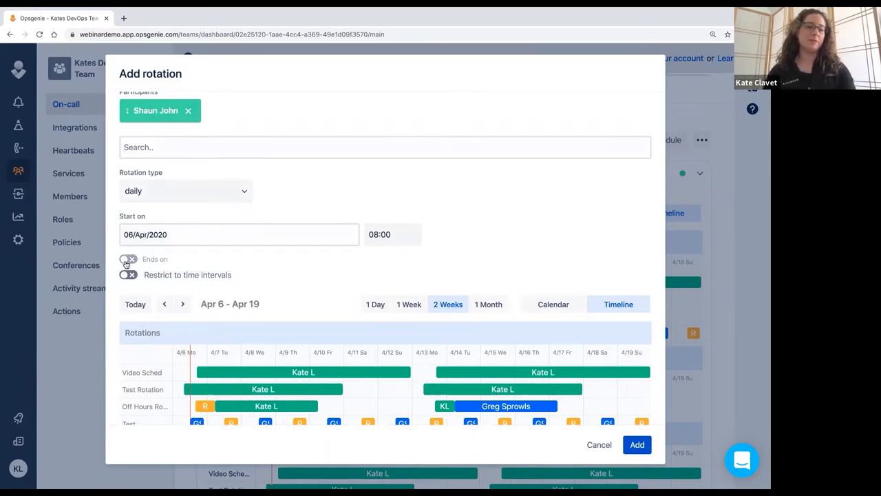
Step: Enable an end date, restrict the rotation to Monday 18:00–Friday 06:00, and save Rota5
click(128, 259)
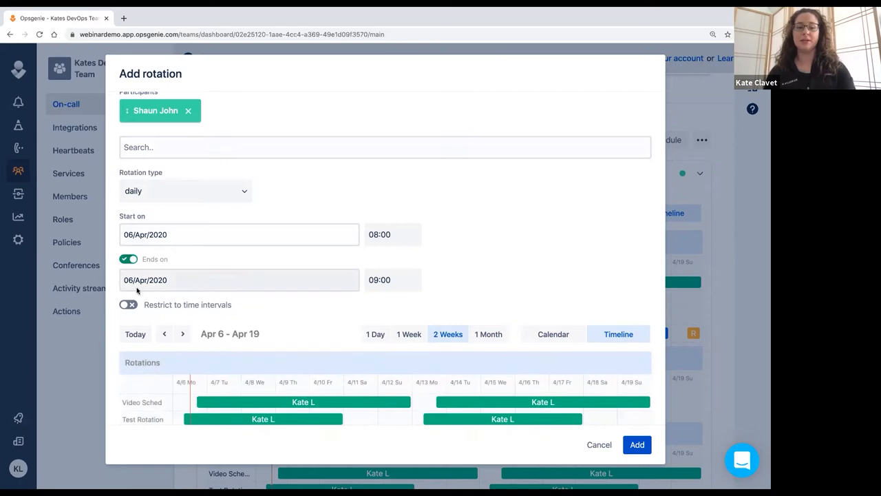
click(128, 304)
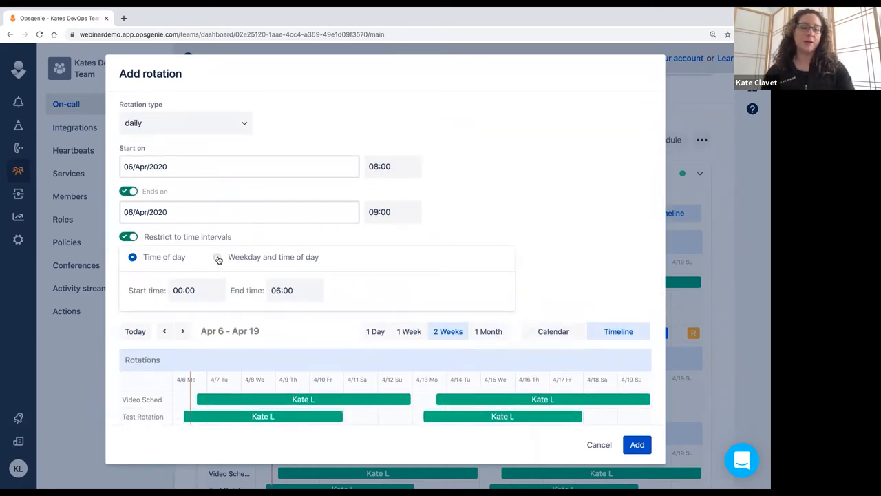
click(217, 257)
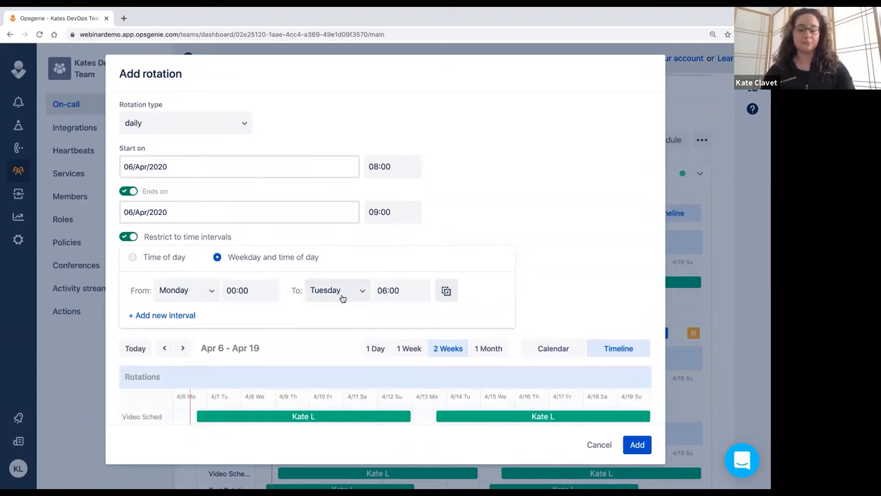
click(336, 290)
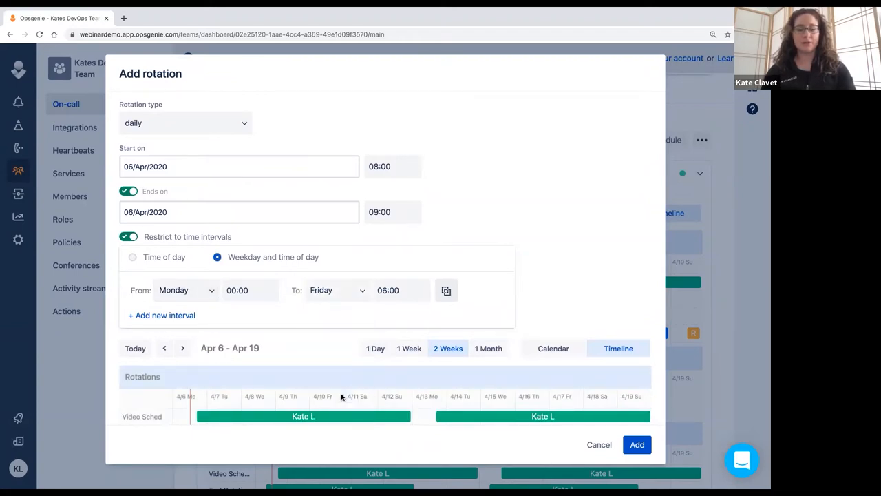
click(250, 290)
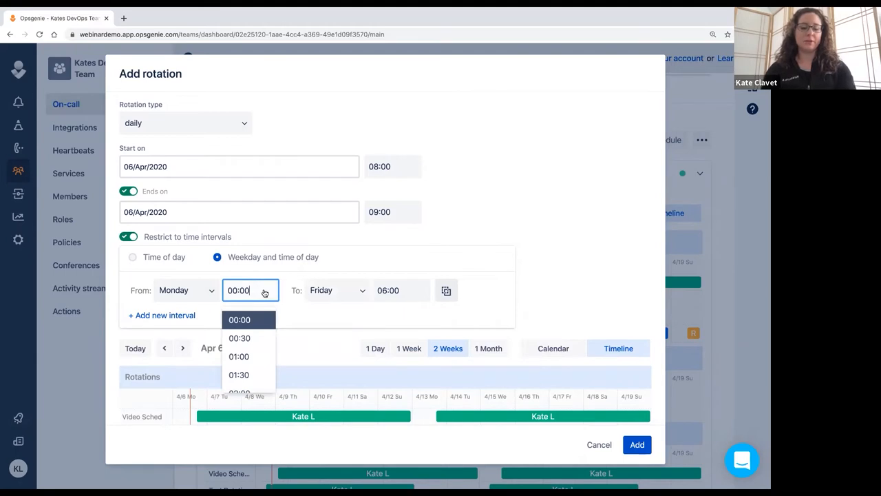
text(18:00)
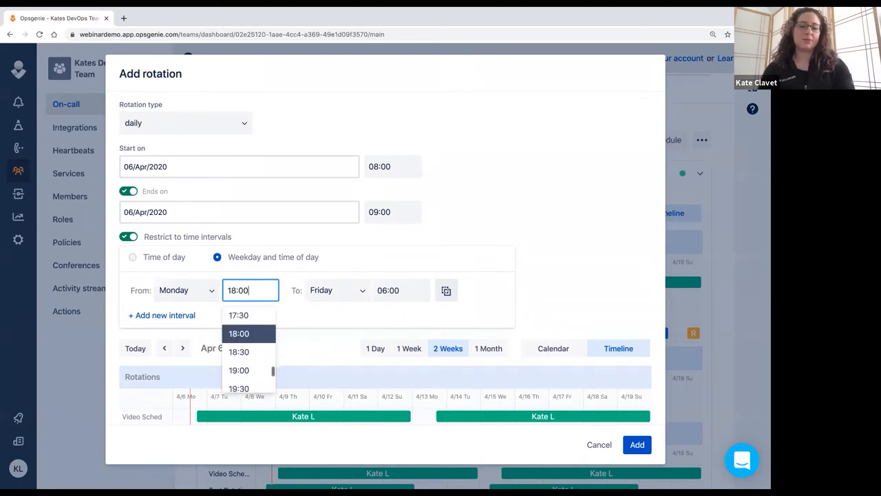
click(402, 290)
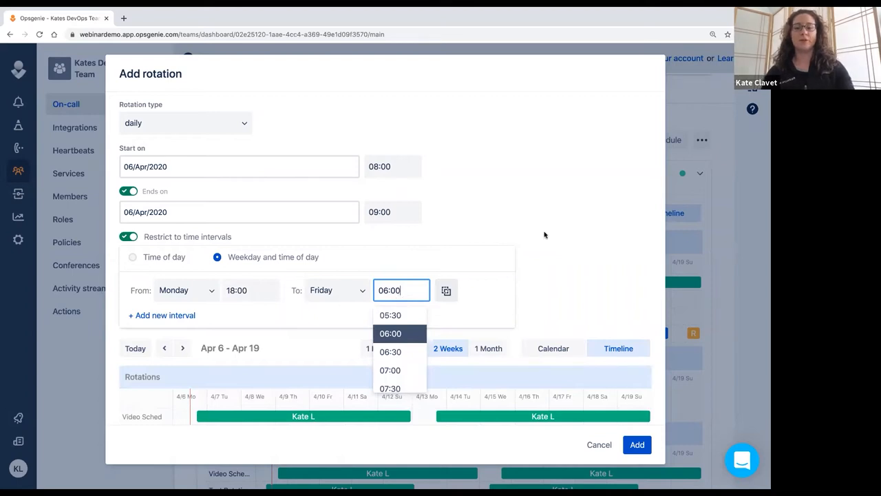
click(391, 333)
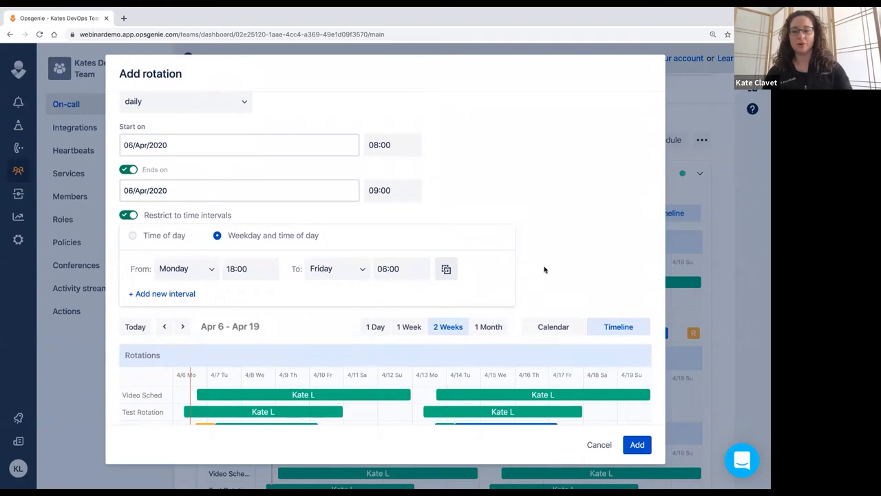
scroll(down, 3)
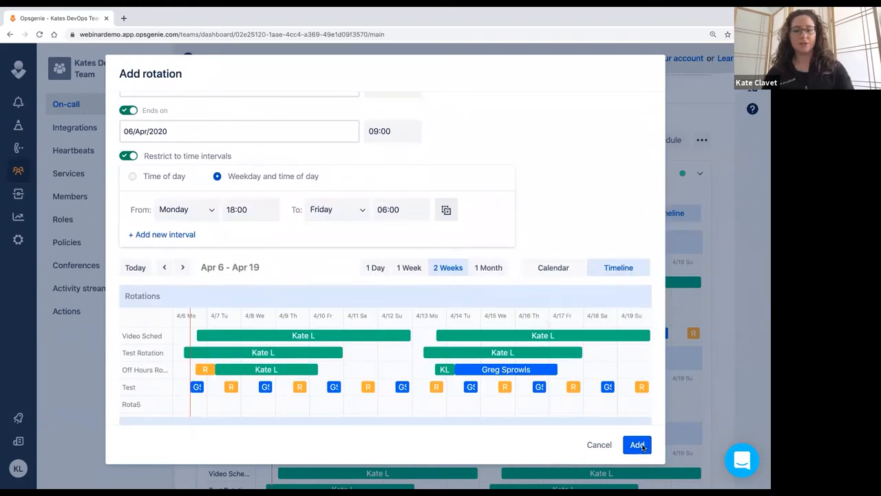
click(635, 444)
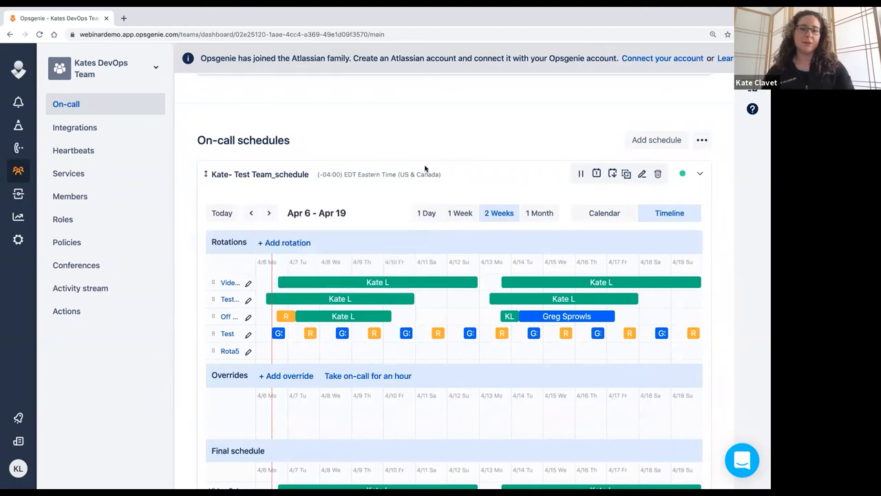
scroll(up, 3)
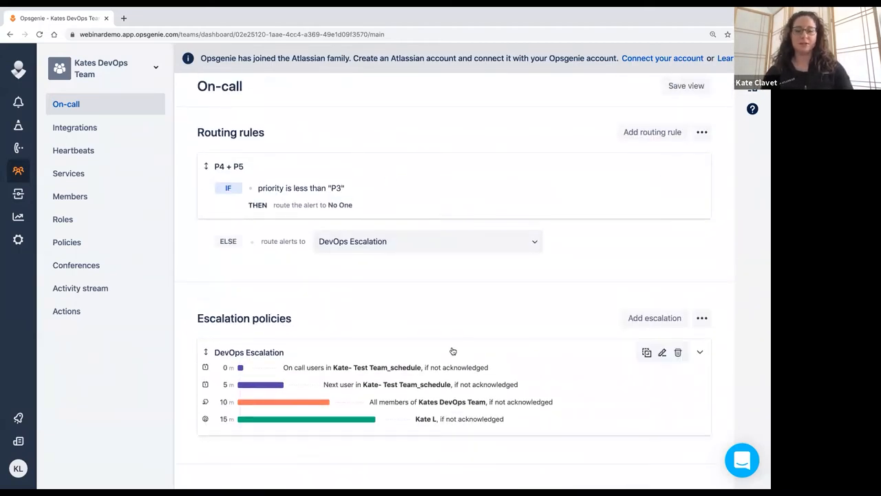
mouse_move(499, 374)
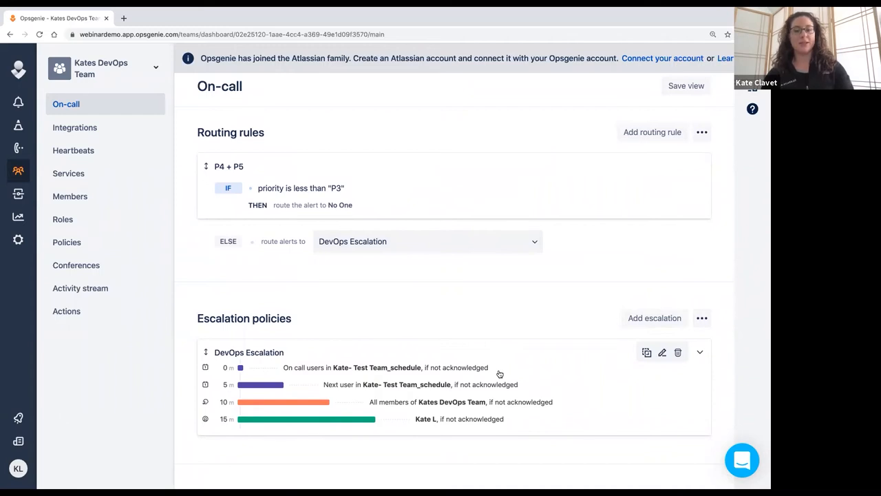
mouse_move(661, 353)
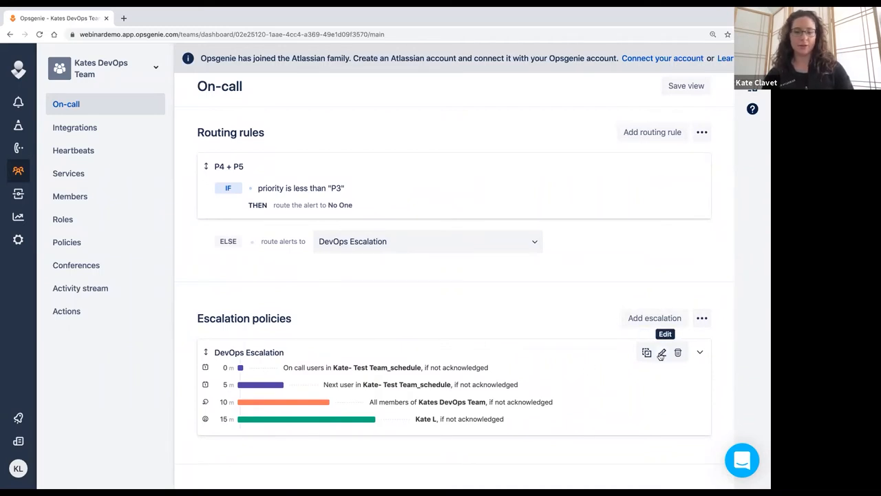
click(662, 352)
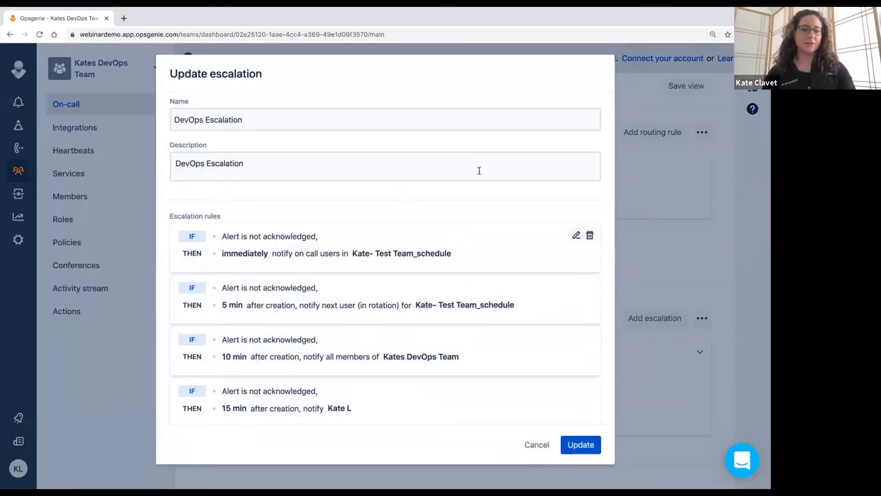
scroll(down, 3)
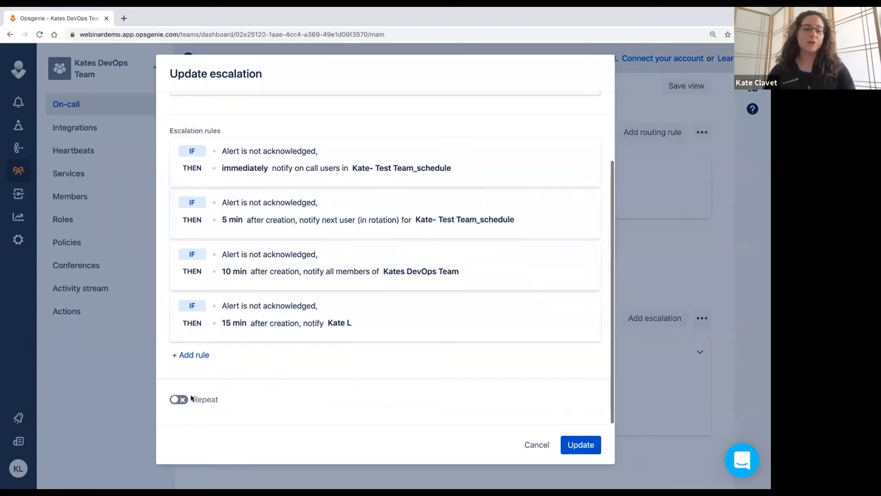
click(179, 399)
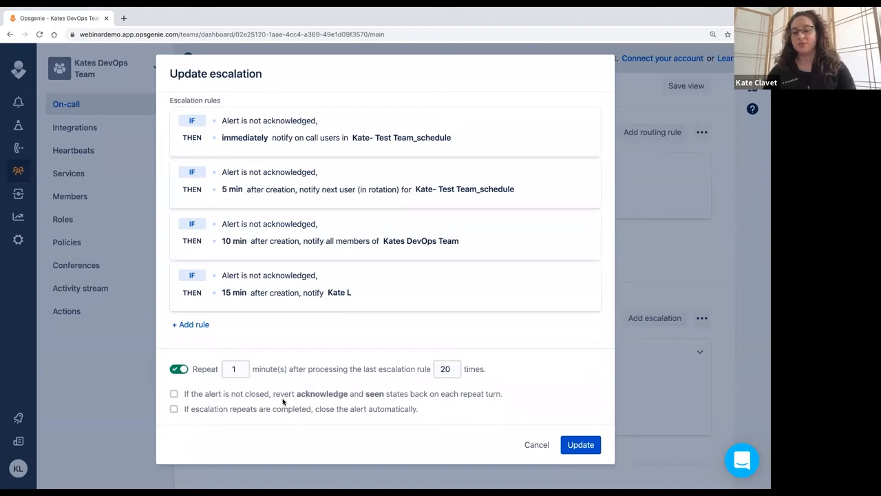
mouse_move(308, 389)
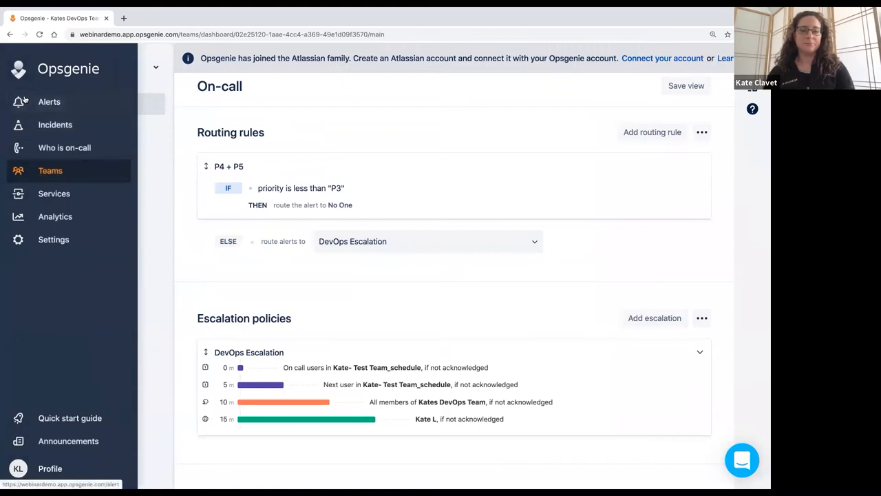
Step: Go to Alerts and open P5 alert #1862 about Proxy phone-number recycling
click(49, 101)
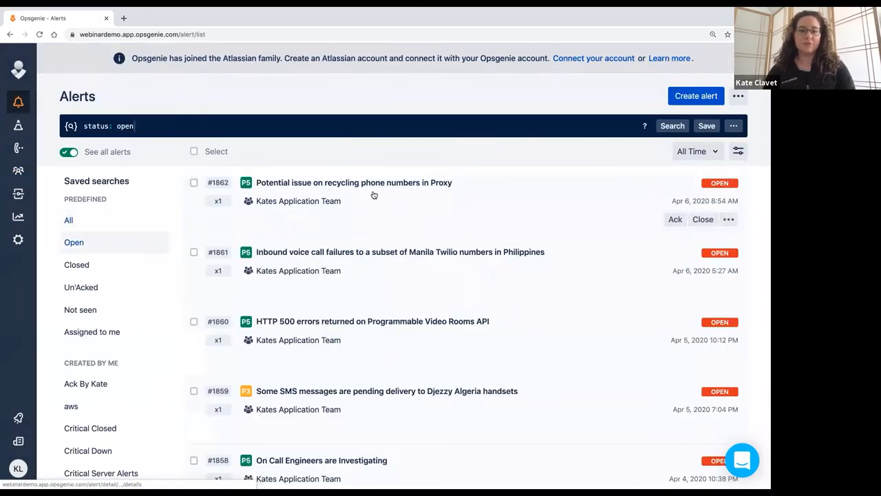
click(354, 182)
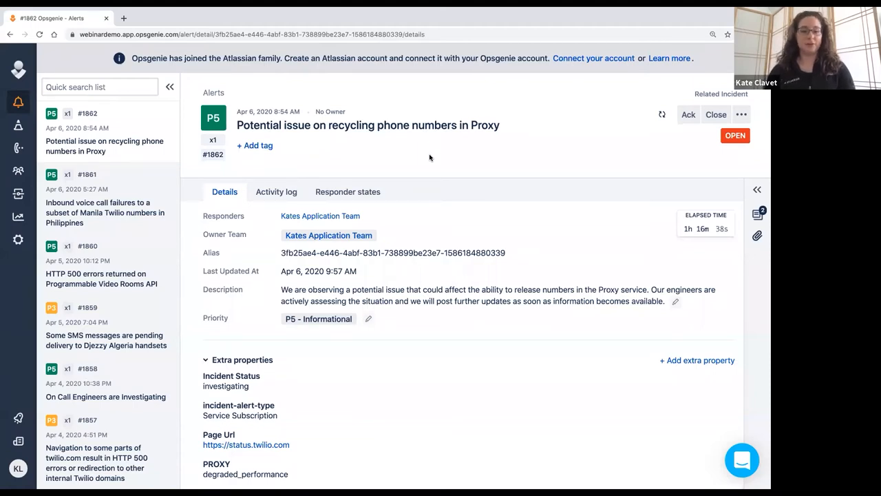
click(276, 191)
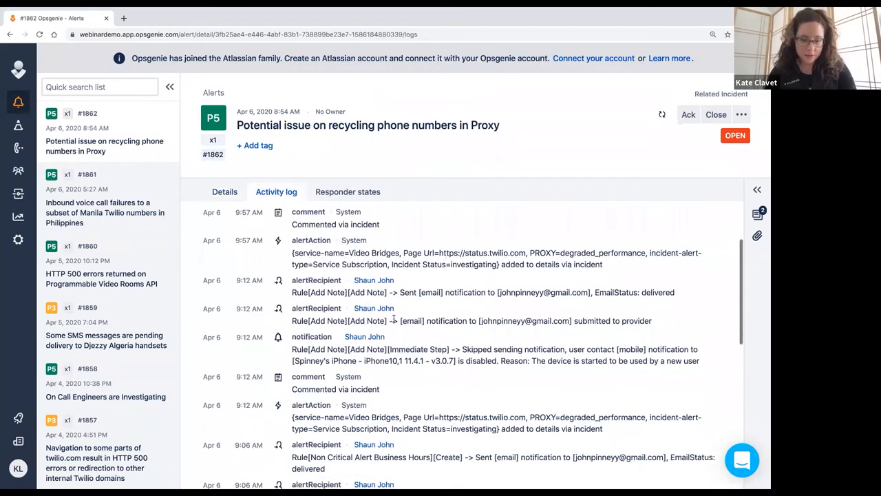
scroll(down, 3)
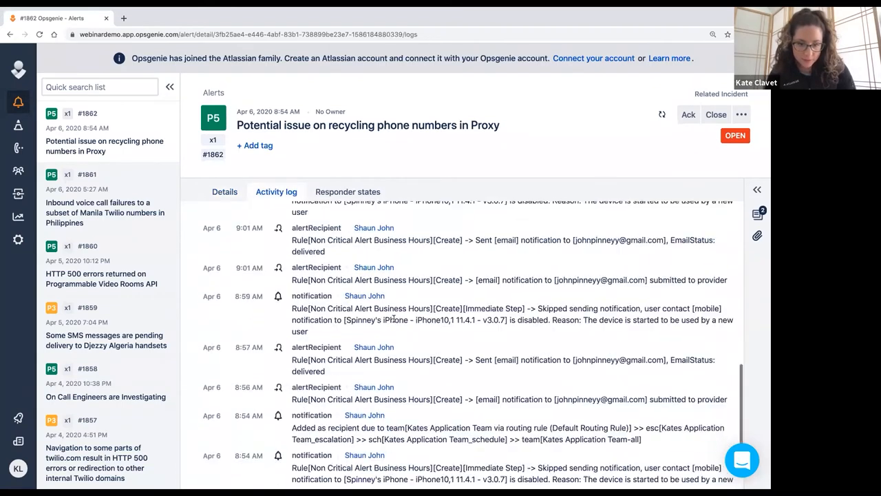
scroll(down, 3)
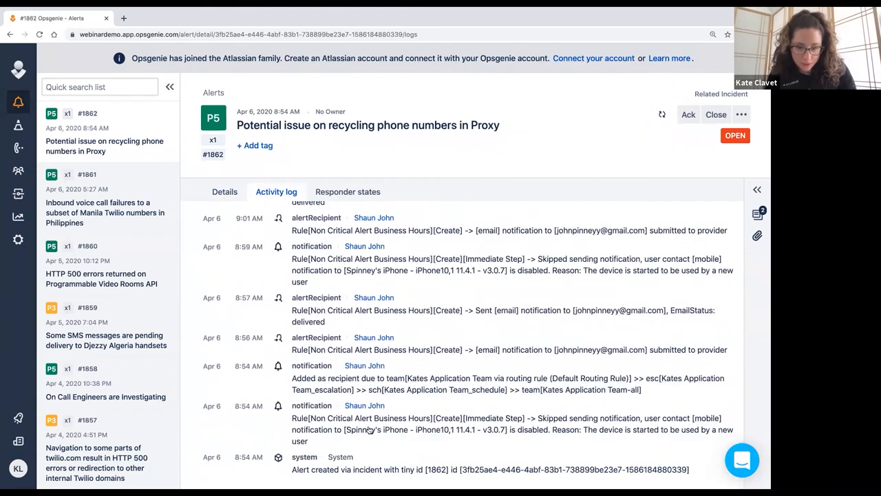
scroll(down, 3)
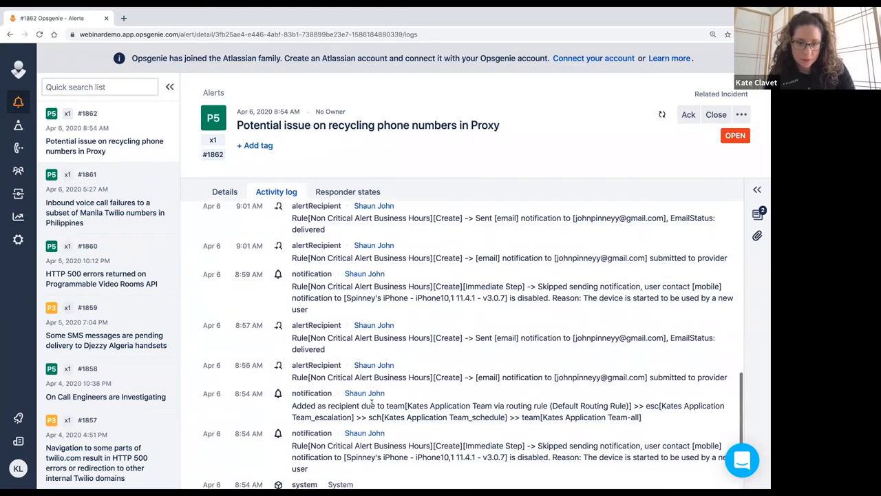
scroll(down, 3)
text(k)
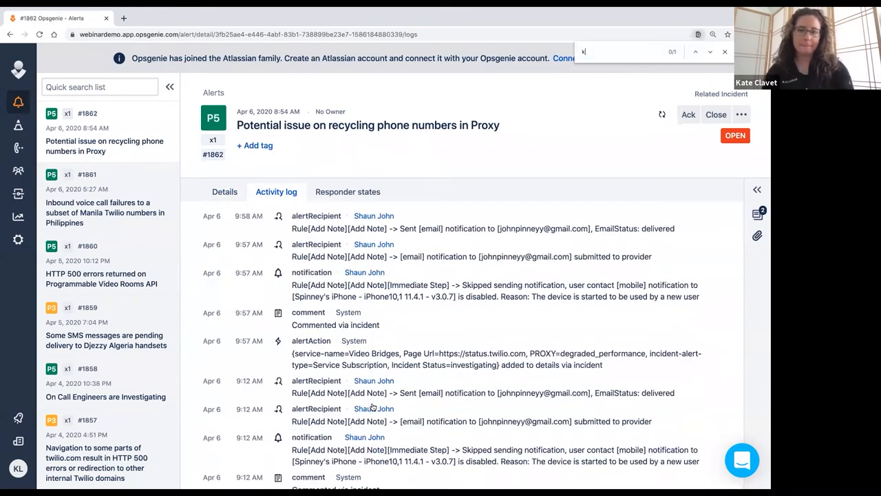
text(ate)
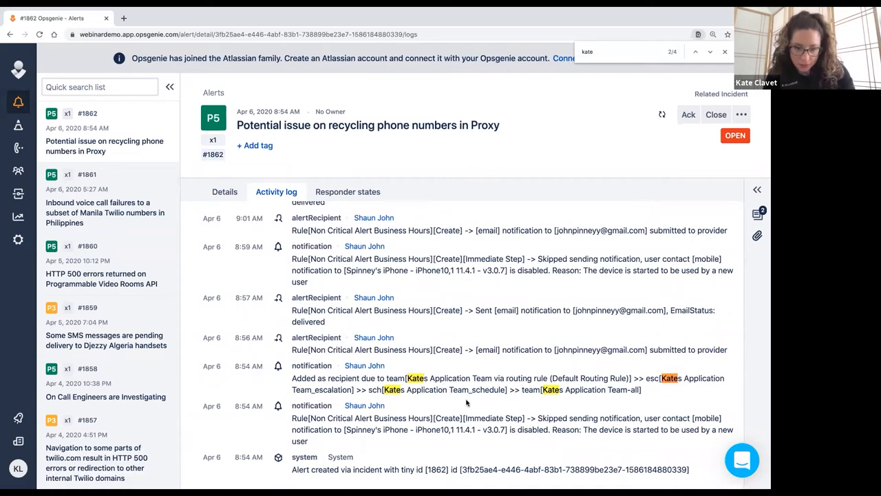
click(224, 191)
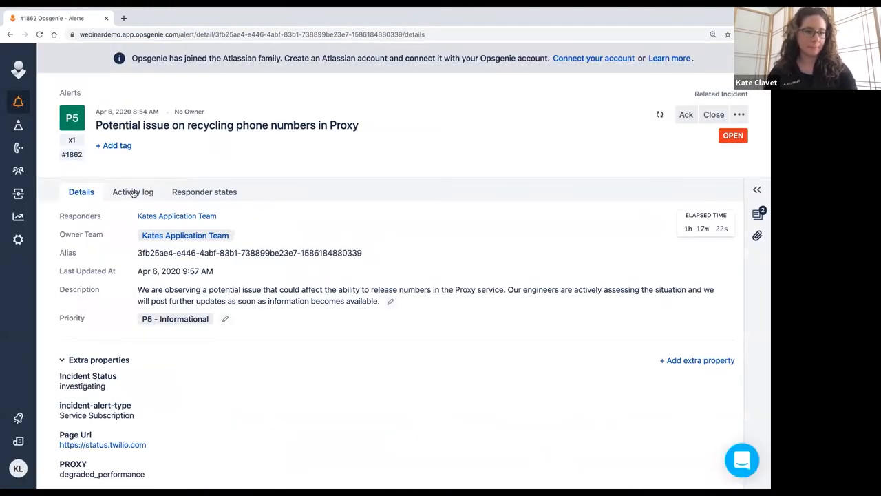
click(204, 191)
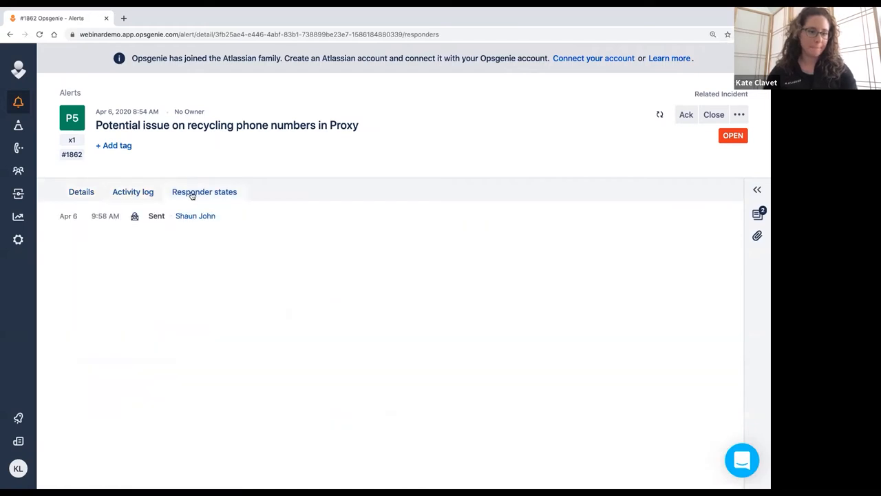
click(133, 191)
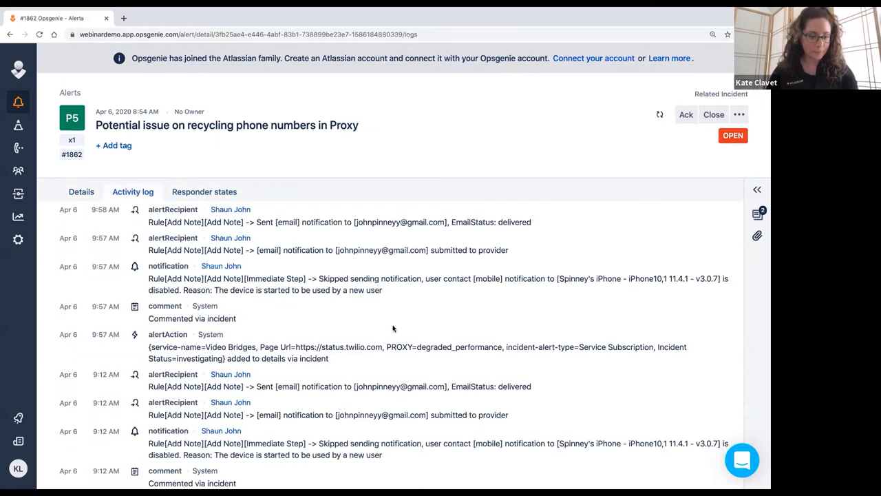
scroll(down, 3)
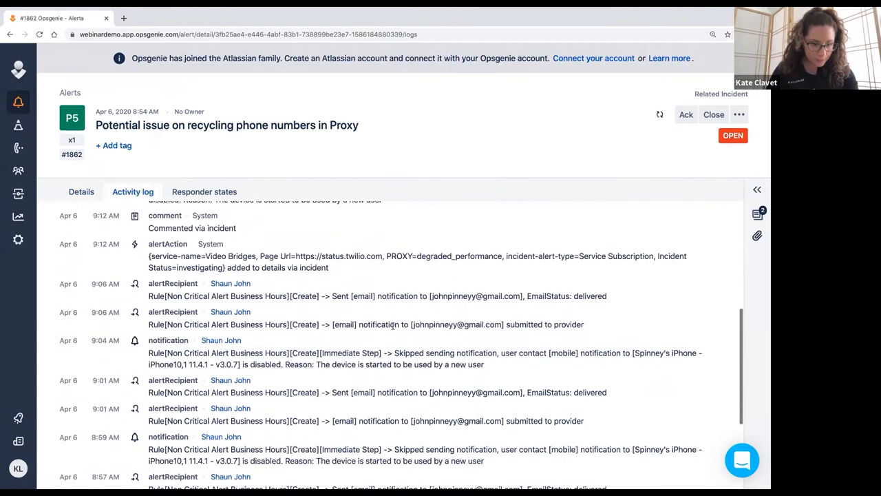
scroll(down, 3)
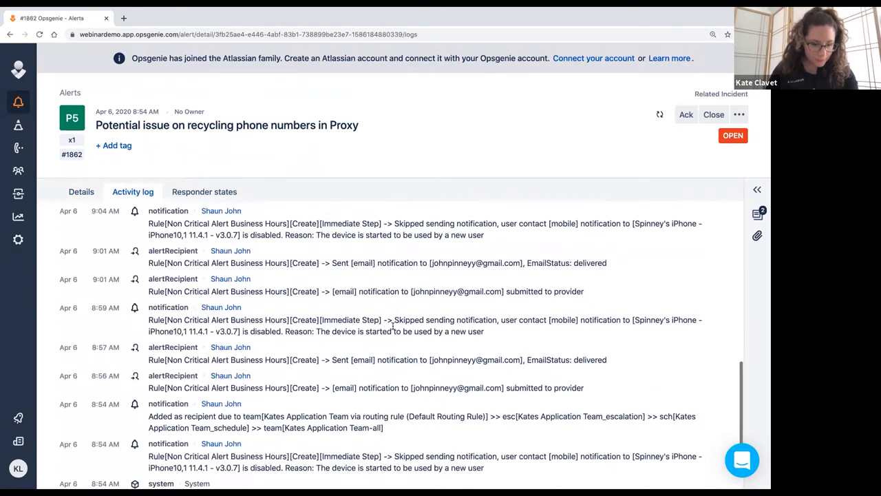
scroll(down, 3)
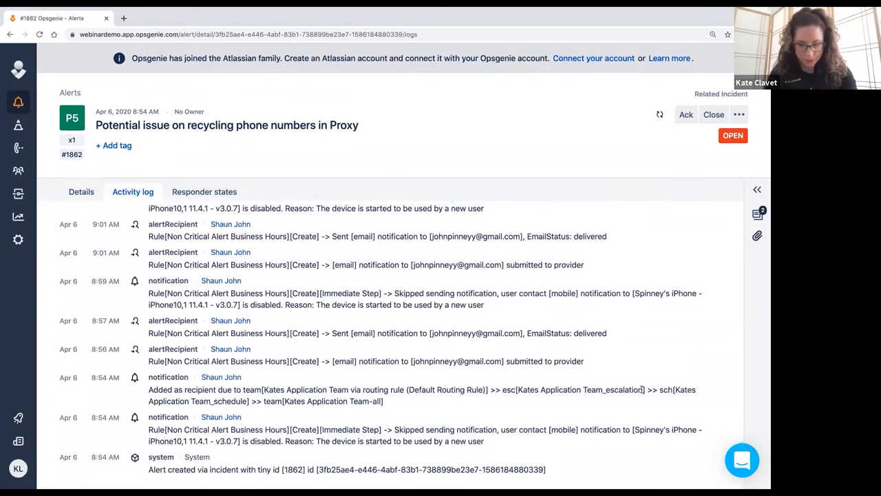
scroll(down, 3)
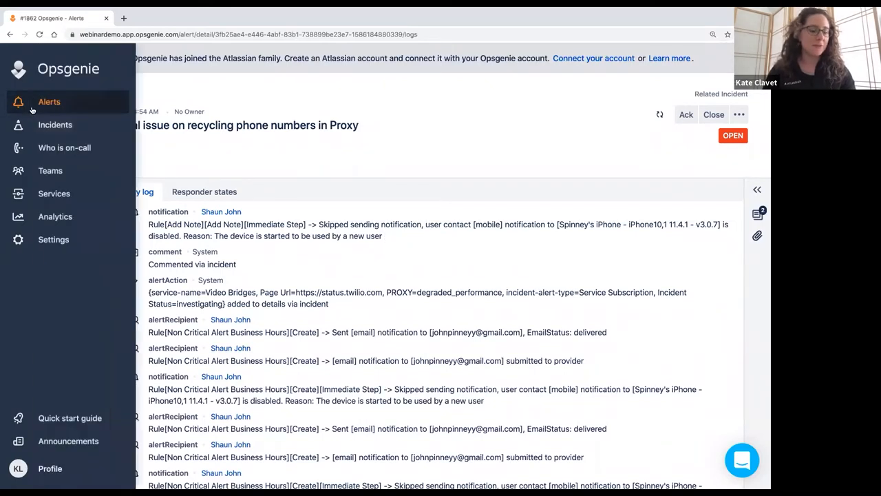
Step: Return to the Alerts list of open alerts with #1862 at the top
click(49, 102)
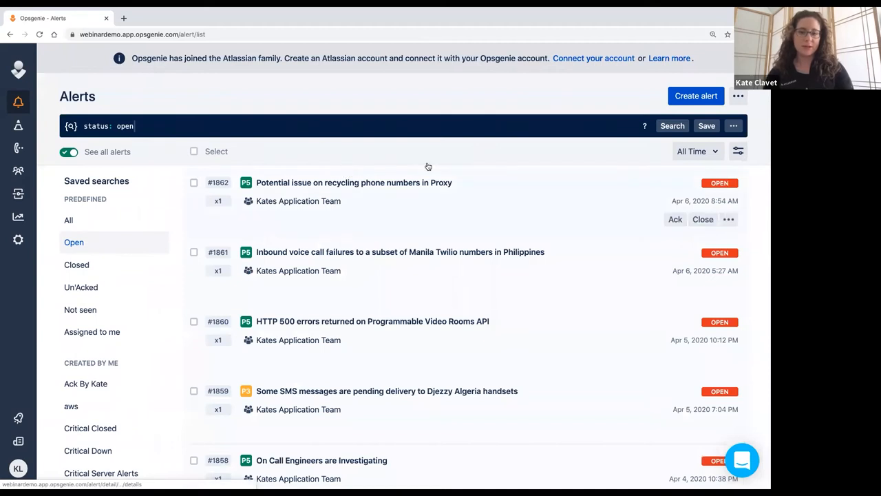
mouse_move(764, 232)
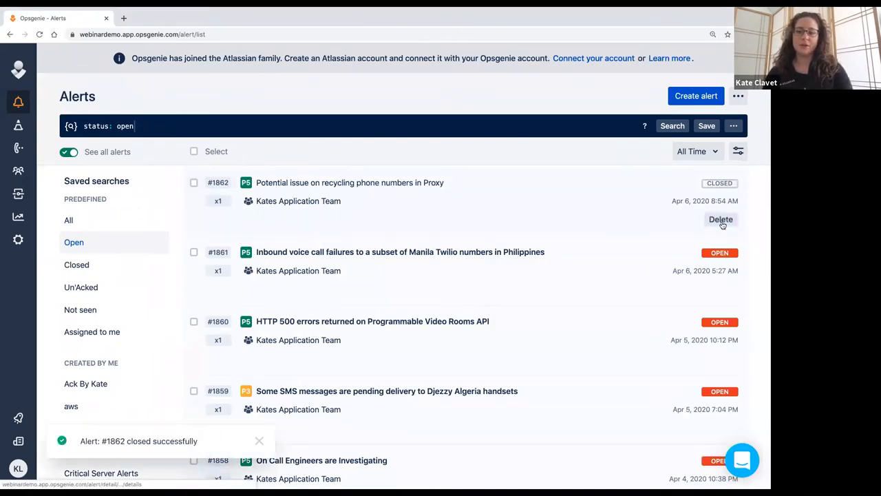
mouse_move(351, 307)
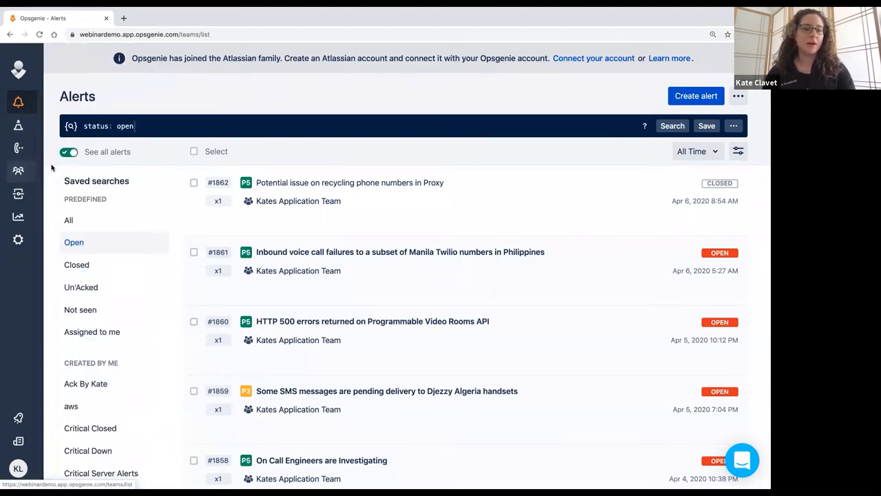
Step: Open Kates DevOps Team's On-call page from the Teams list
click(18, 170)
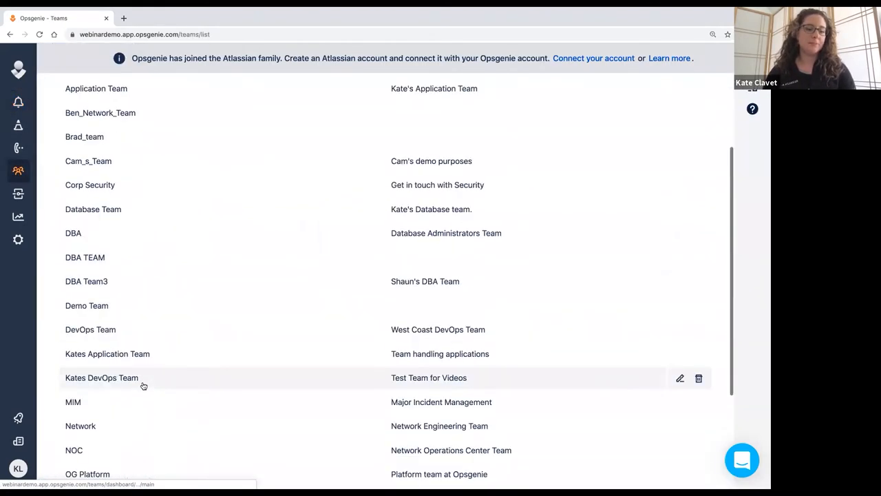
click(101, 377)
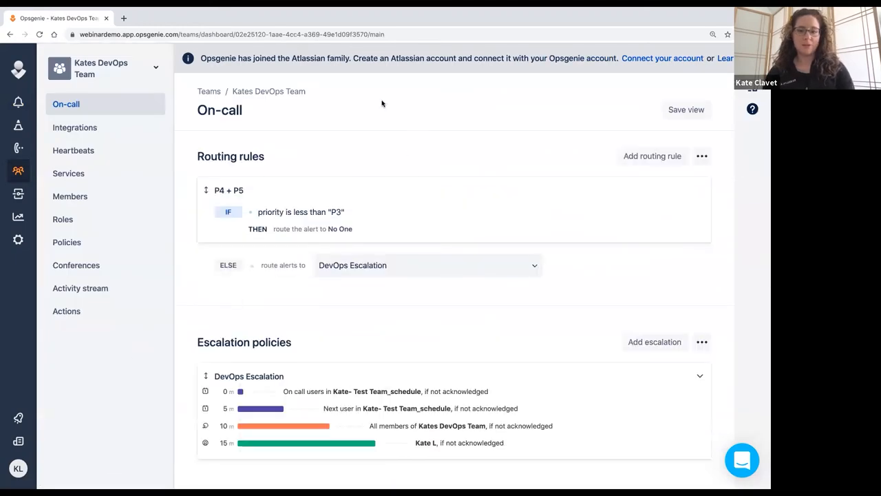
mouse_move(349, 195)
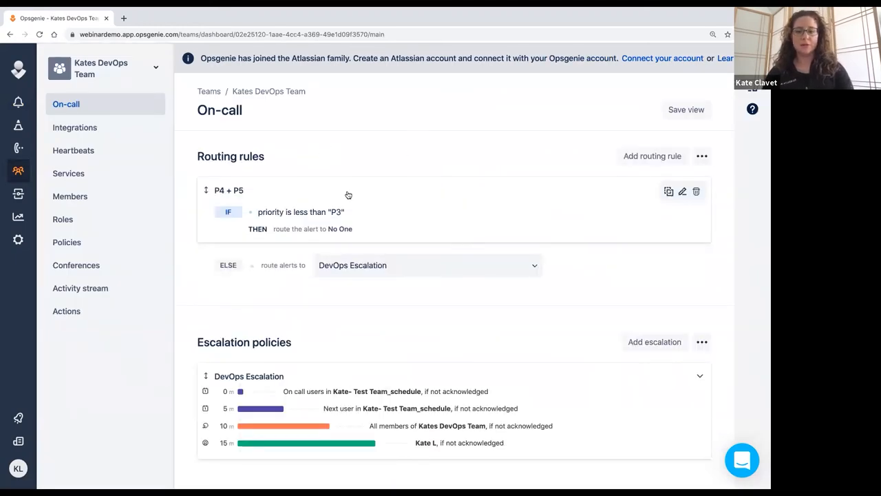
mouse_move(301, 195)
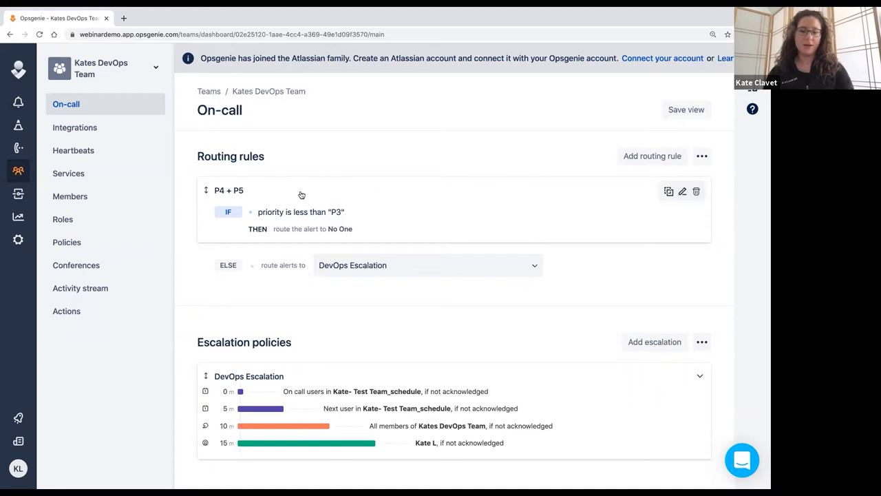
mouse_move(682, 192)
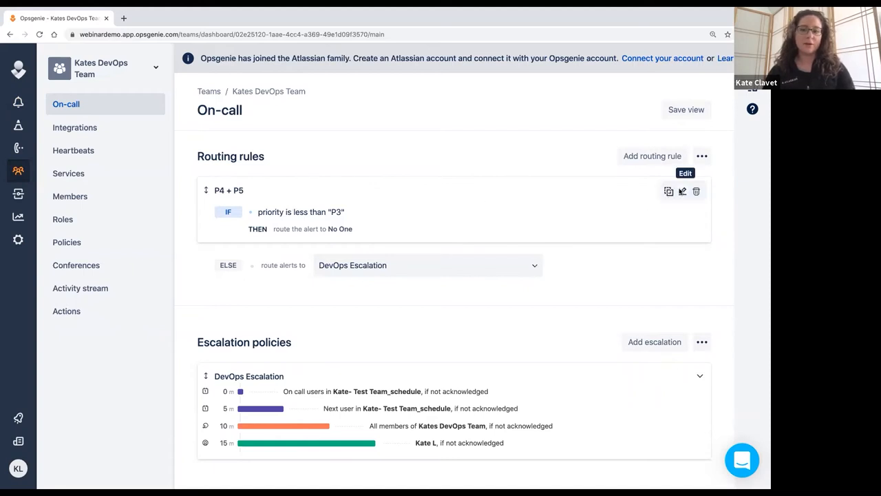
Step: Update the P4 + P5 rule to route priority below P3-Moderate to No One
click(682, 191)
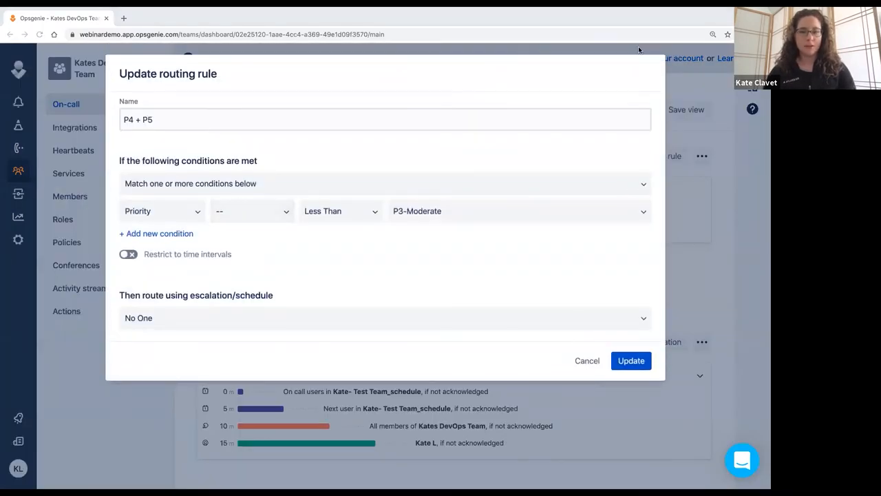
mouse_move(198, 311)
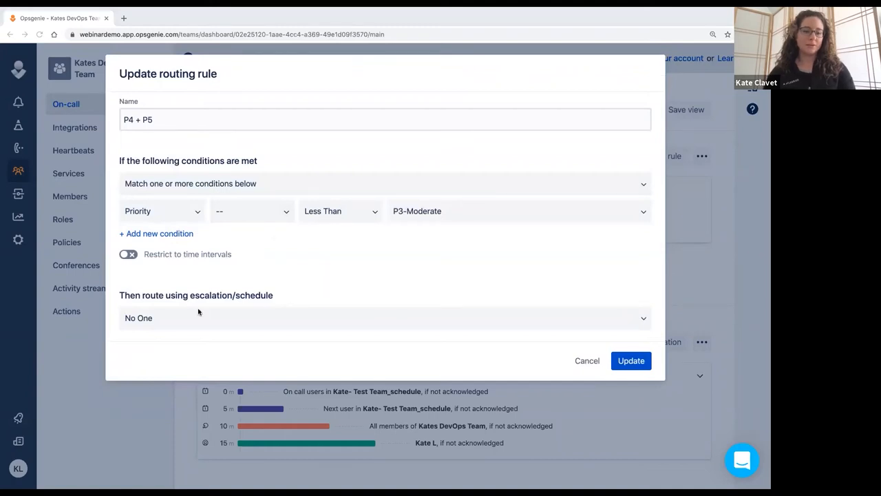
click(385, 318)
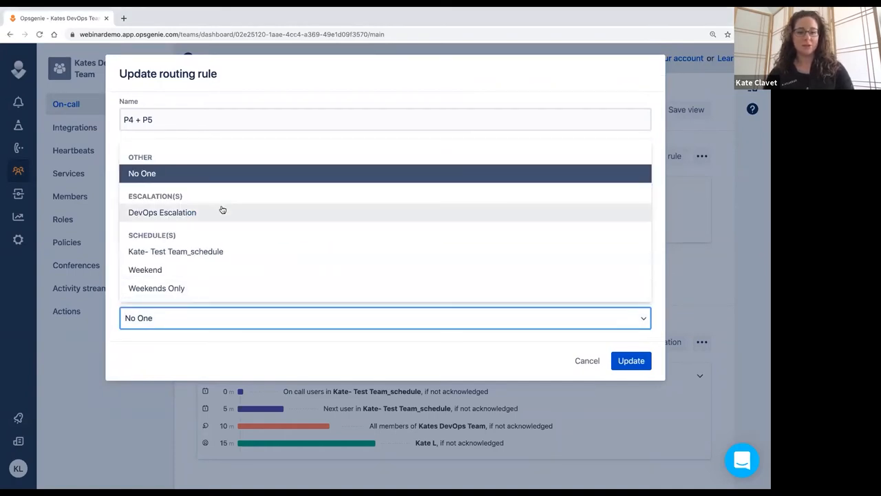
mouse_move(220, 223)
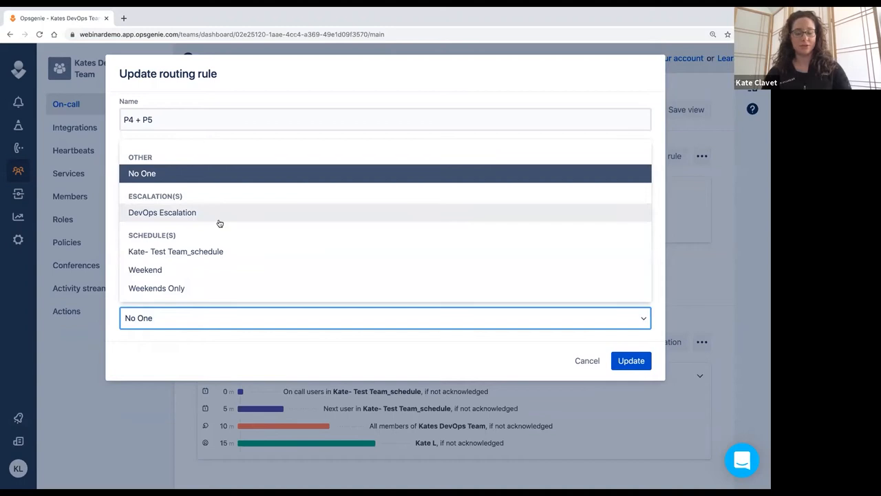
mouse_move(346, 102)
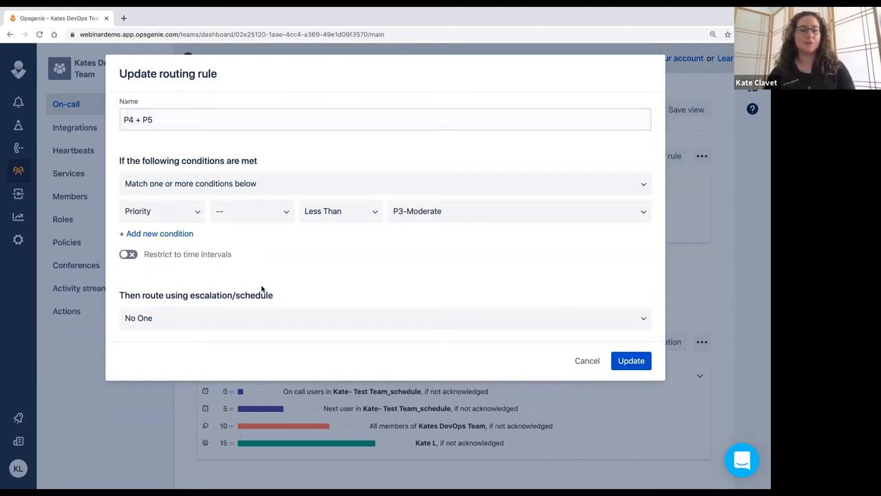
mouse_move(279, 179)
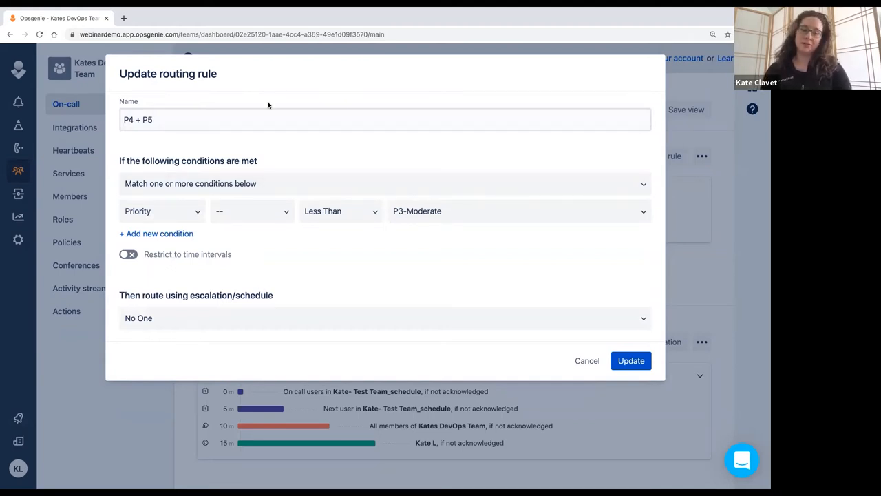
mouse_move(181, 96)
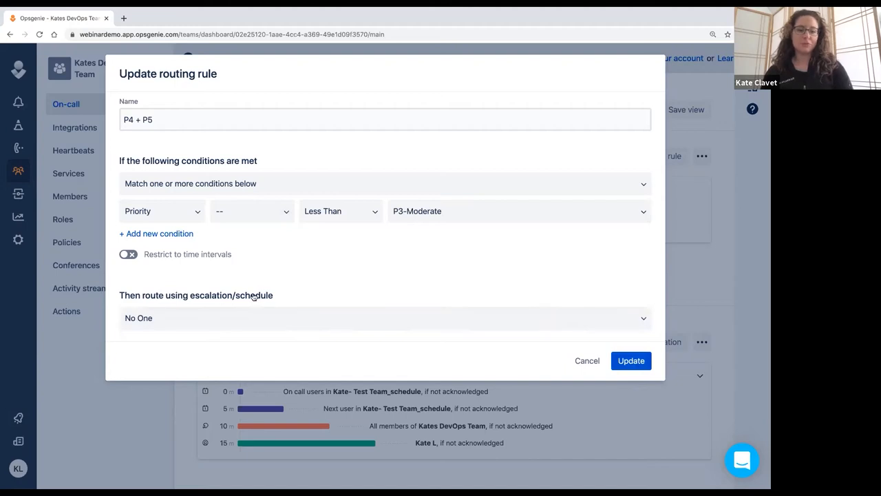
click(631, 360)
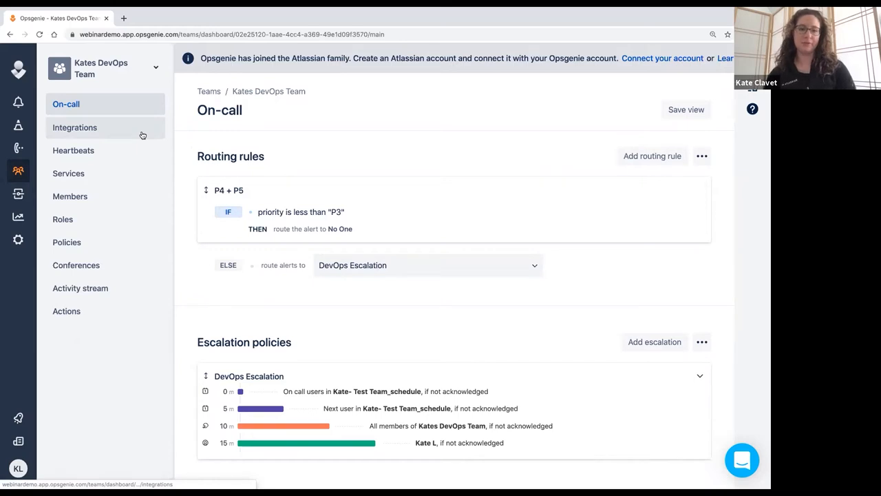
Step: Open the team's integrations list and select Kates_DevOps_Team_JiraSoftware
click(75, 128)
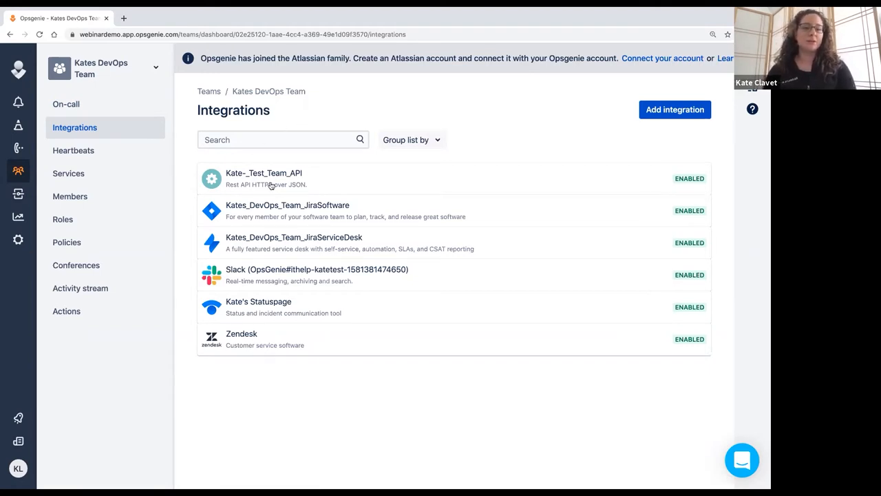
mouse_move(283, 243)
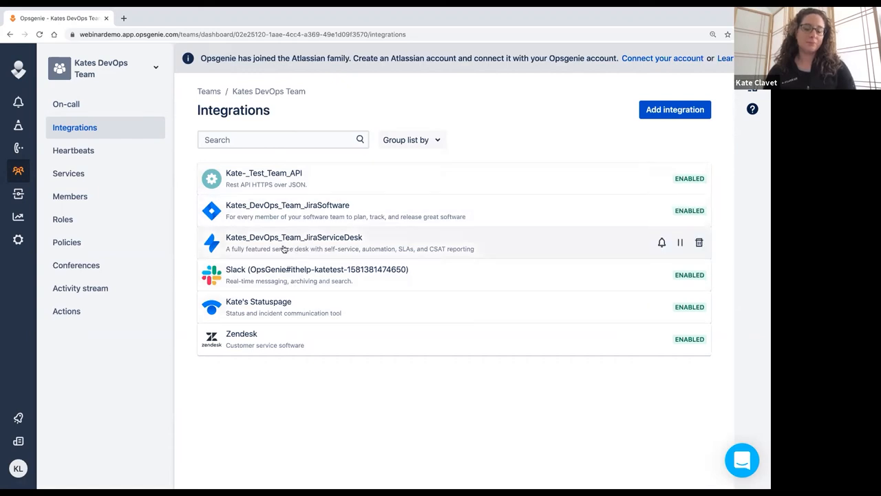
mouse_move(259, 236)
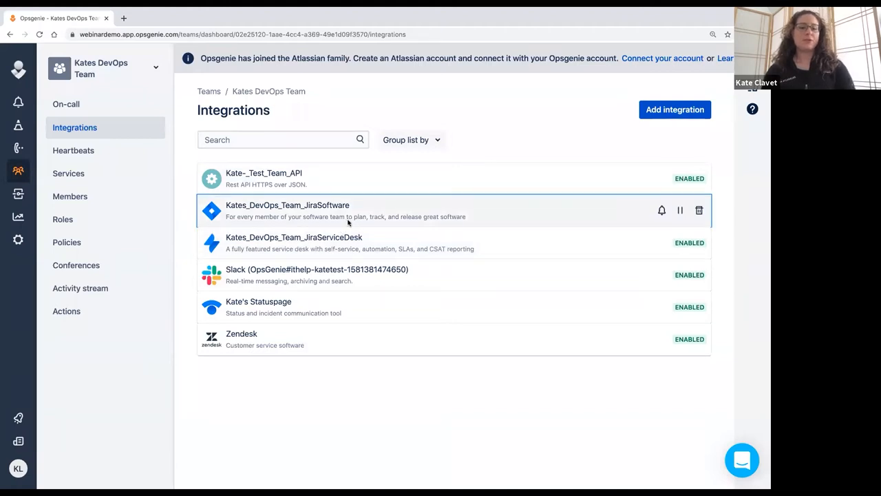
click(287, 210)
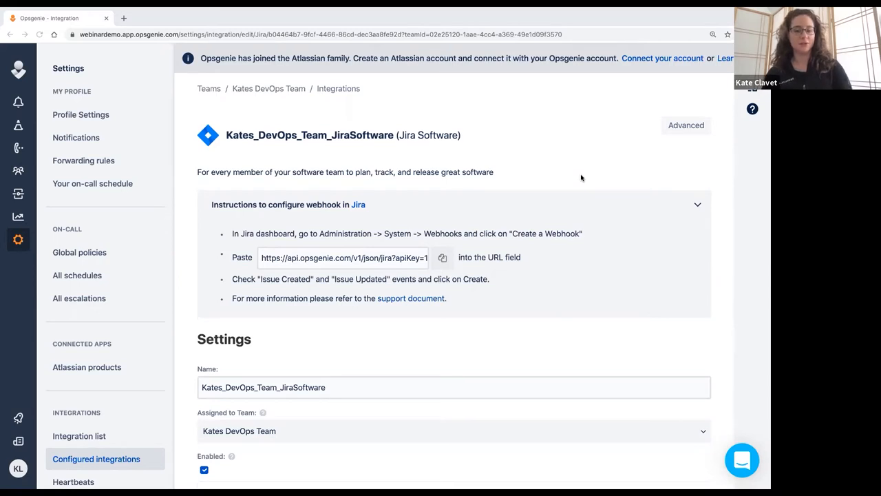
scroll(down, 3)
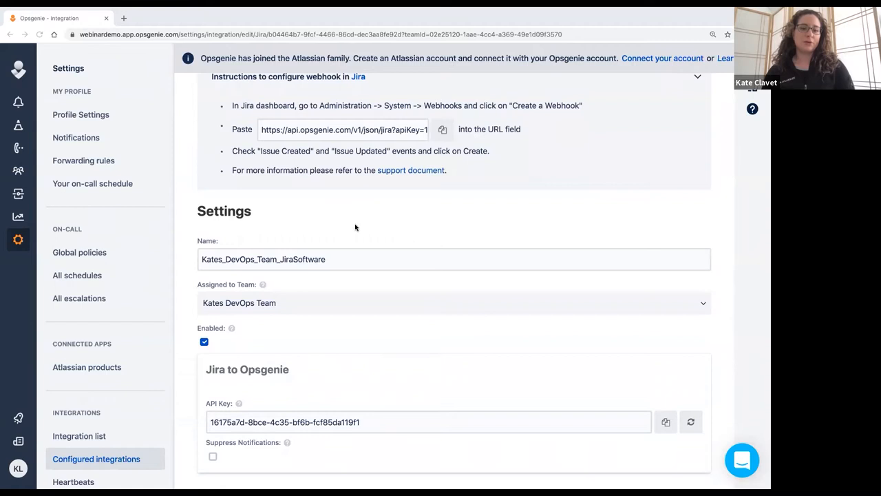
scroll(up, 3)
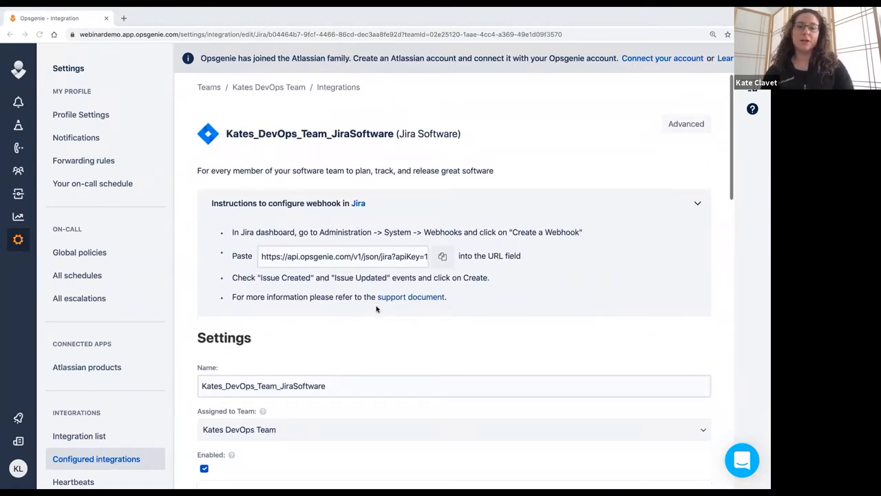
scroll(down, 3)
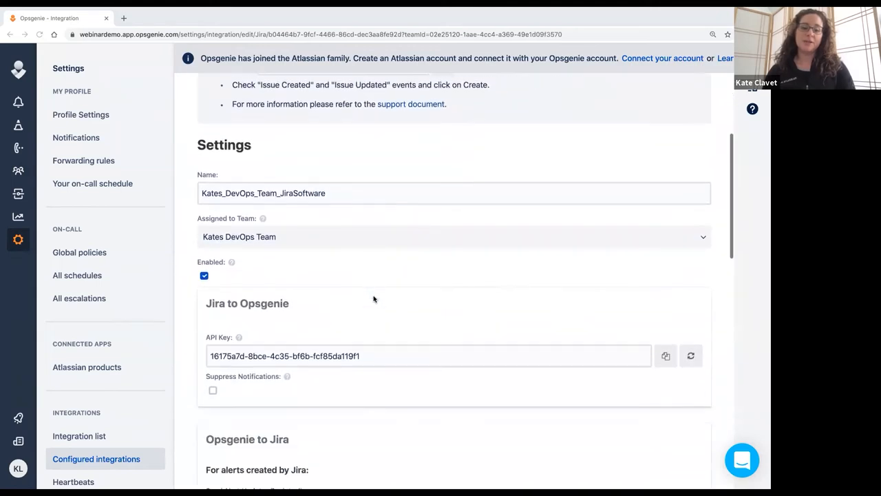
scroll(down, 3)
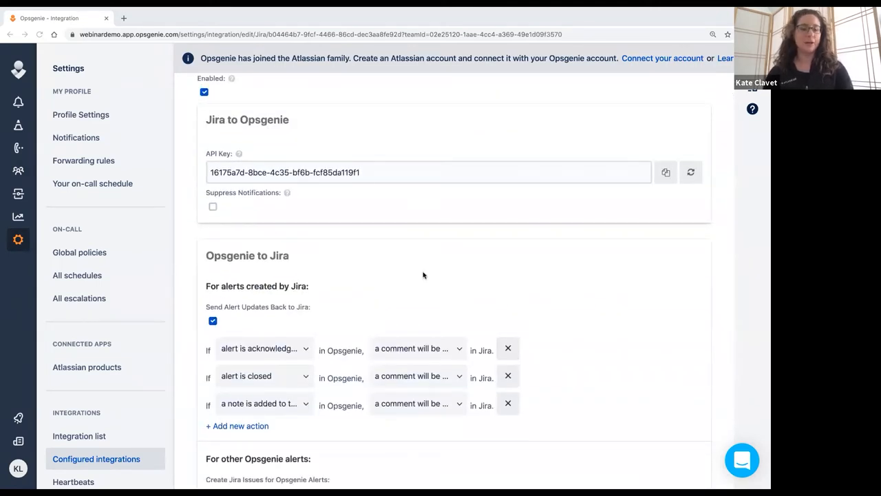
scroll(down, 3)
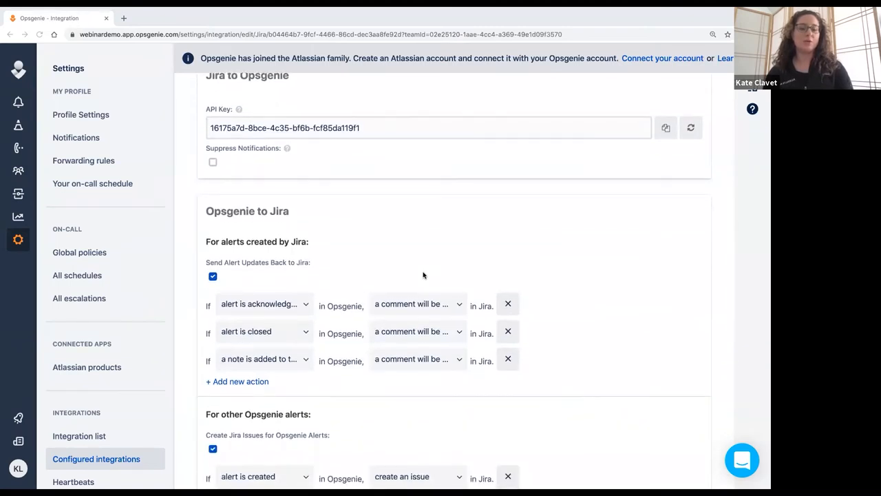
scroll(down, 3)
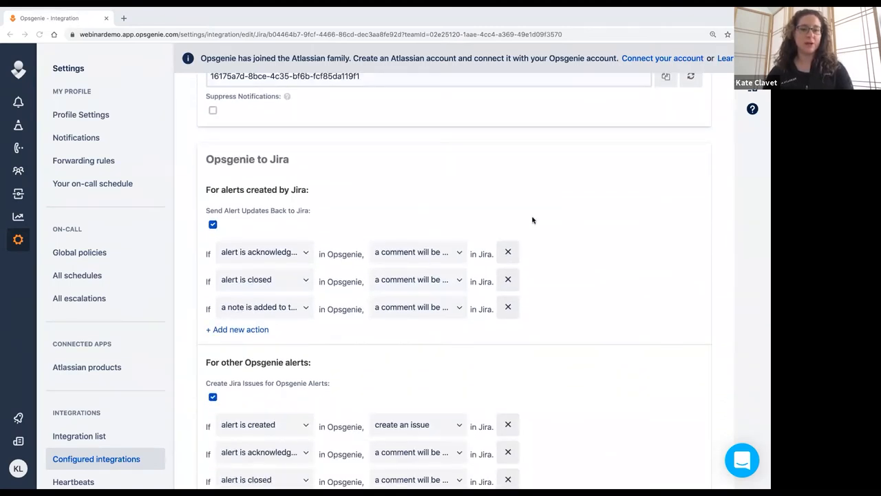
scroll(down, 3)
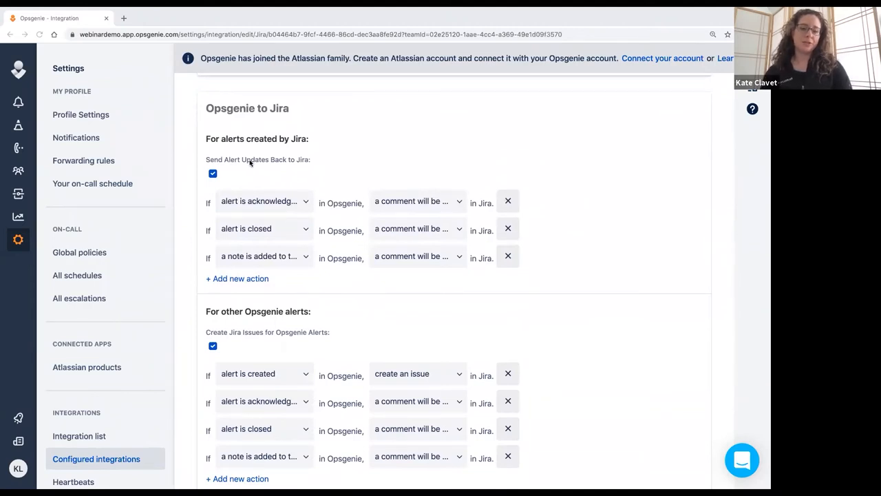
mouse_move(318, 180)
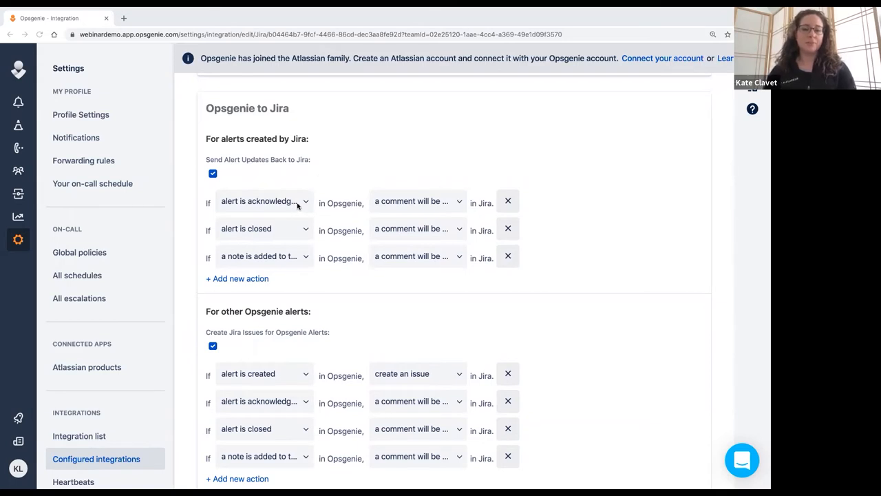
click(264, 200)
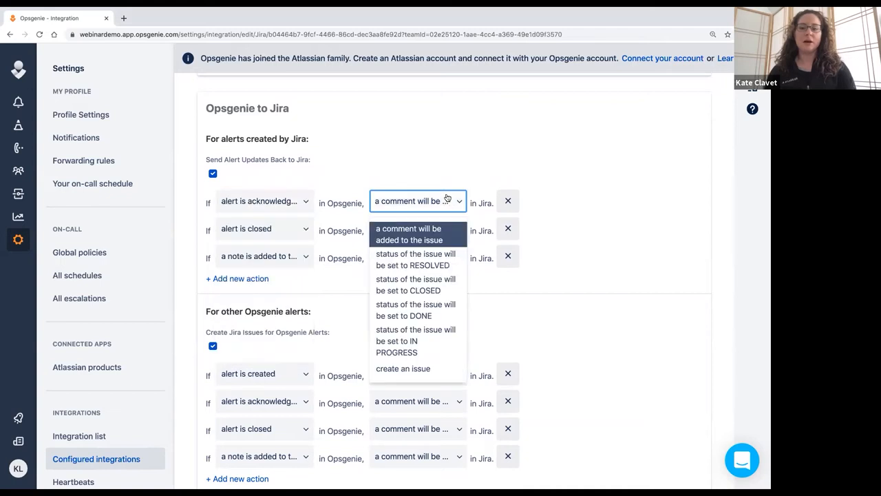
mouse_move(624, 201)
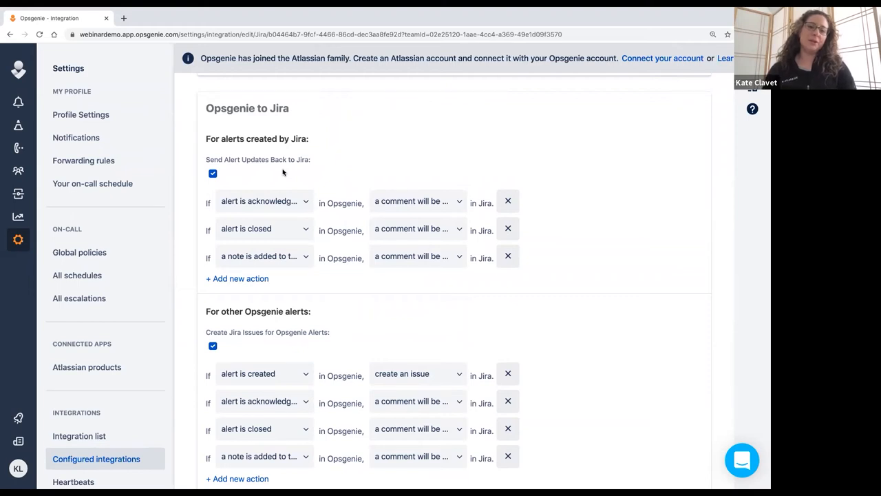
scroll(down, 3)
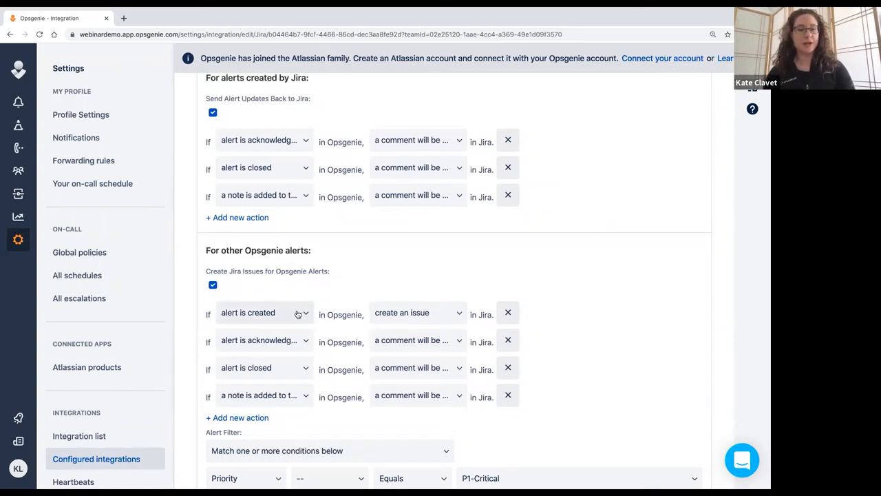
Step: Set the Jira integration's Alert Filter field to Priority
click(265, 312)
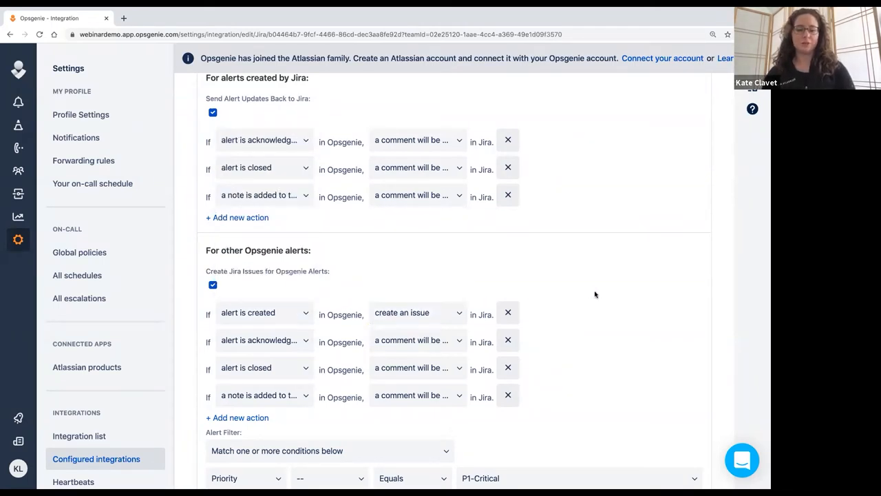
scroll(down, 3)
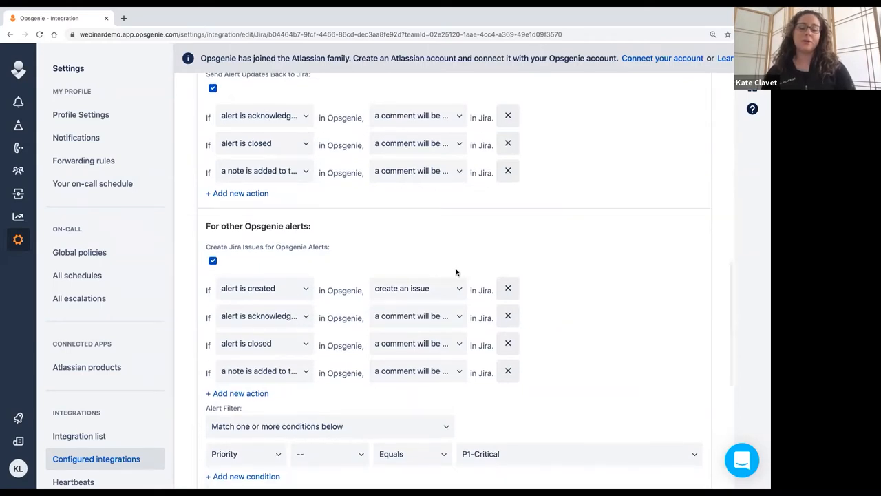
scroll(down, 3)
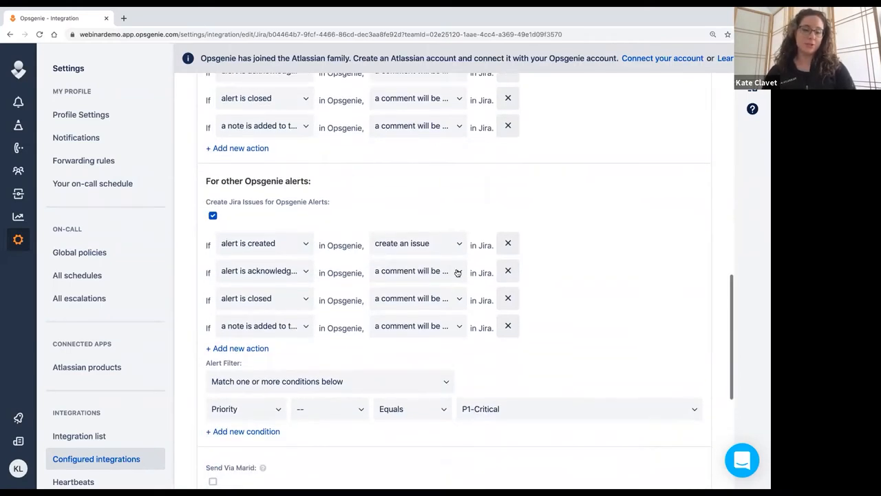
scroll(down, 3)
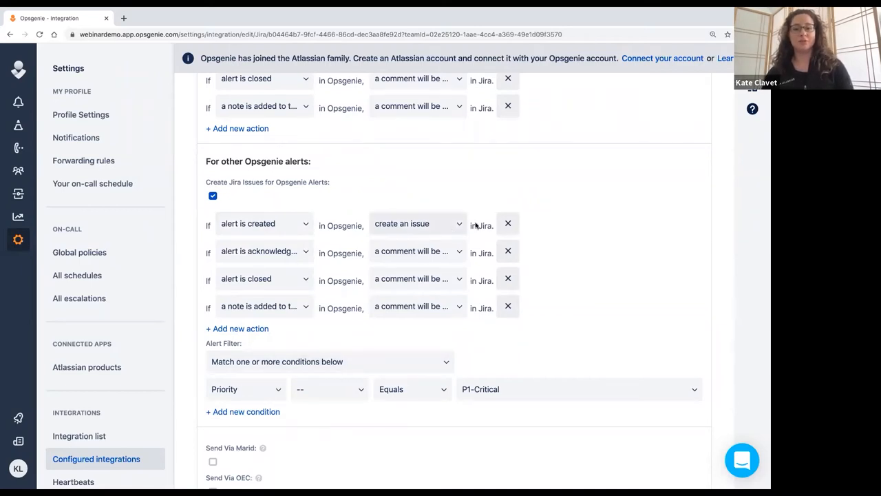
mouse_move(609, 230)
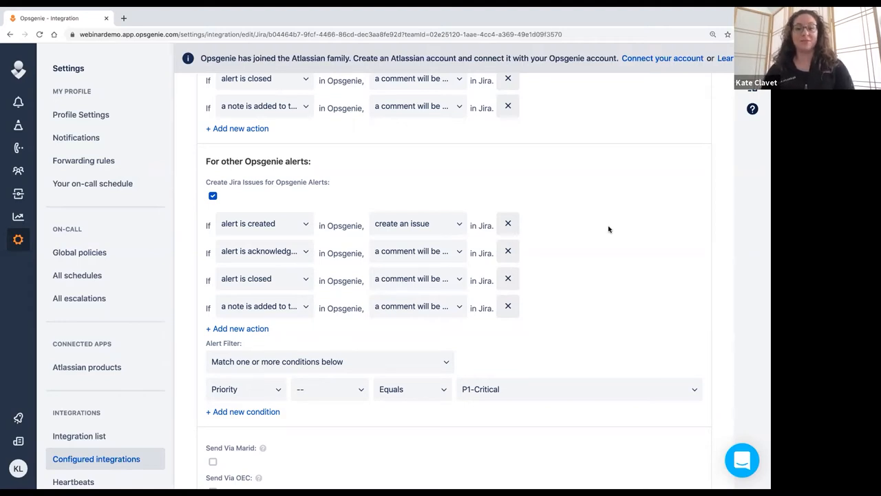
mouse_move(467, 259)
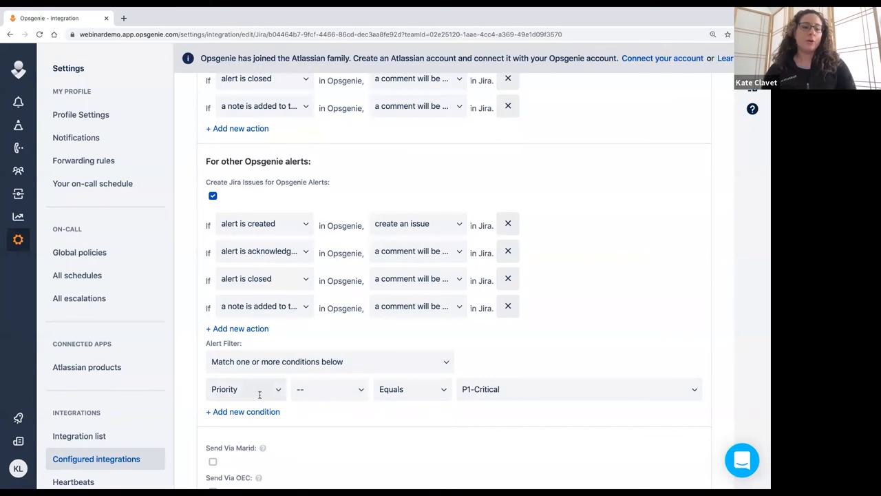
click(245, 389)
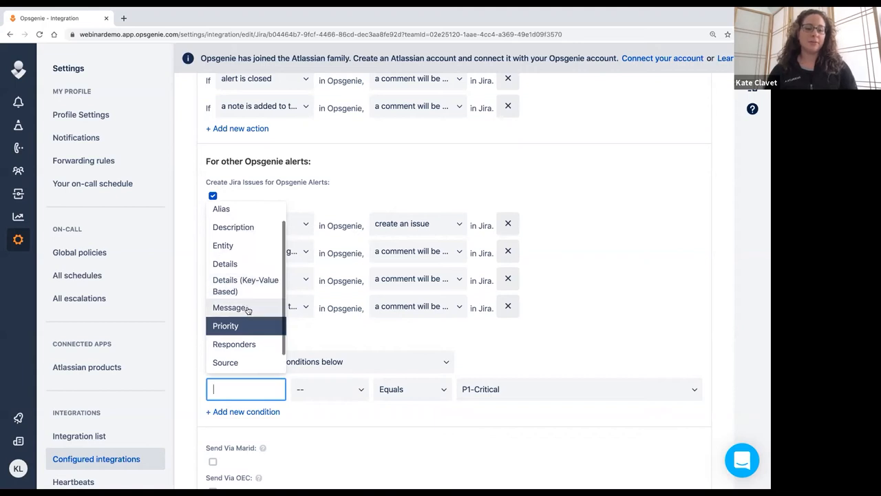
scroll(down, 3)
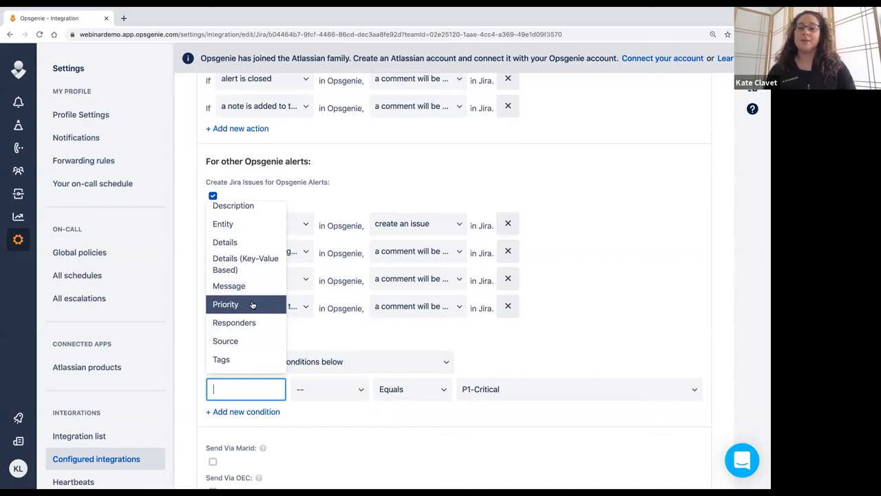
click(226, 305)
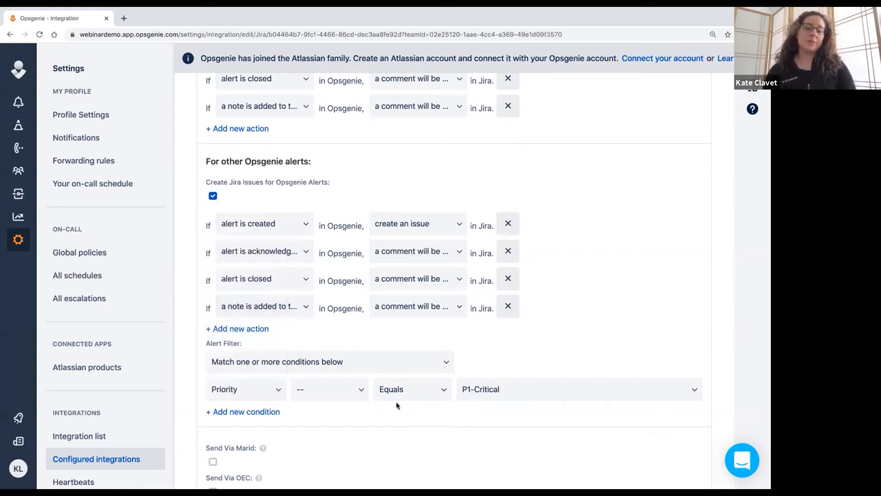
Step: Scroll to the Jira Software integration's Create Alert rule for jira:issue_created events
scroll(down, 3)
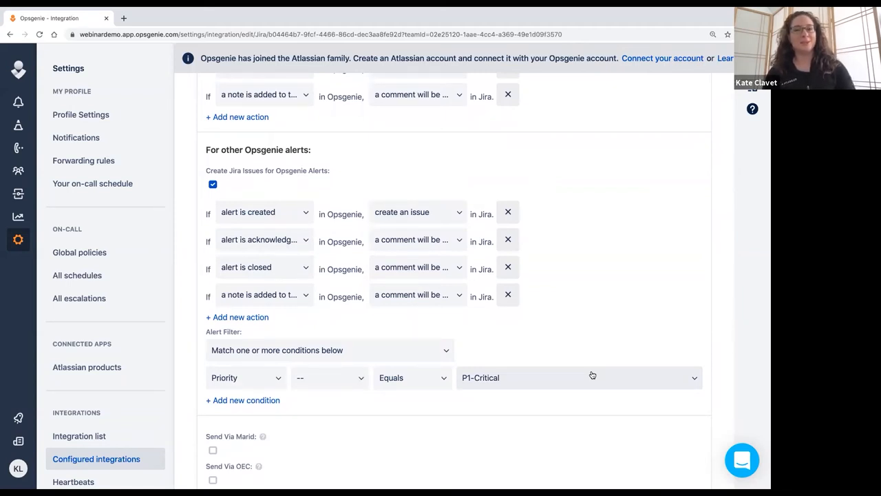
scroll(down, 3)
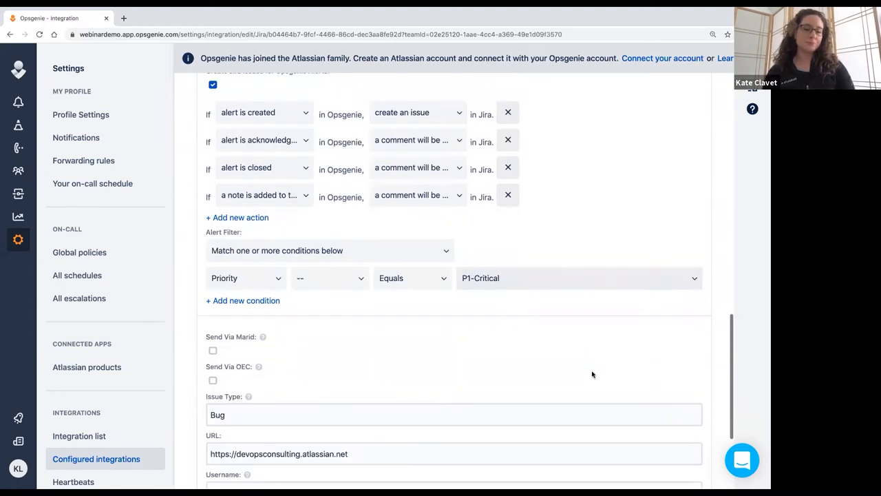
scroll(down, 3)
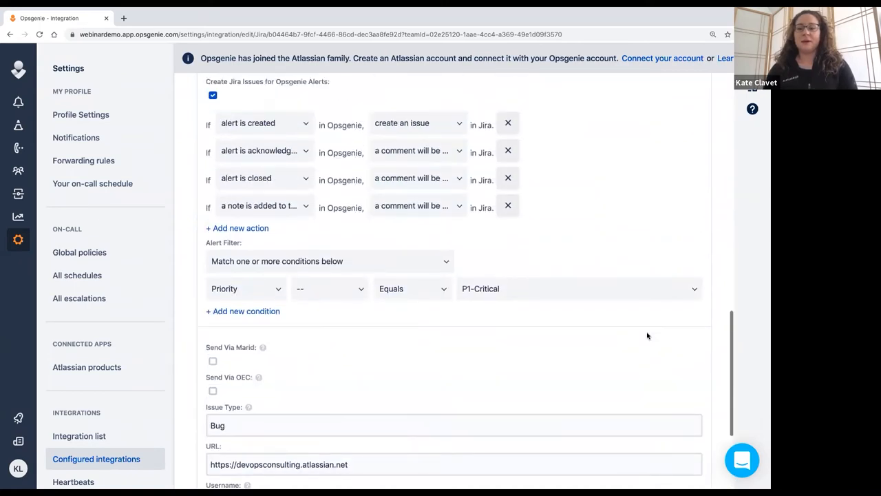
scroll(up, 3)
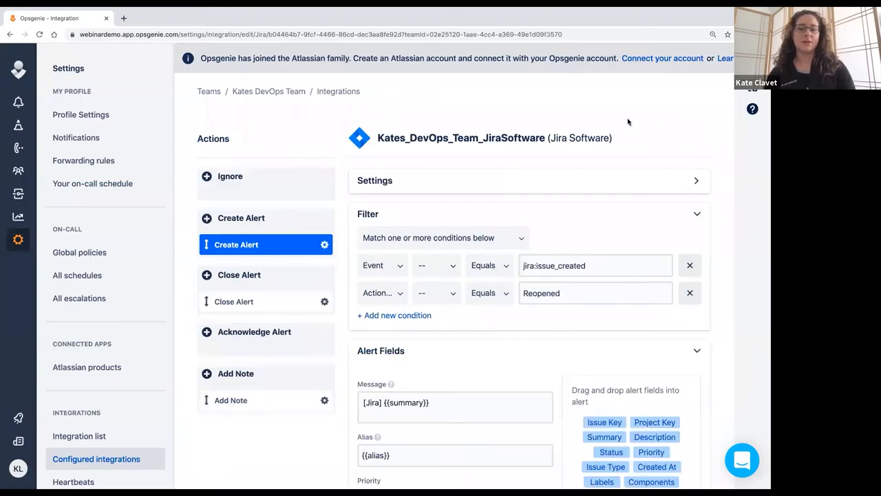
Step: View the Create Alert rule's priority options and scroll through its message and tag fields
scroll(down, 3)
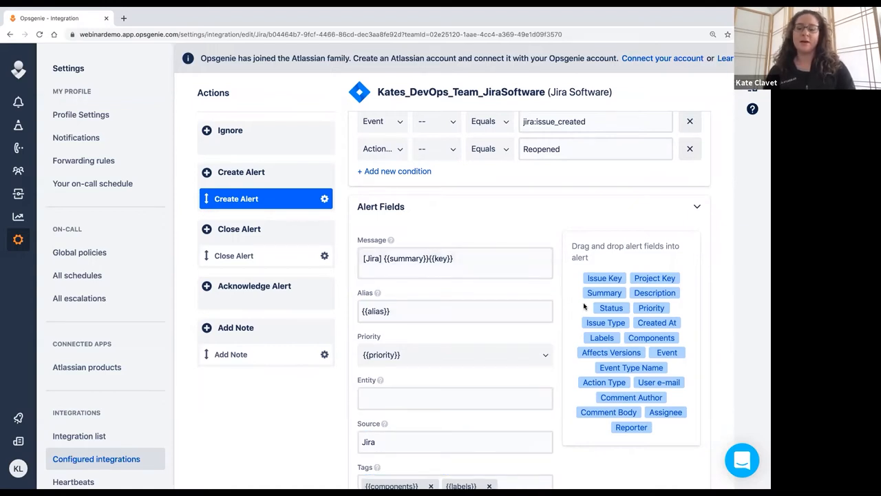
click(454, 355)
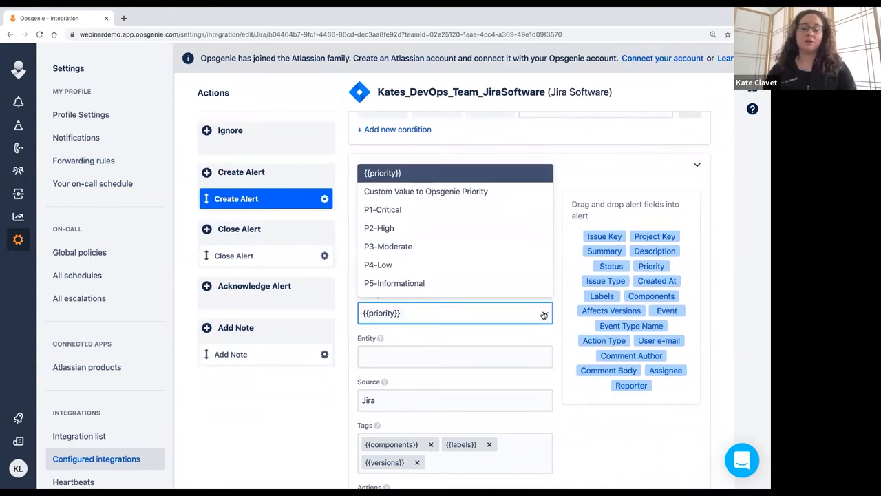
mouse_move(478, 214)
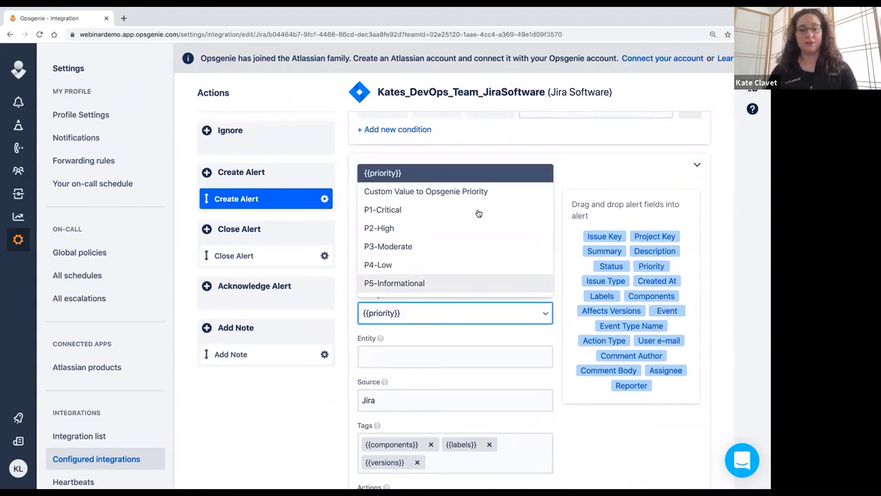
mouse_move(570, 187)
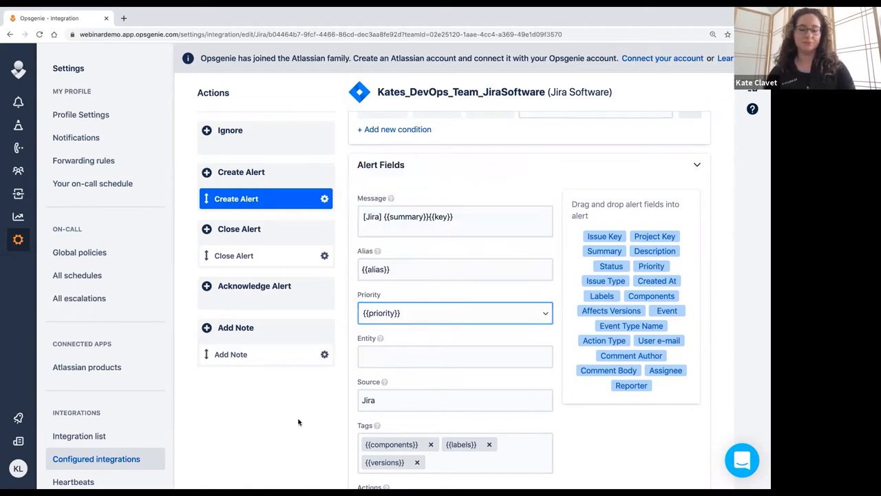
scroll(down, 3)
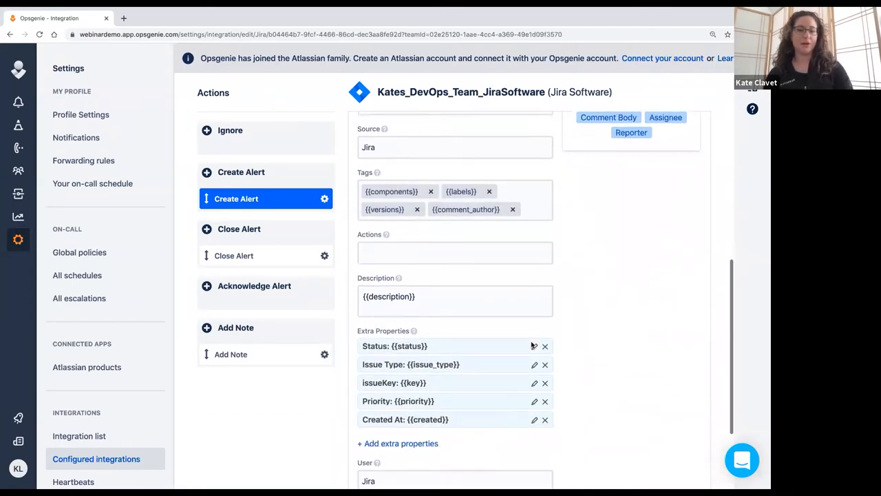
scroll(down, 3)
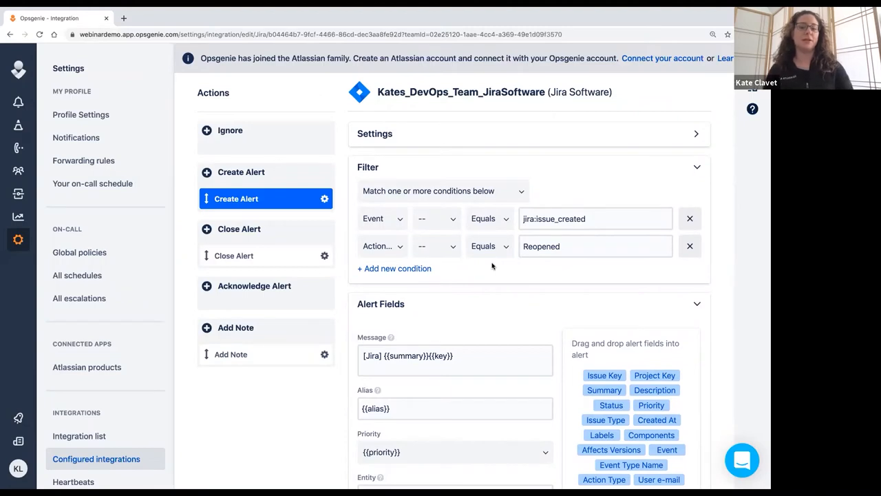
mouse_move(121, 222)
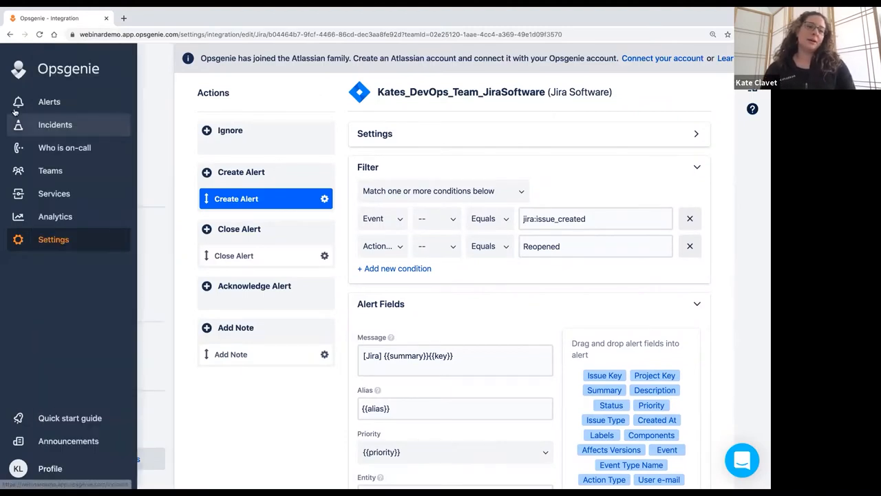
Step: Return to open Alerts and check alerts #1861, #1860 and #1859
click(49, 102)
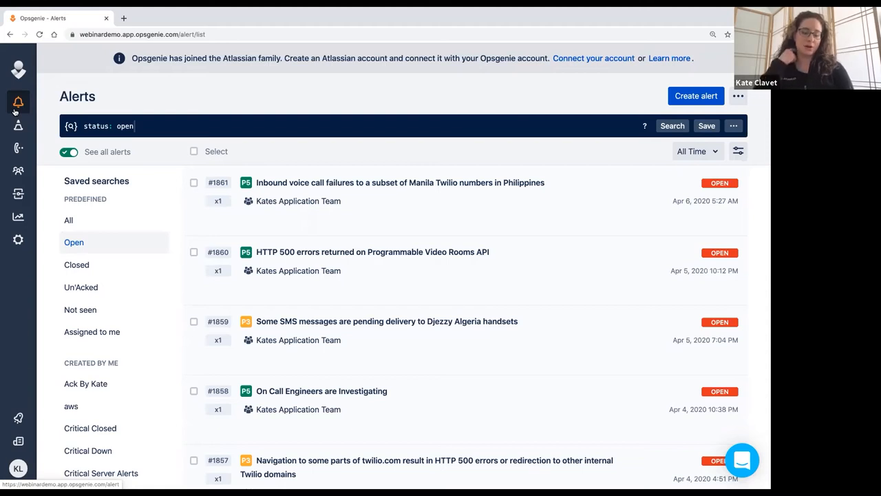
mouse_move(6, 113)
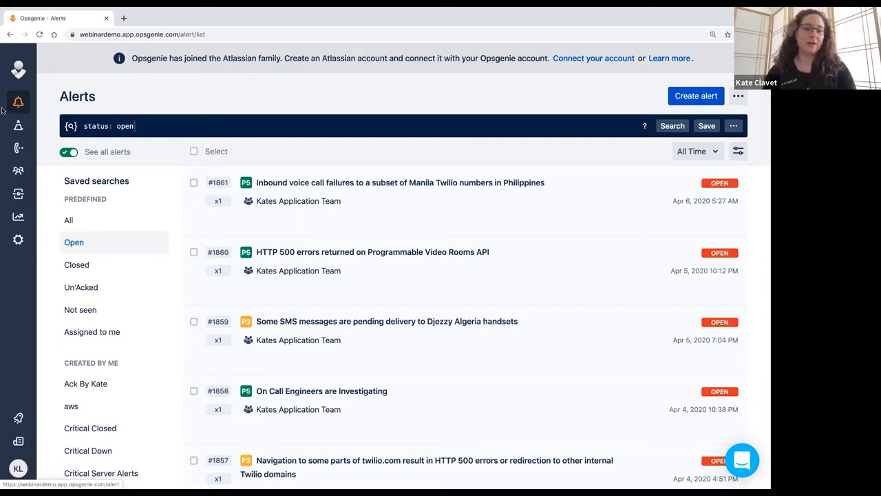
click(193, 182)
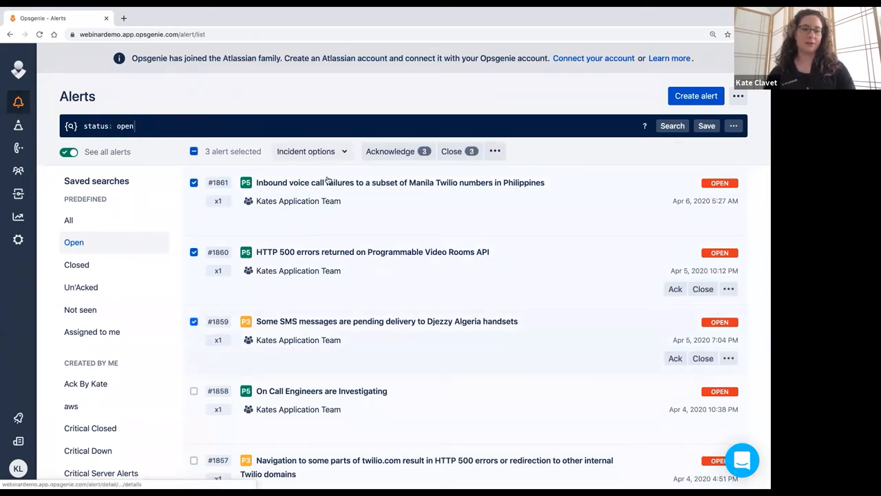
Step: Start an incident from the three checked alerts with impacted service Generic Relational Database Service
click(312, 151)
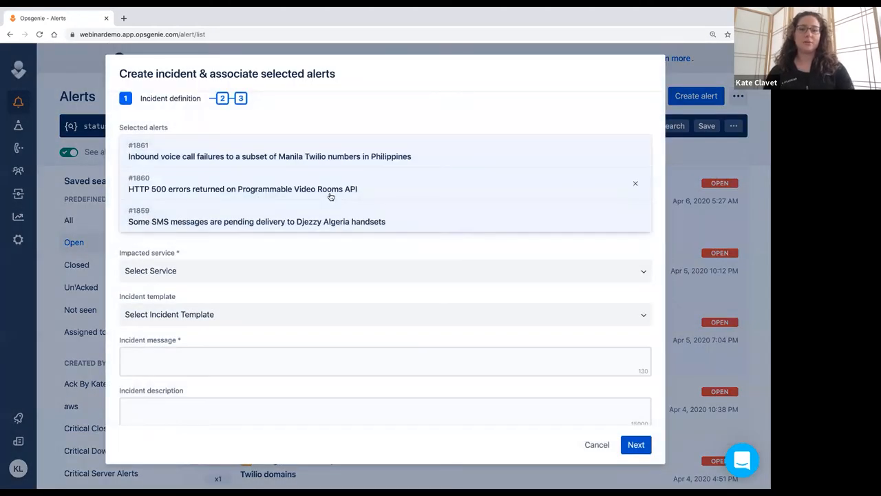
click(385, 270)
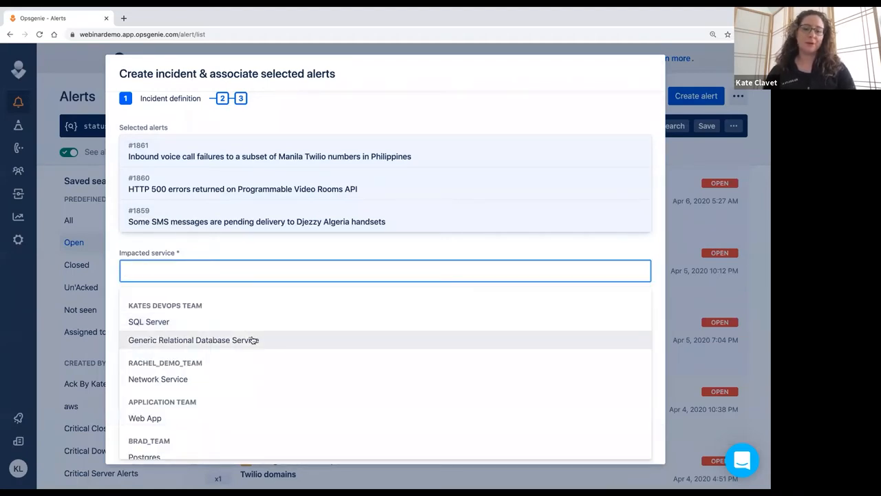
click(193, 339)
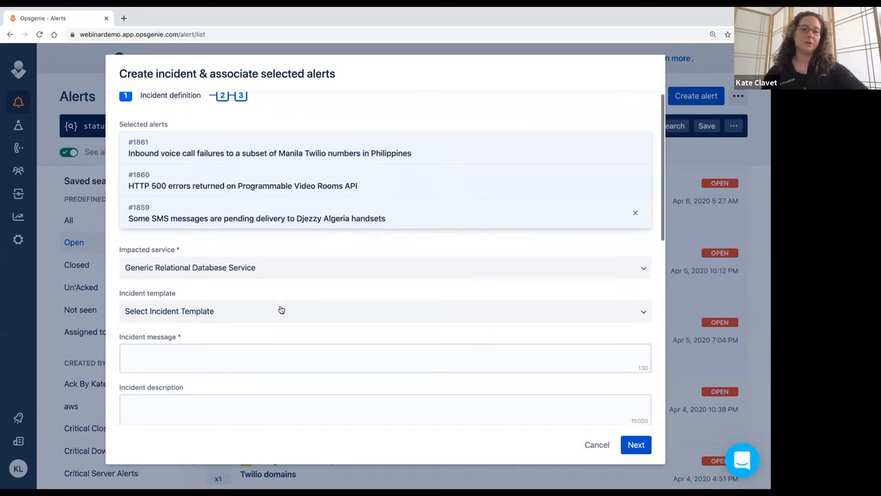
mouse_move(430, 227)
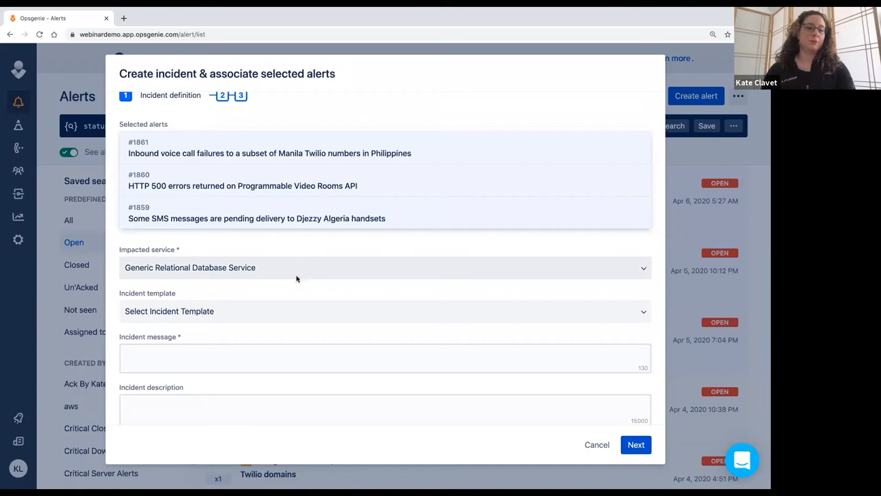
mouse_move(278, 314)
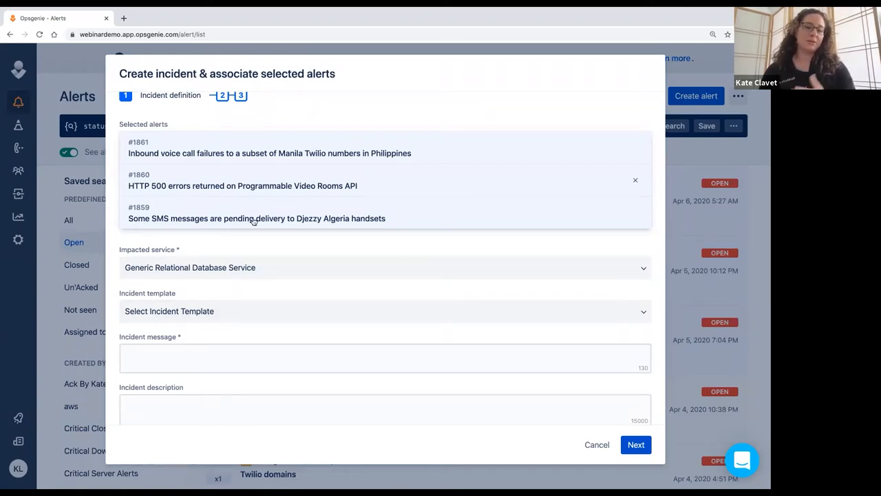
mouse_move(299, 254)
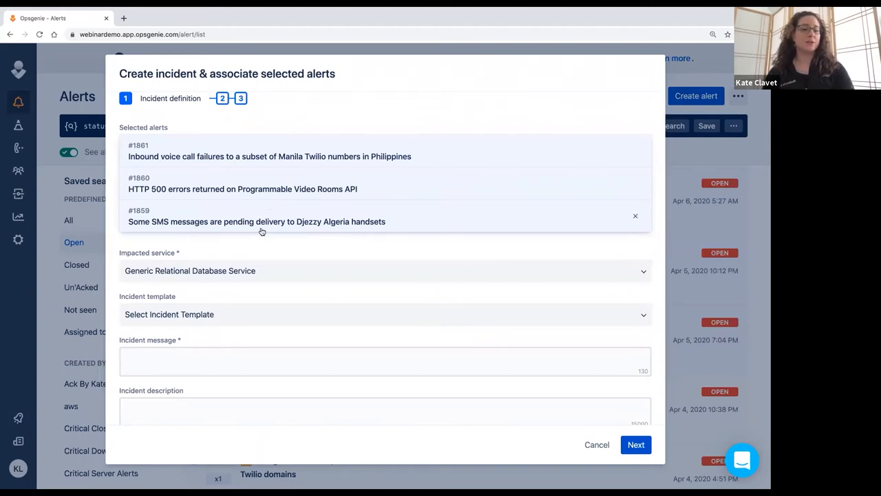
scroll(down, 3)
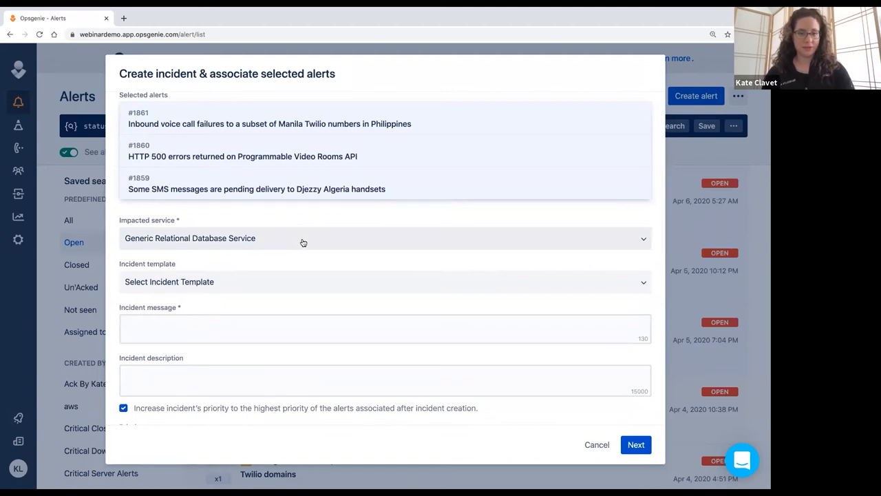
scroll(down, 3)
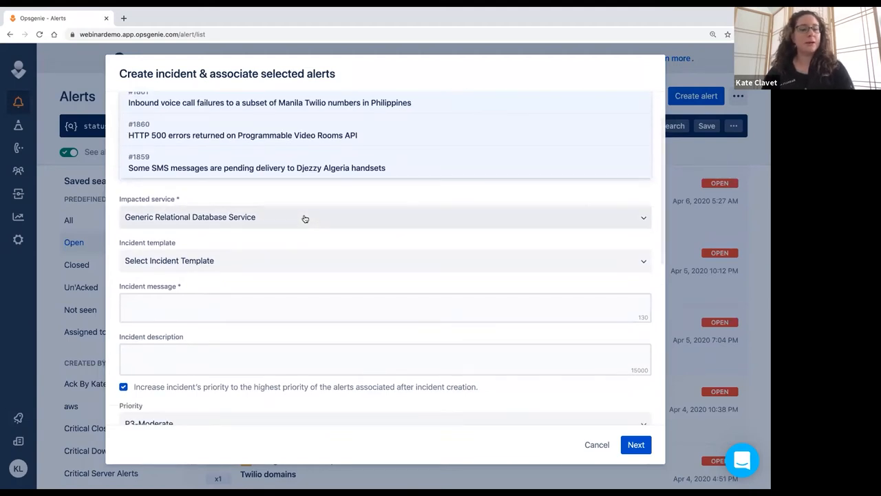
click(305, 217)
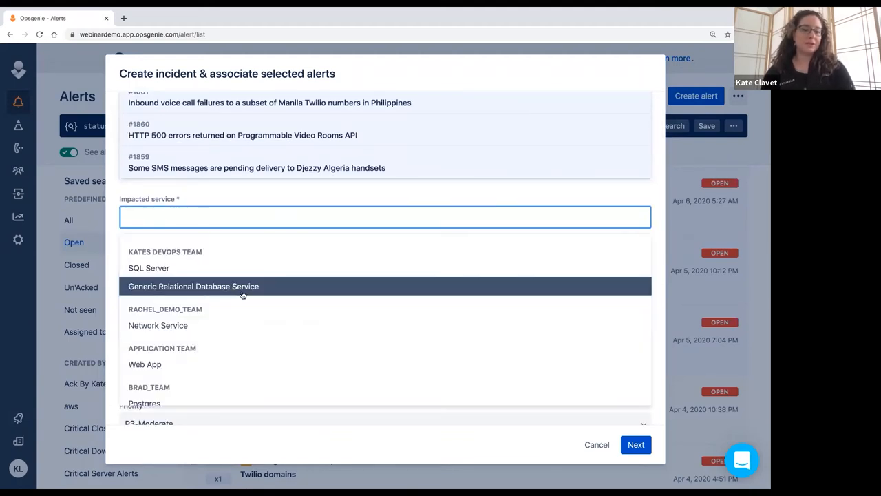
click(193, 286)
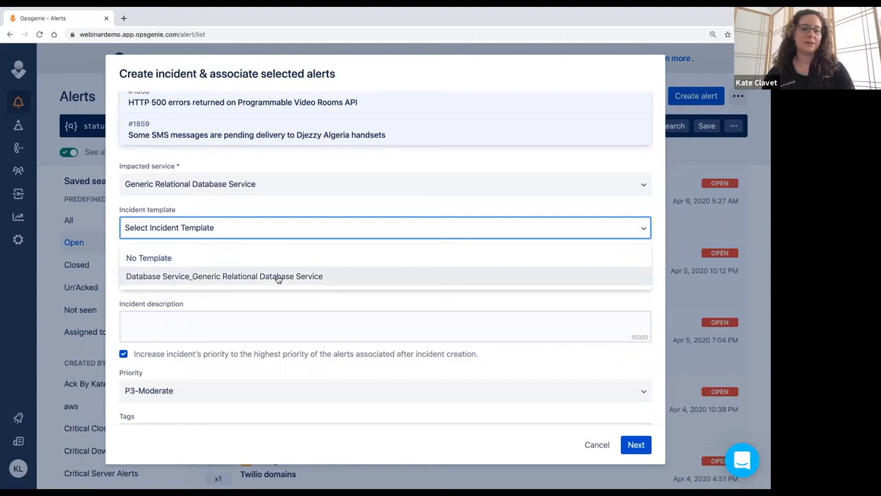
Step: Apply the Database Service template: SQL Server message, P2-High, critical and customer impact tags
click(224, 277)
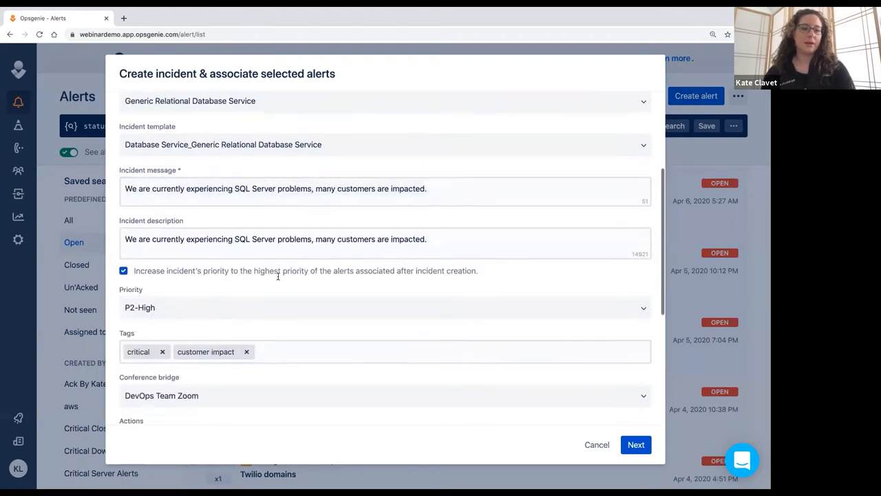
scroll(down, 3)
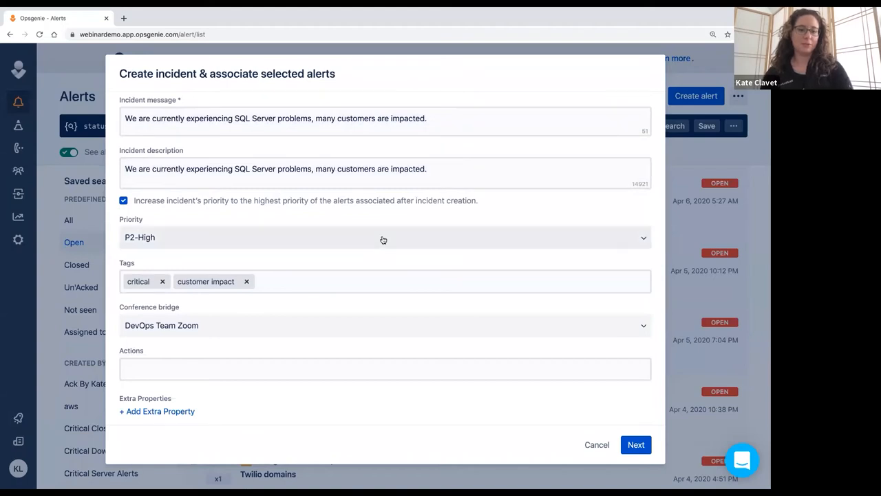
scroll(down, 3)
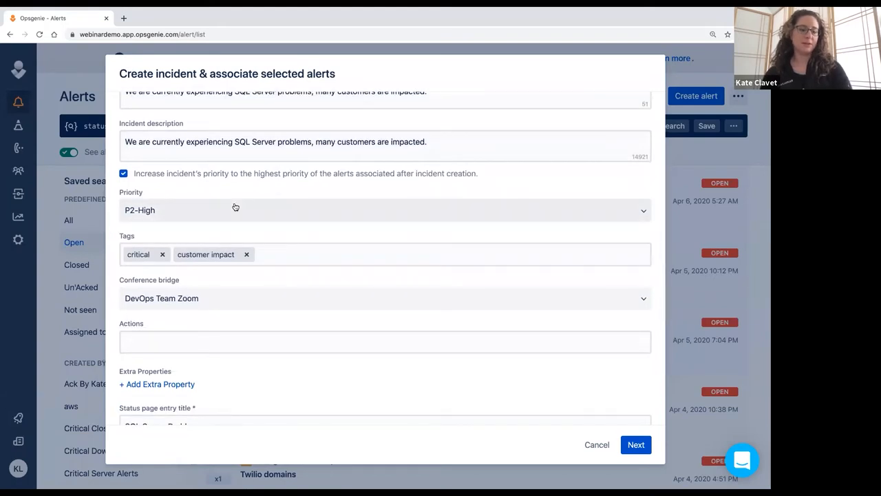
scroll(down, 3)
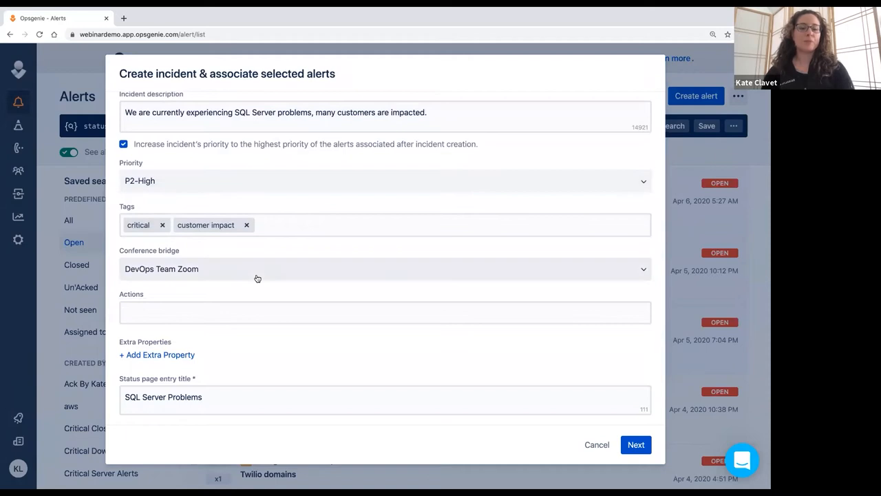
mouse_move(276, 275)
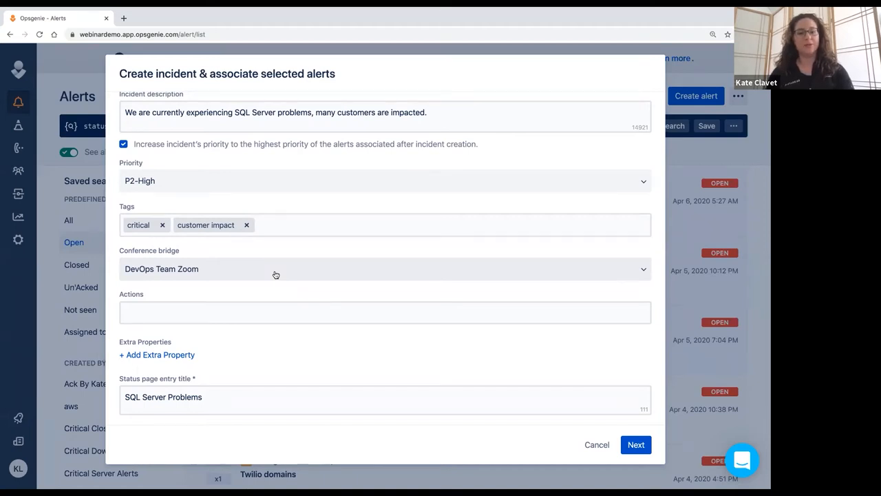
mouse_move(385, 244)
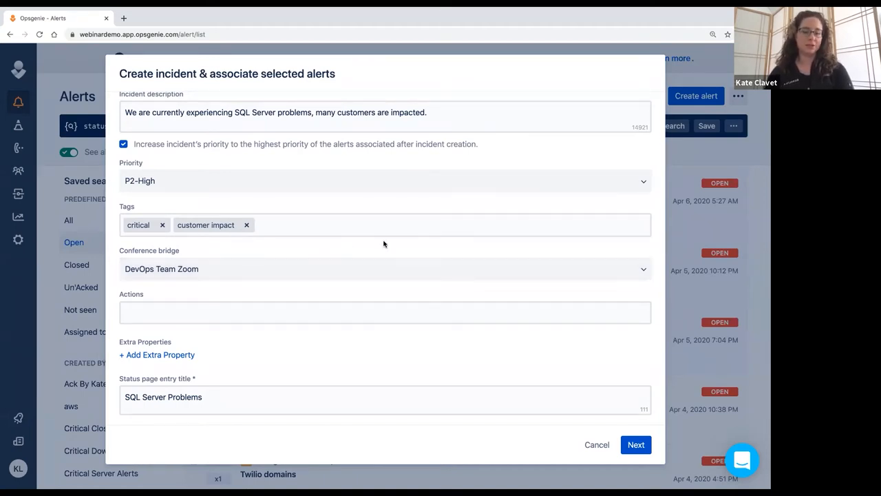
scroll(down, 3)
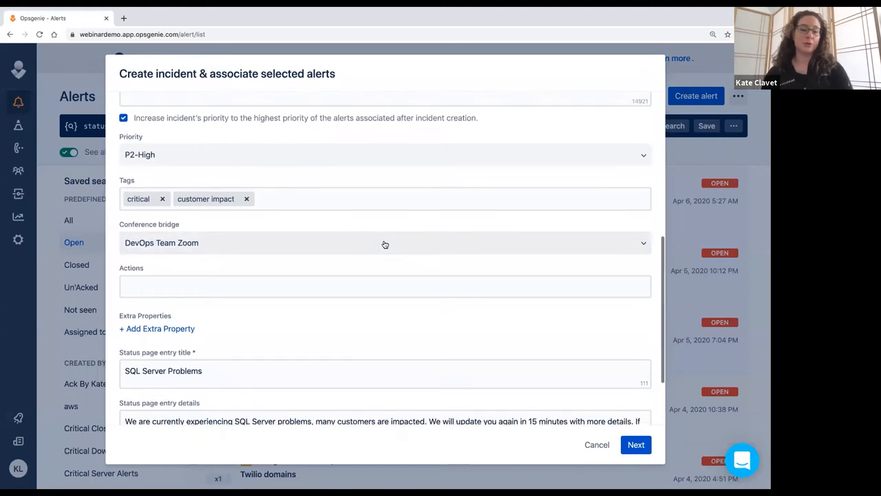
scroll(down, 3)
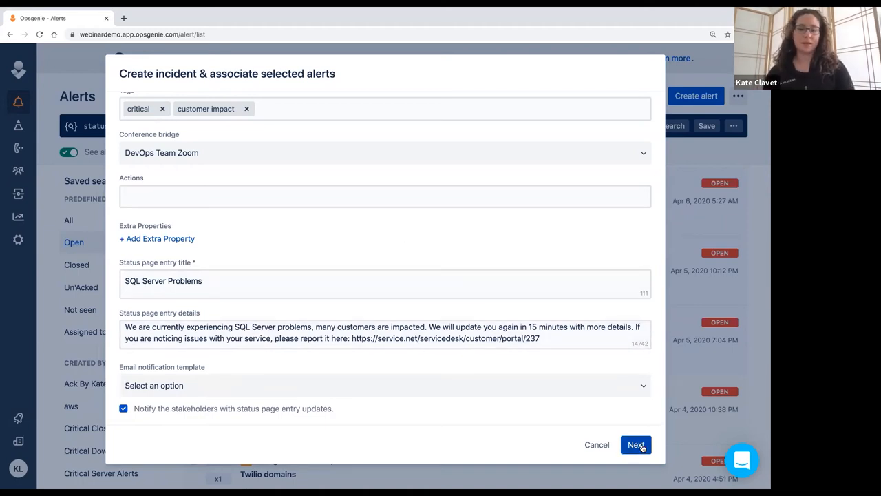
click(635, 444)
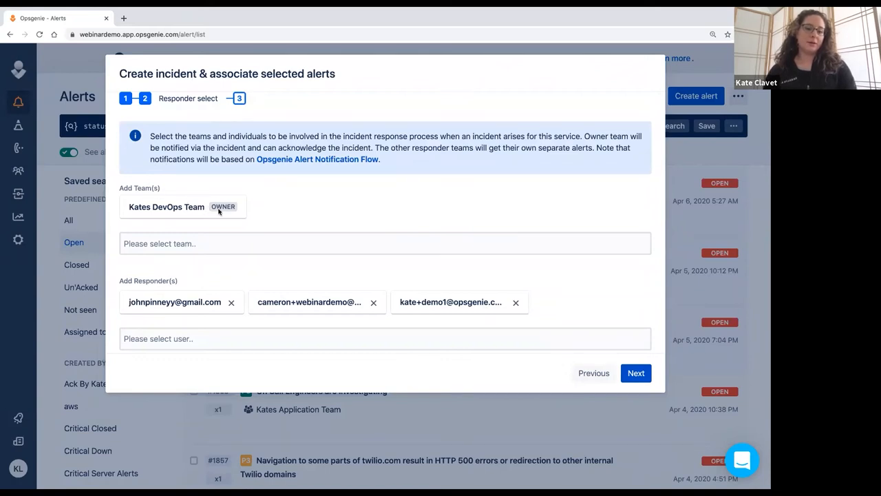
mouse_move(293, 208)
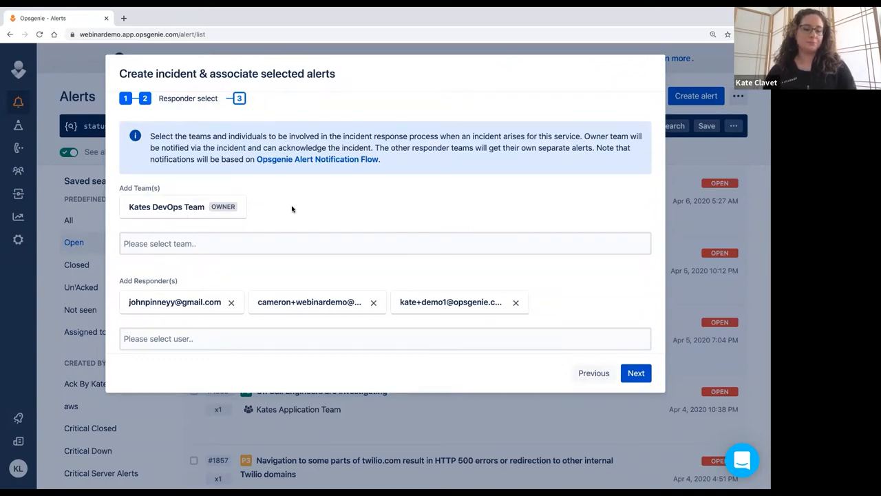
mouse_move(478, 303)
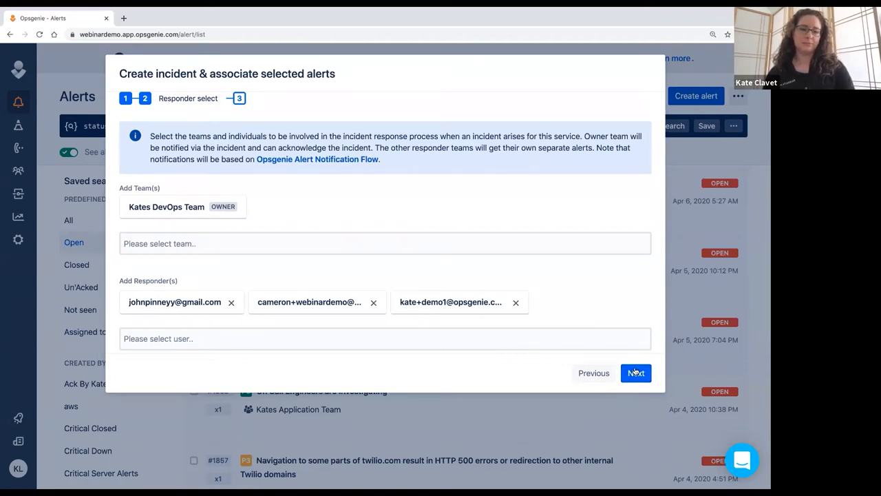
Step: Accept Kates DevOps Team and three responders, add no stakeholders, and create the incident
click(636, 373)
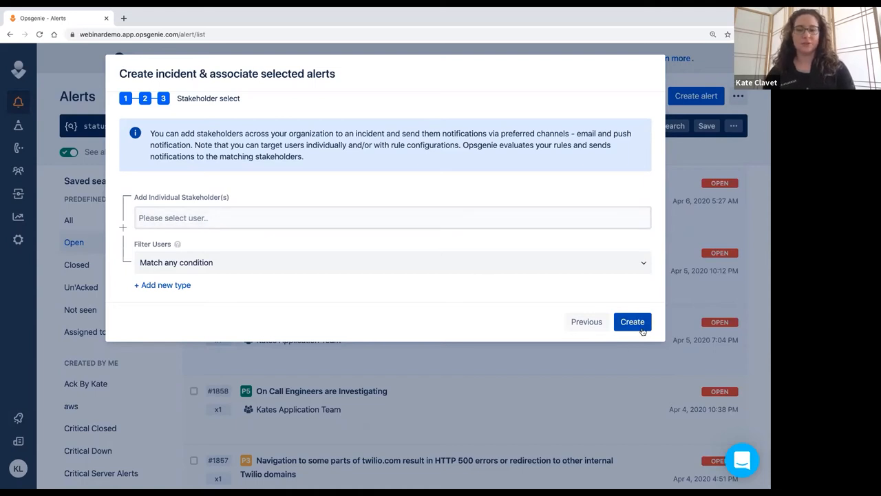
click(632, 322)
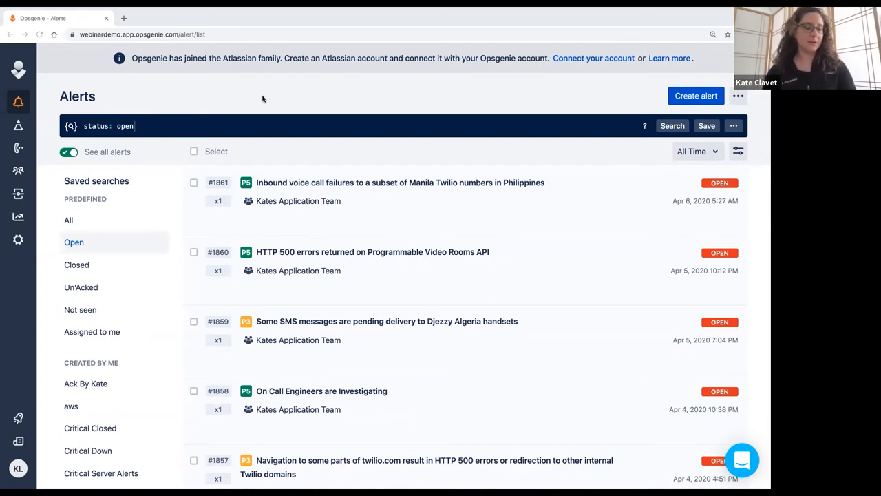
mouse_move(374, 114)
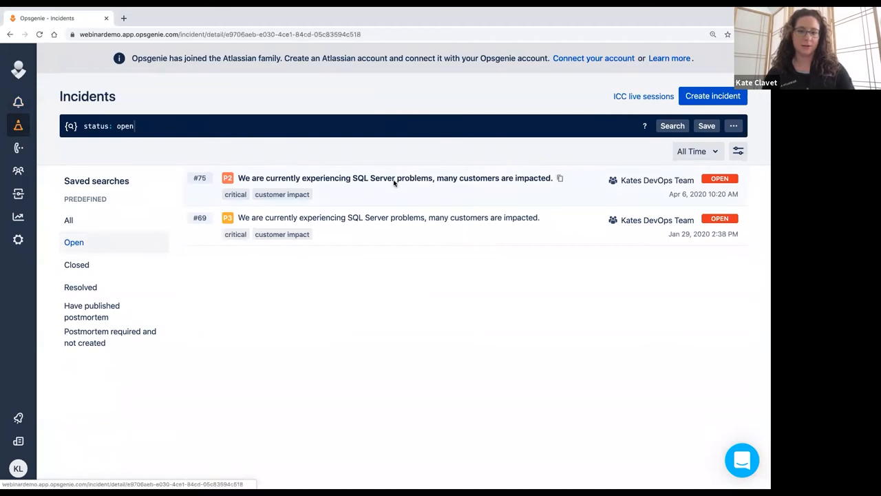
Step: Open incident #75's detail page and begin creating its INC-75 Slack channel
click(395, 178)
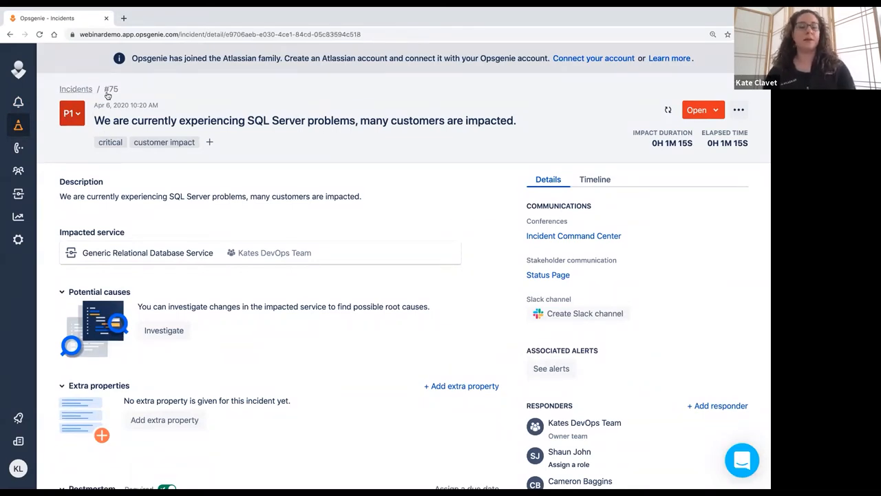
mouse_move(474, 239)
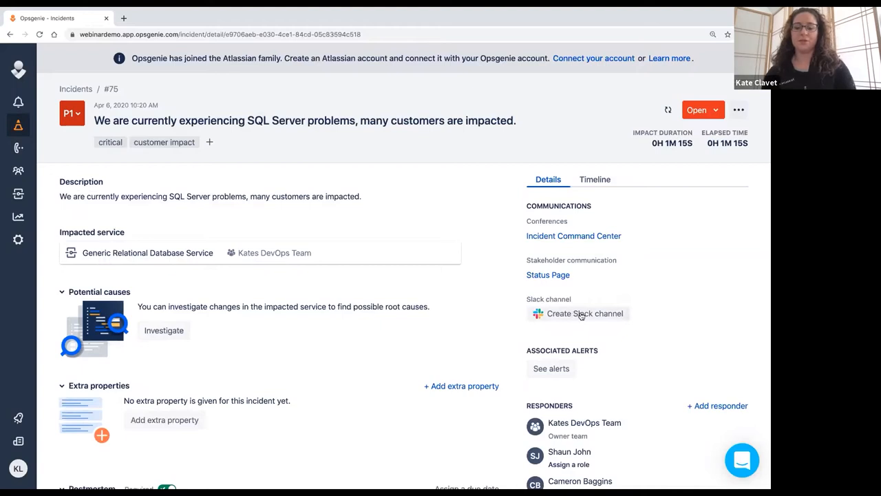
click(584, 313)
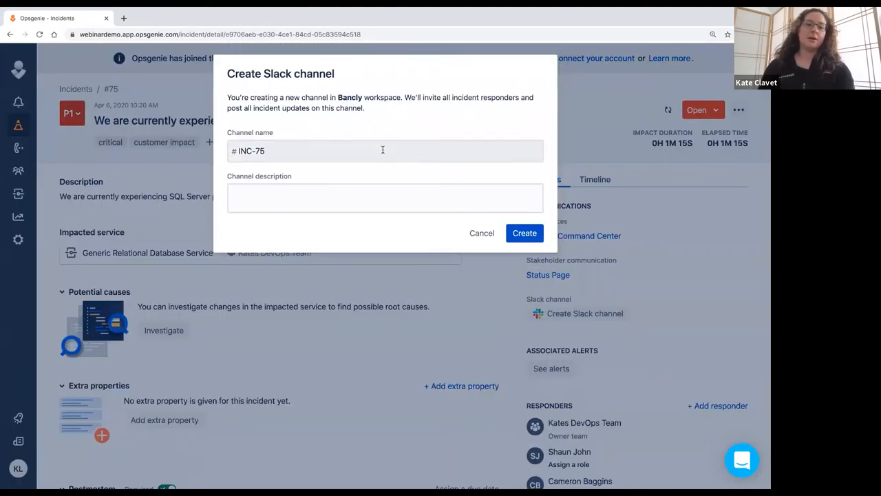
Step: Create Slack channel INC-75-BerlinACEdemo with the description BerlinACEDemo
text(-)
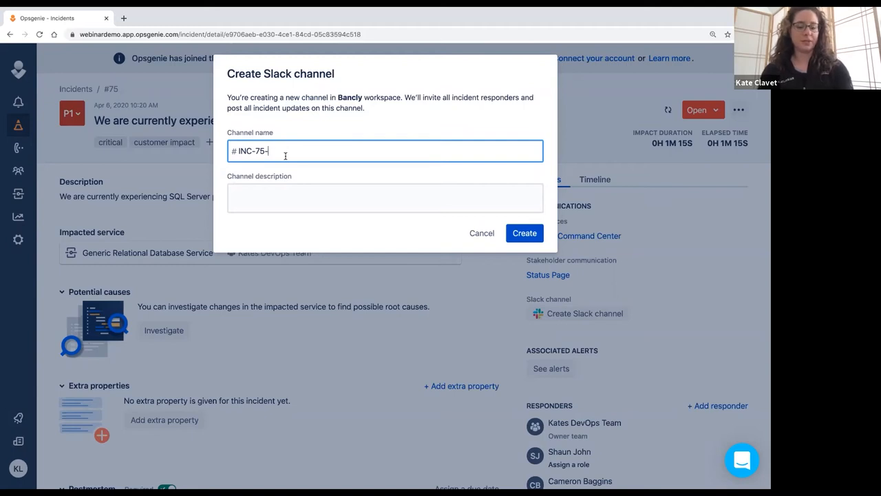
text(B)
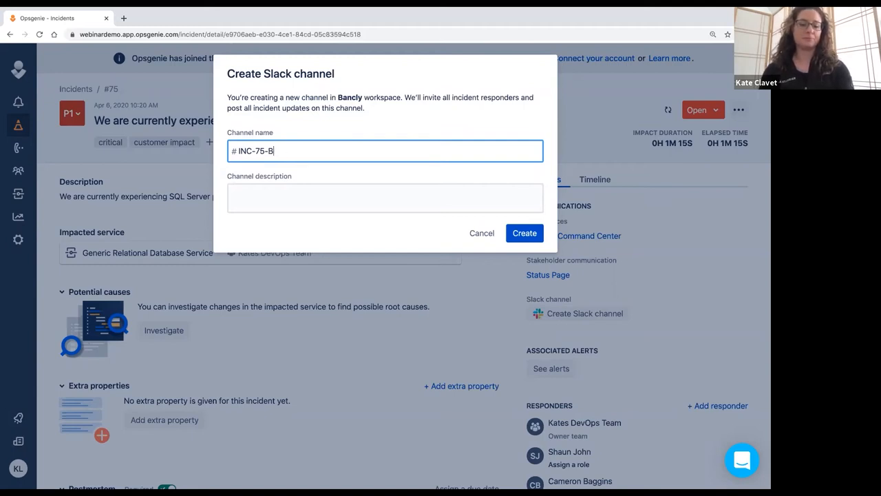
text(erlinACE)
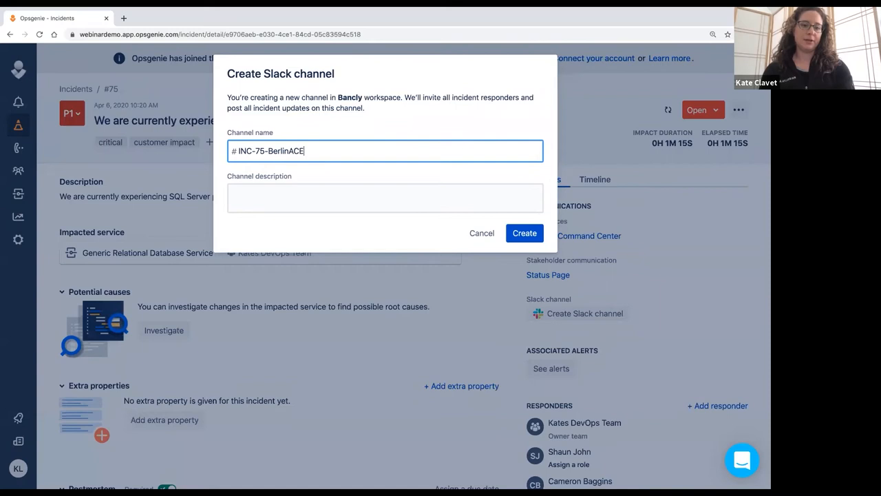
text(demo)
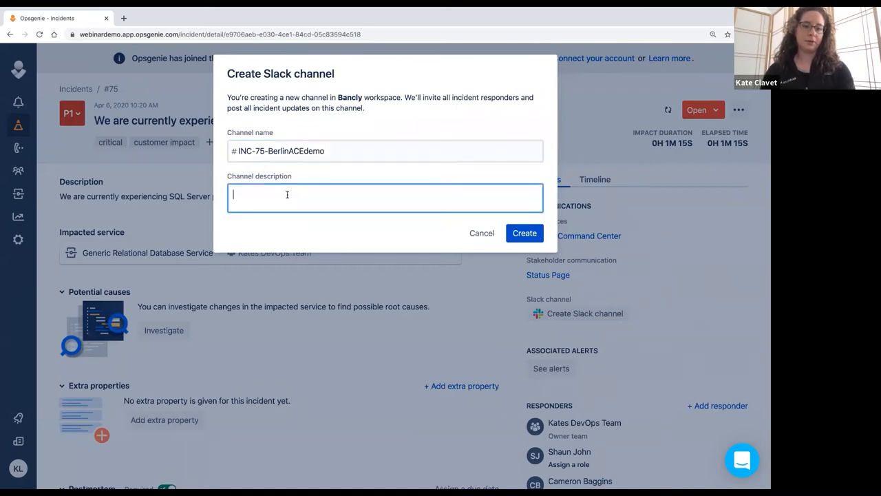
text(BerlinA)
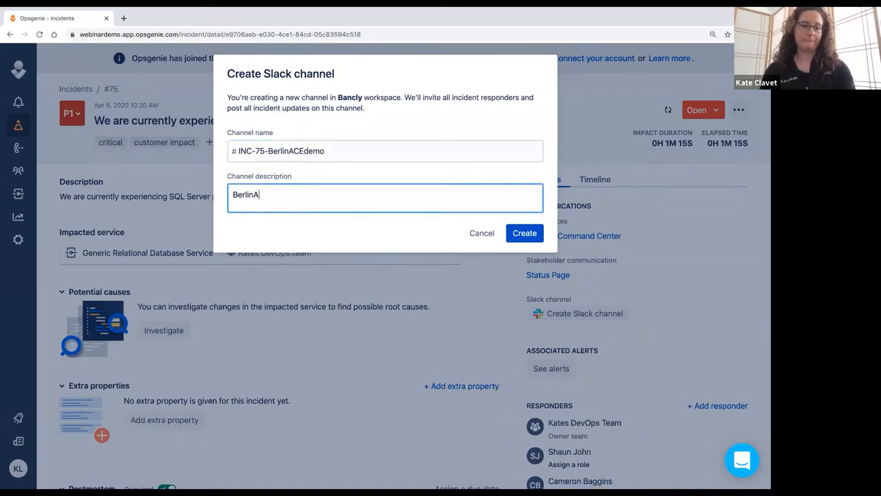
text(CE)
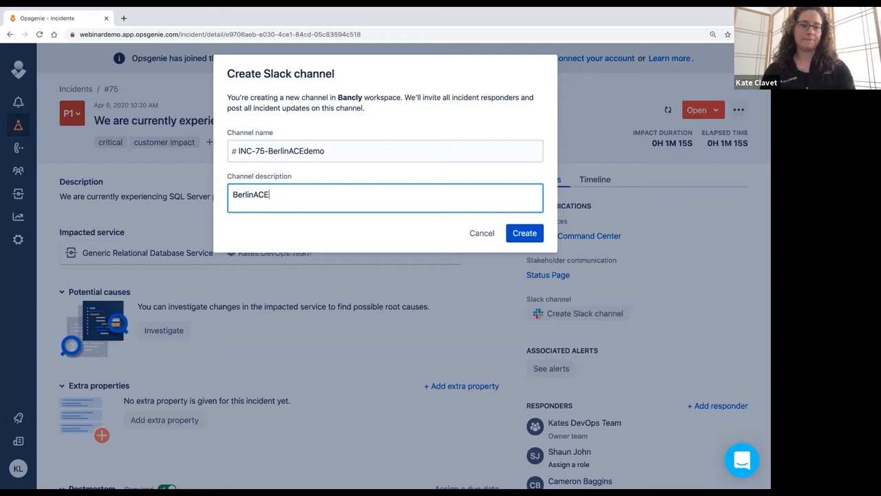
text(Demo)
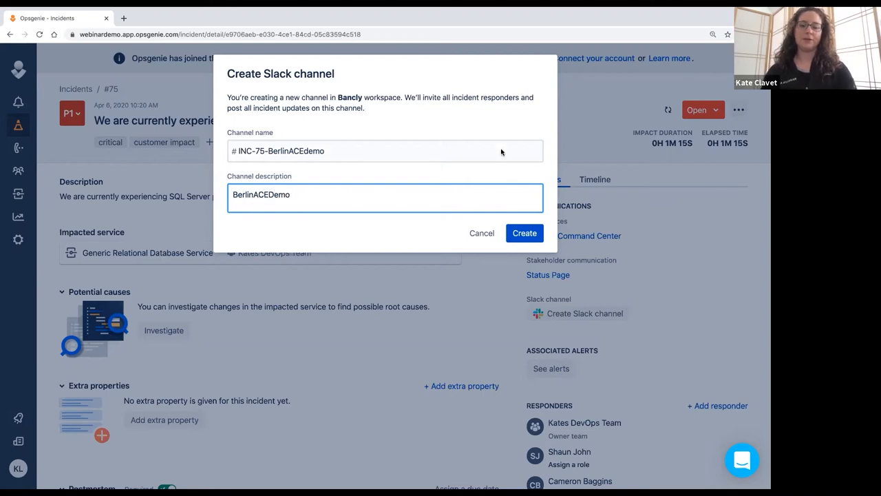
click(524, 233)
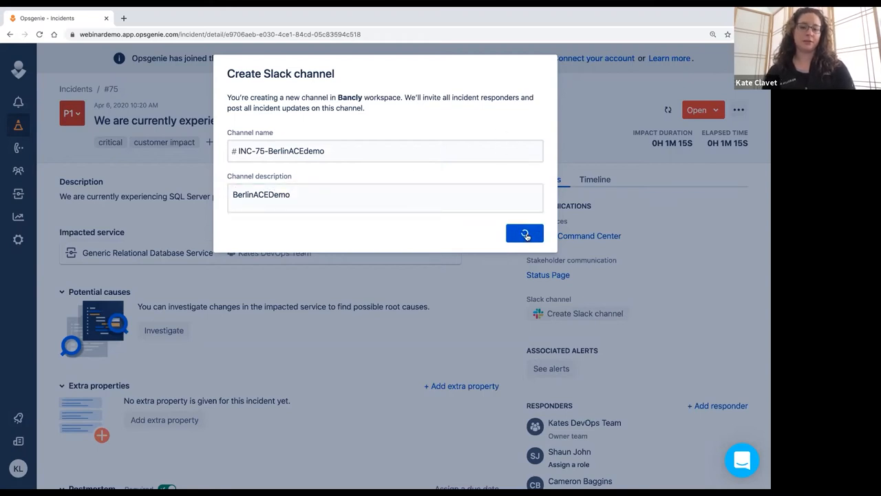
click(525, 233)
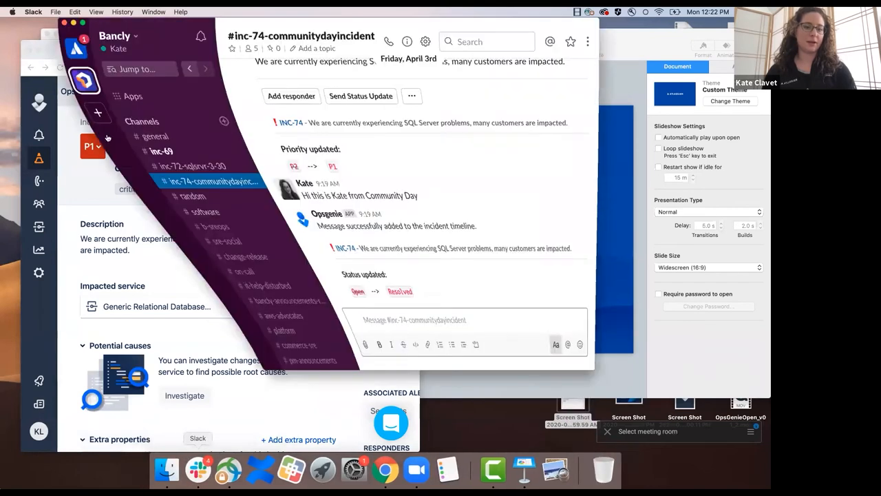
Step: Open #inc-75-berlinacedemo, review its five members, and show the INC-75 card's actions
click(156, 196)
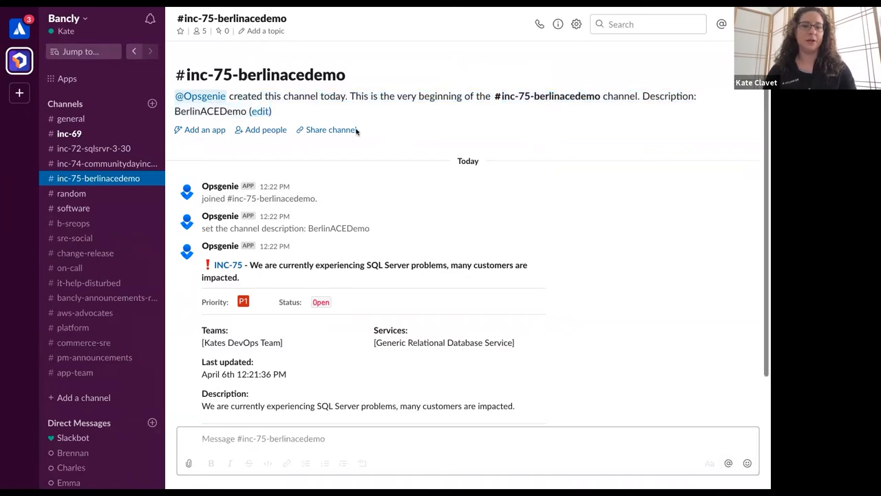
click(558, 24)
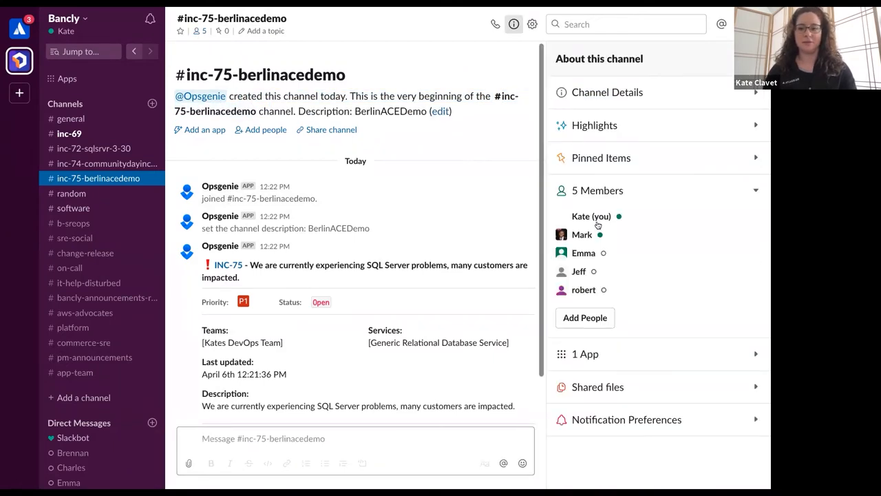
mouse_move(412, 243)
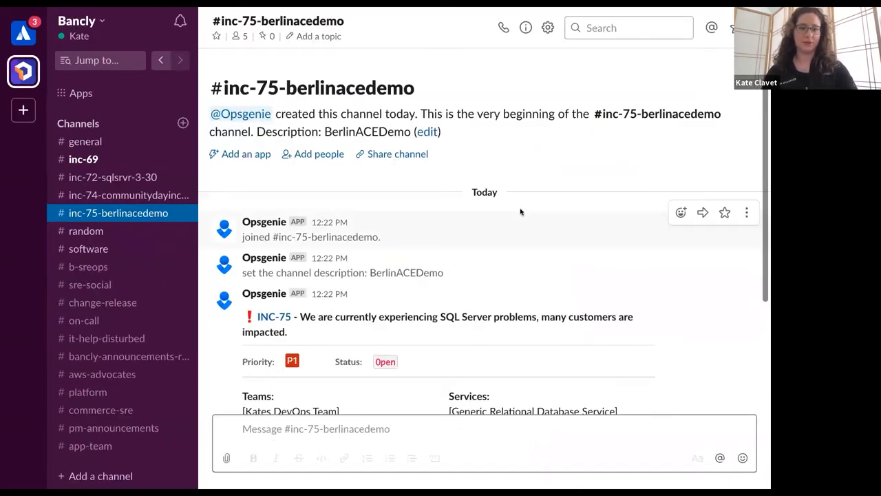
scroll(down, 3)
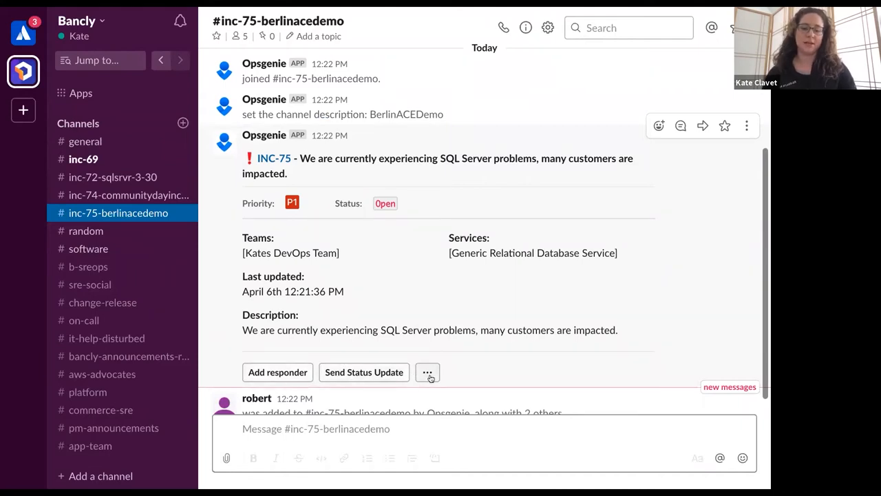
click(428, 371)
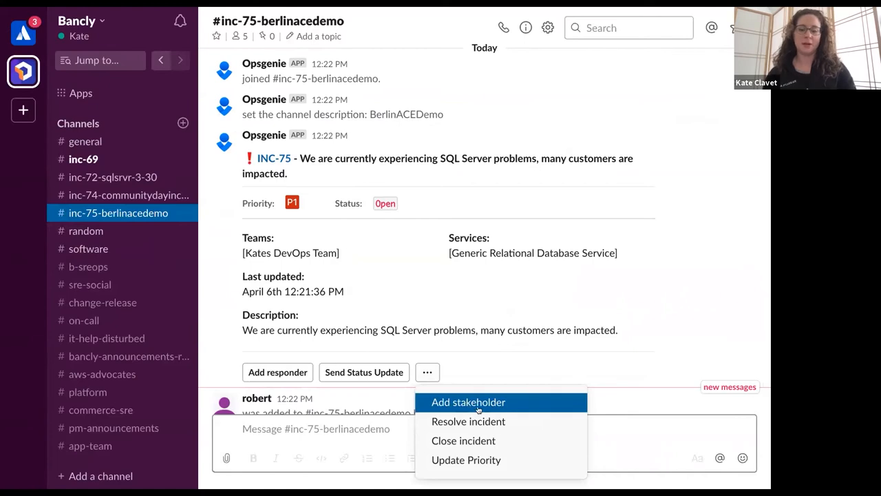
mouse_move(468, 421)
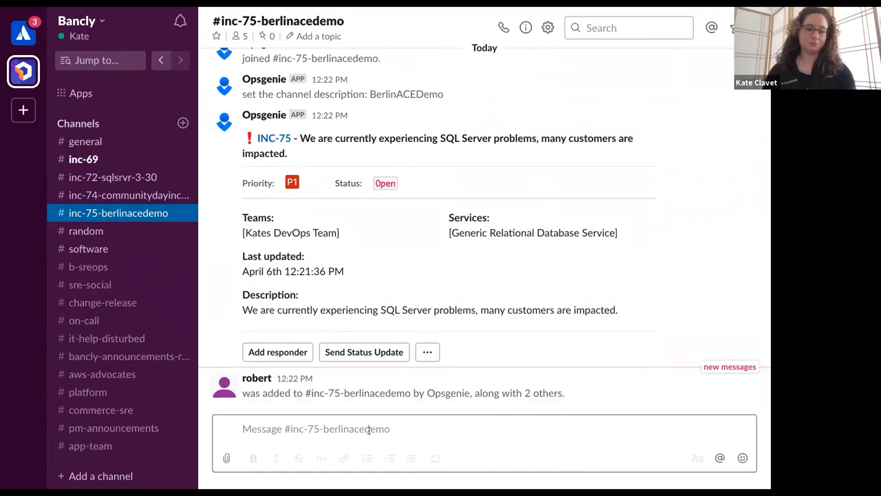
Step: Post 'Testing' in #inc-75-berlinacedemo so Opsgenie adds it to the incident timeline
text(Testing)
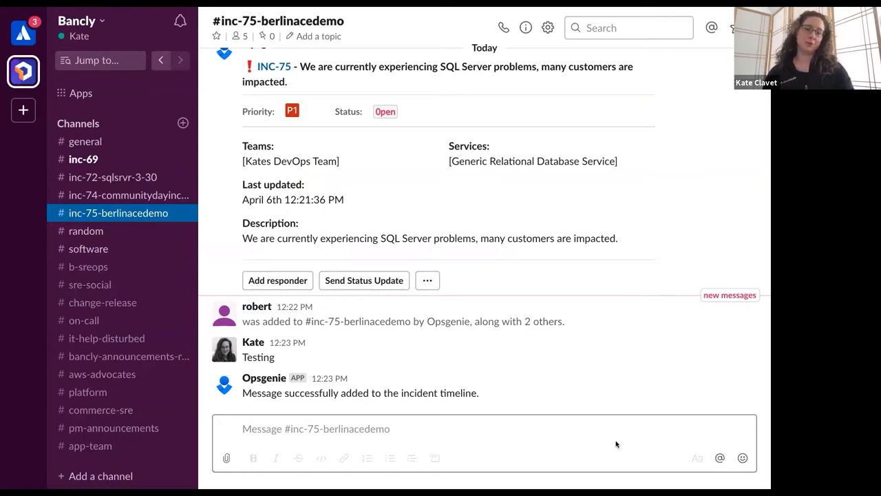
mouse_move(459, 406)
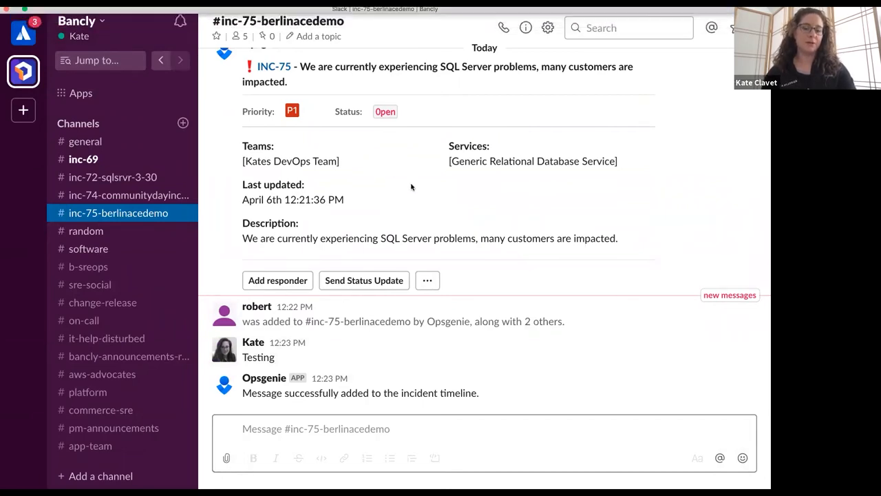
click(426, 281)
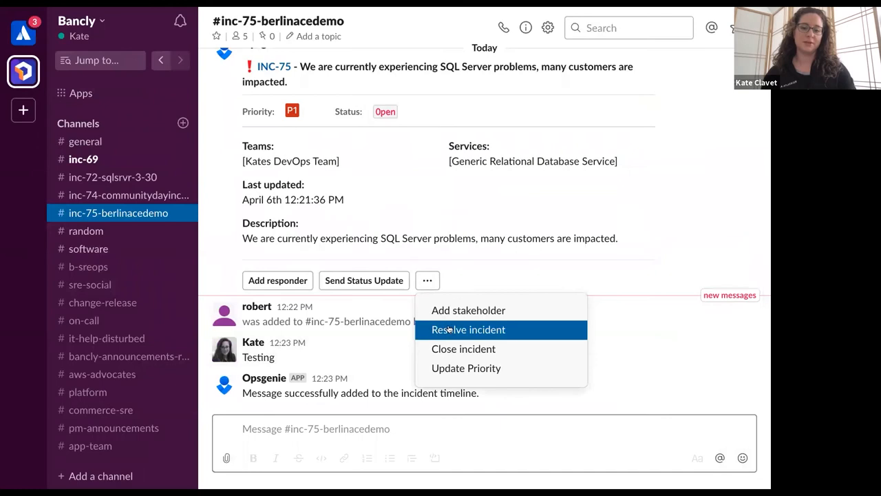
Step: Choose Resolve incident on the INC-75 card, changing its status to Resolved
click(468, 329)
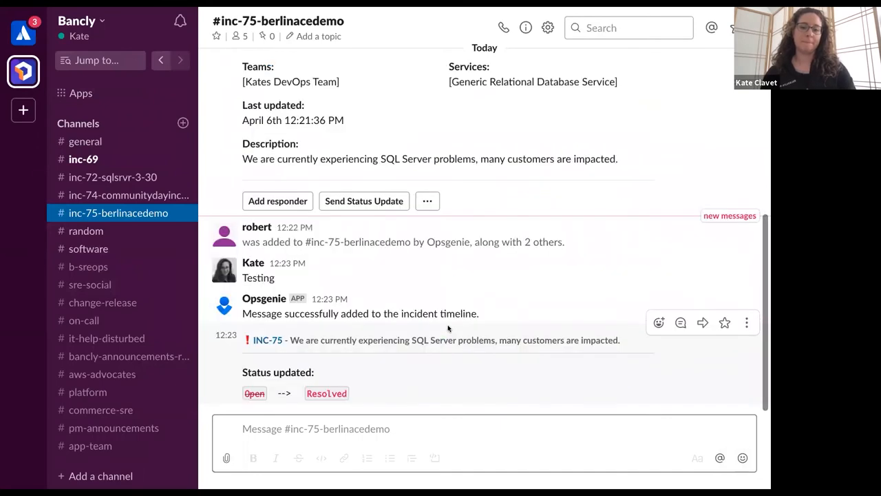
mouse_move(411, 392)
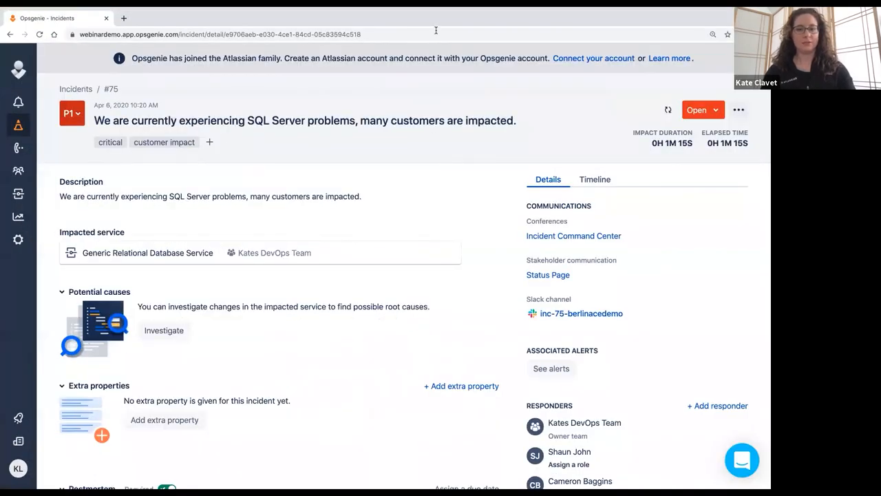
Step: Refresh incident #75 to show it Resolved, then begin its postmortem report
click(696, 109)
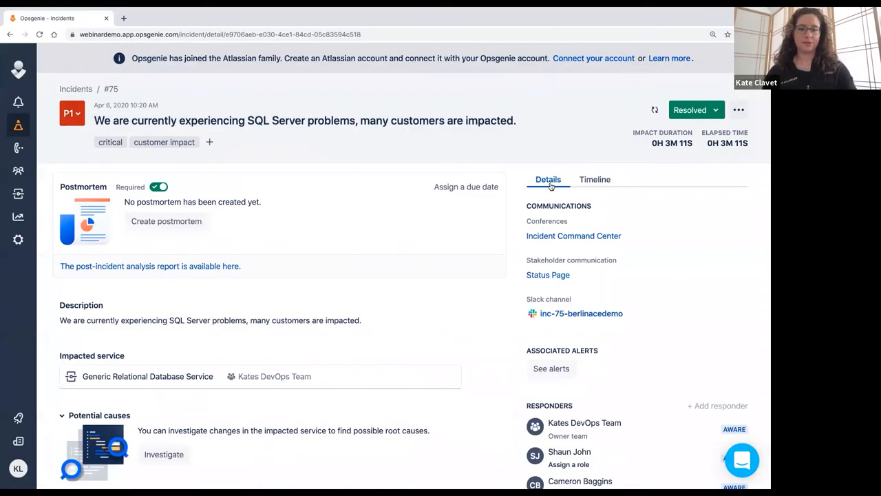
scroll(down, 3)
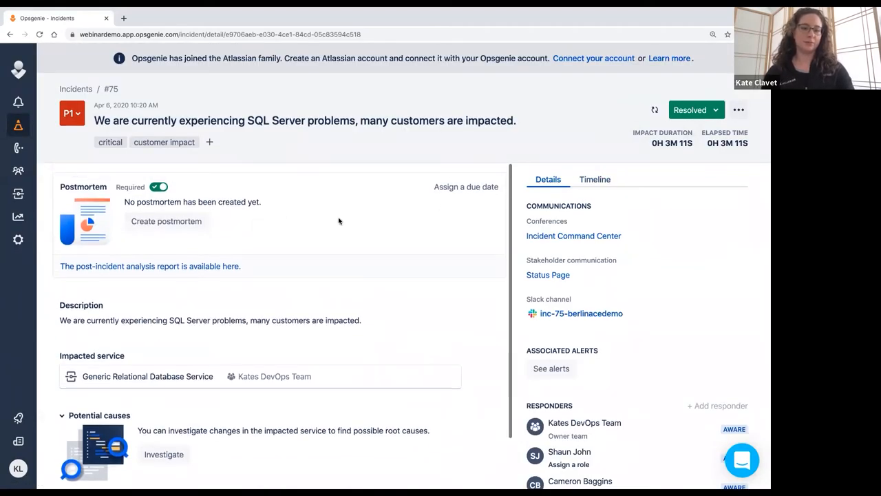
mouse_move(165, 221)
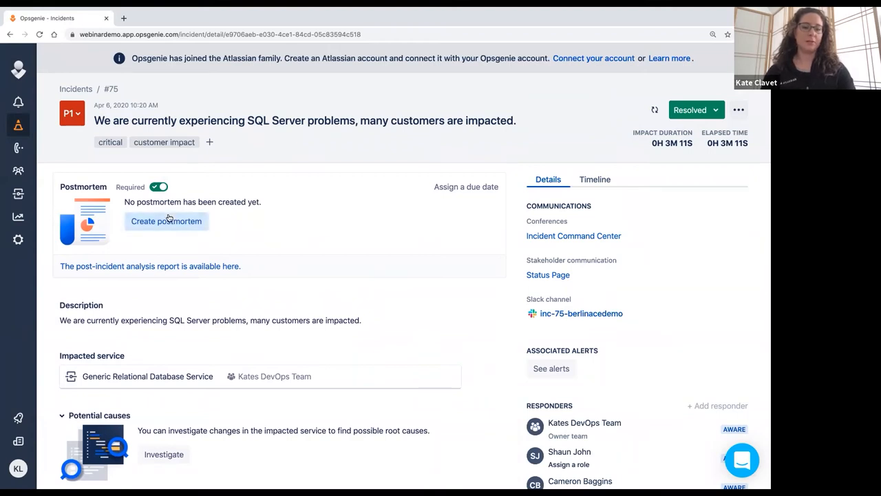
click(166, 221)
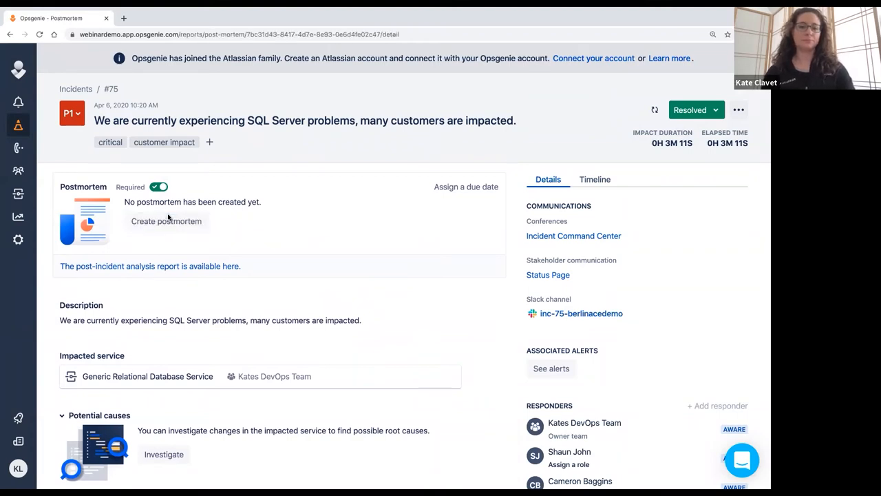
Step: Open incident #75's draft postmortem Timeline and select the Slack 'Testing' message
click(166, 222)
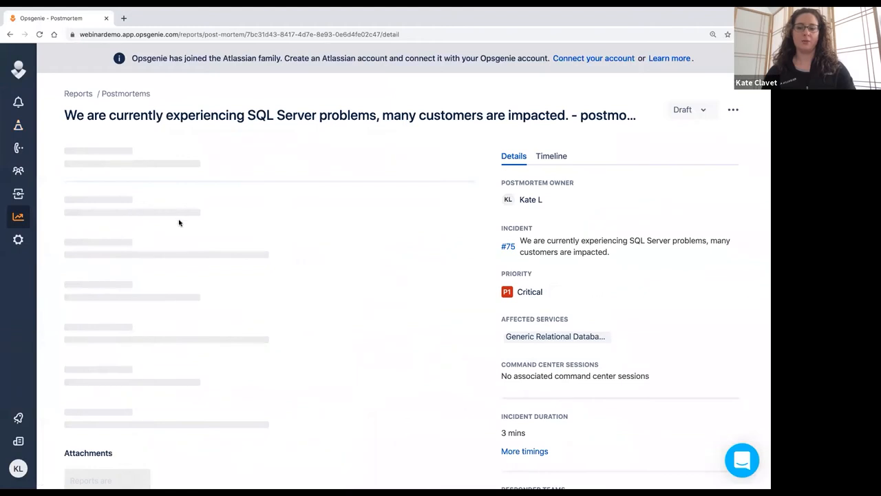
click(551, 156)
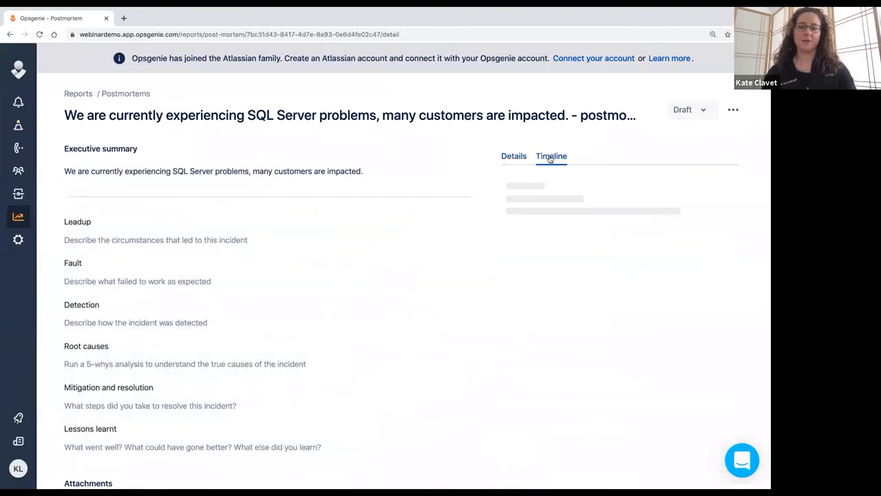
click(551, 156)
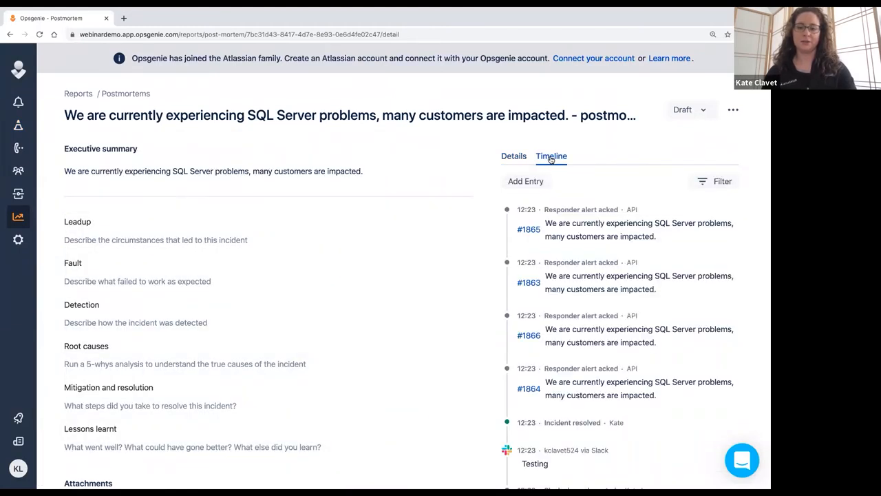
scroll(down, 3)
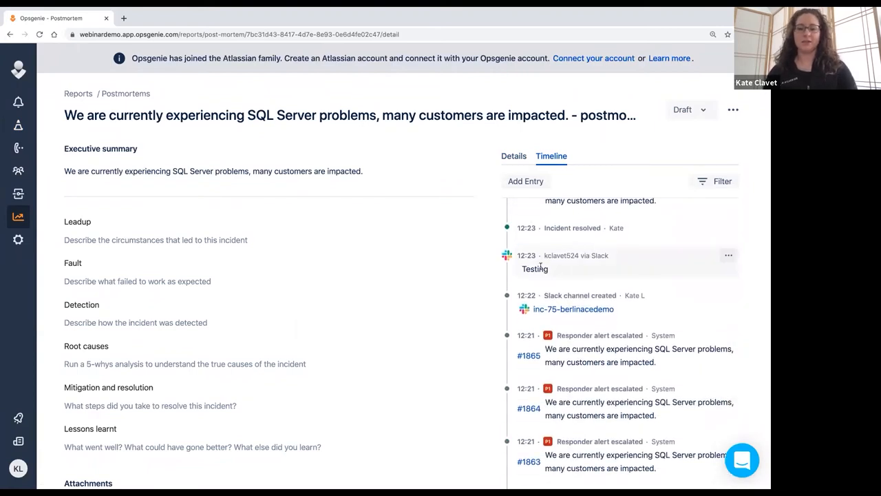
double_click(535, 269)
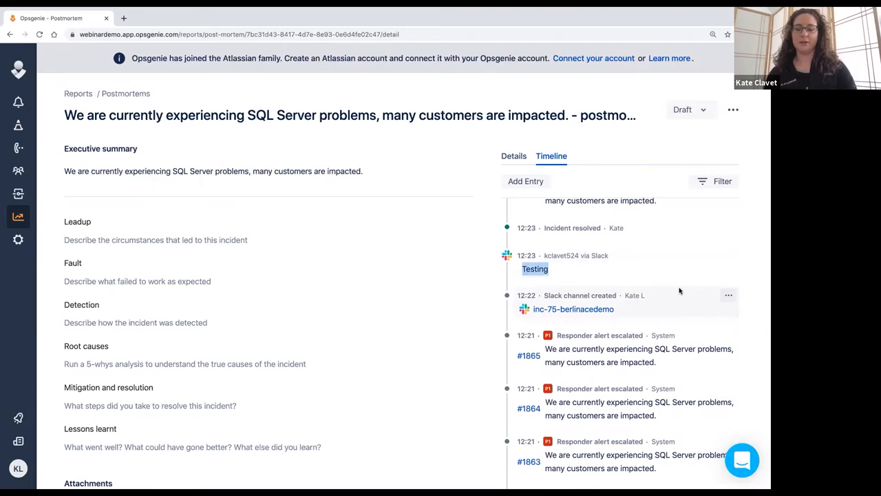
mouse_move(500, 308)
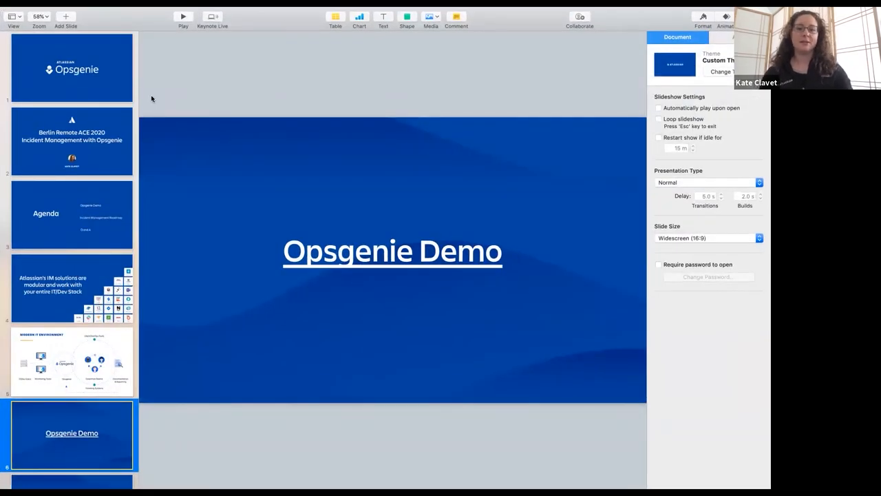
Step: Switch to the Keynote deck on the Opsgenie Demo slide
click(184, 16)
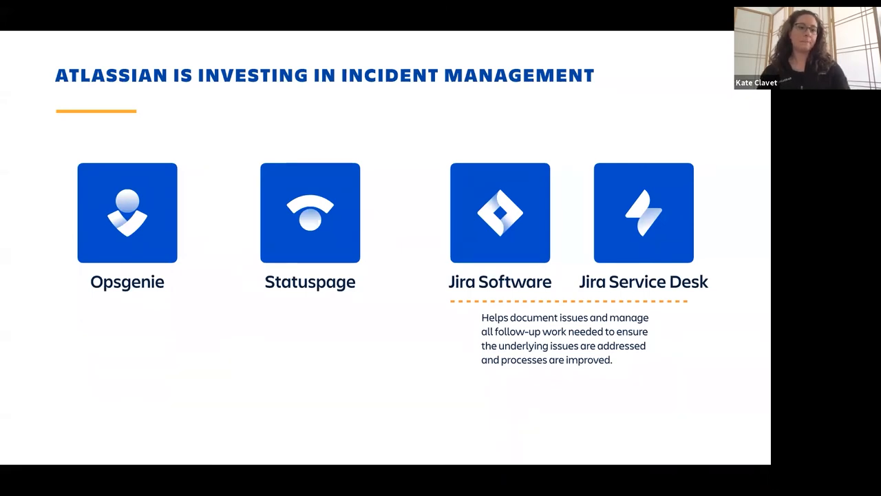
Step: Advance to the Collaboration slide on Slack for incident management
key(right)
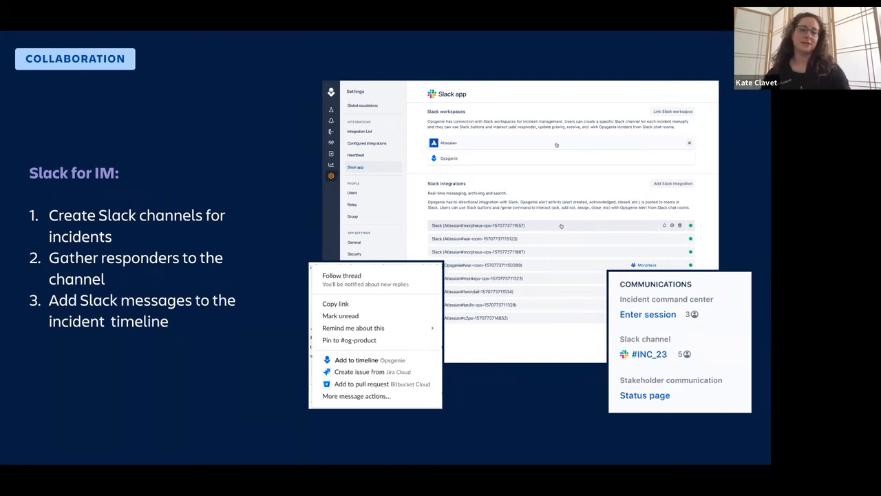
key(right)
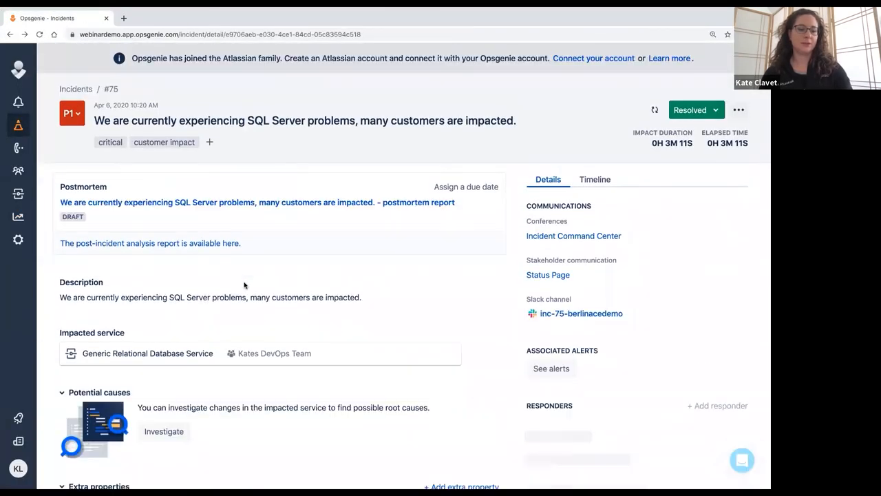
scroll(down, 3)
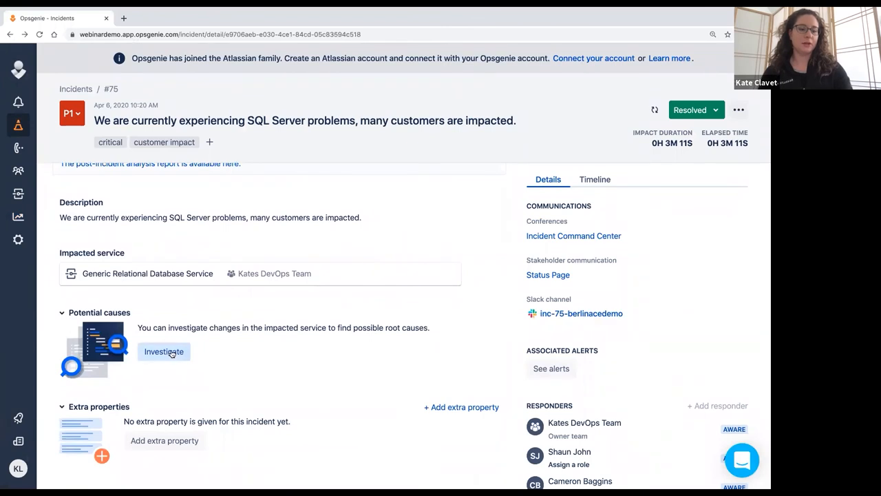
click(164, 351)
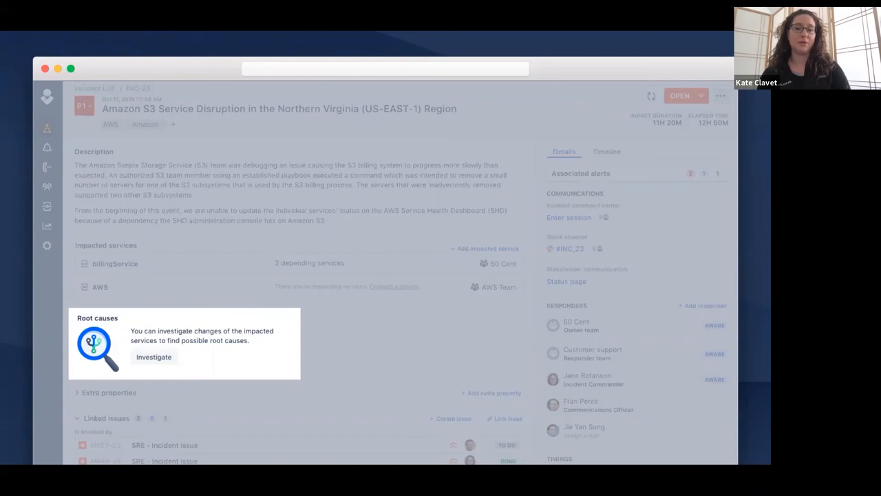
click(153, 356)
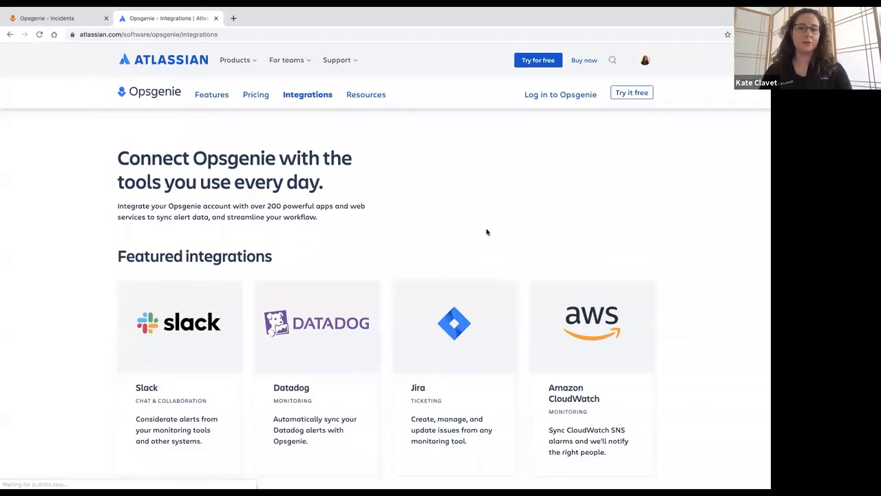
mouse_move(92, 59)
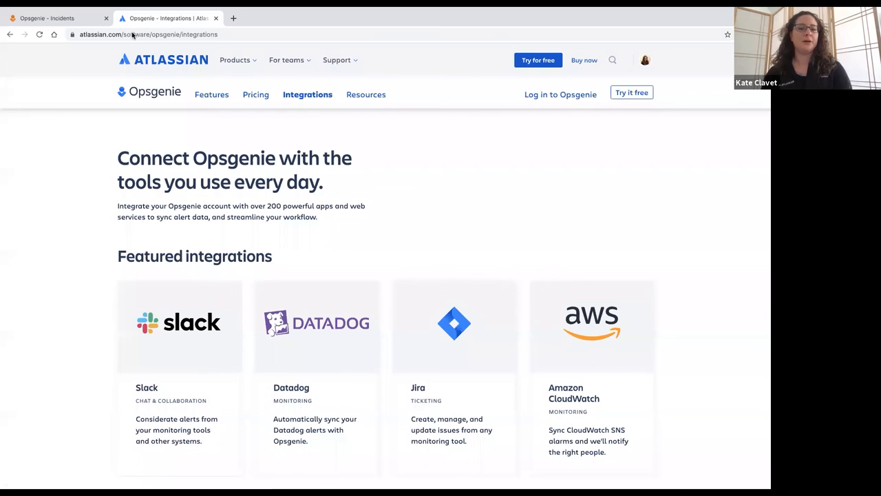
mouse_move(180, 41)
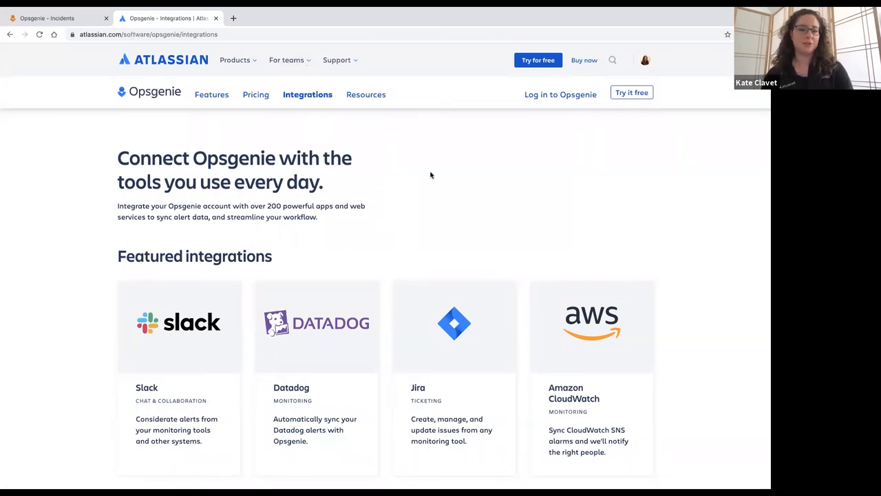
Step: Filter integrations to Monitoring & logging and search 'data', leaving only Datadog
scroll(down, 3)
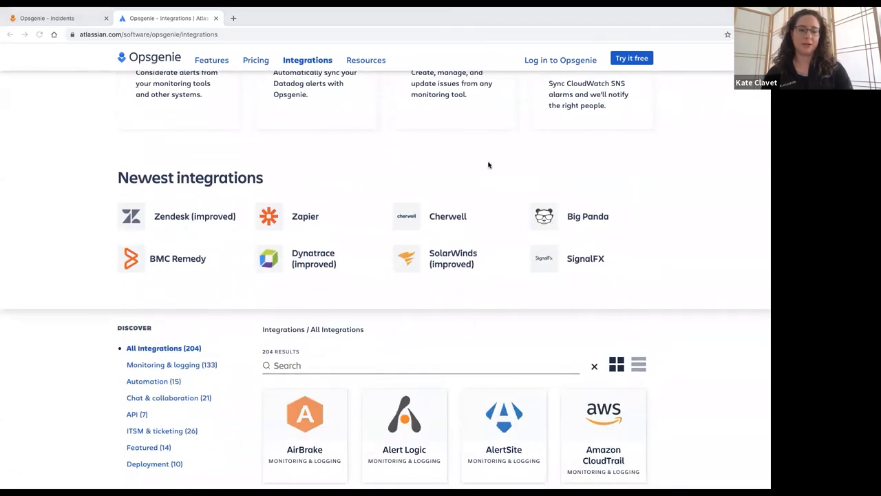
scroll(down, 3)
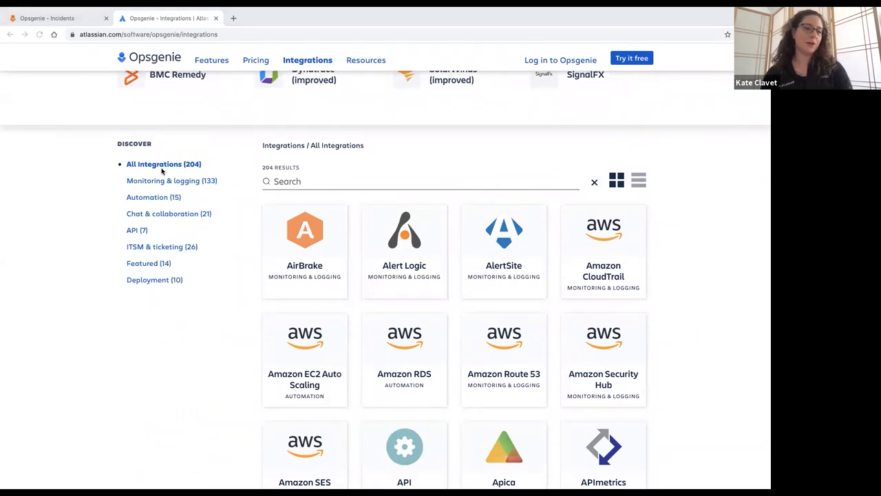
click(171, 180)
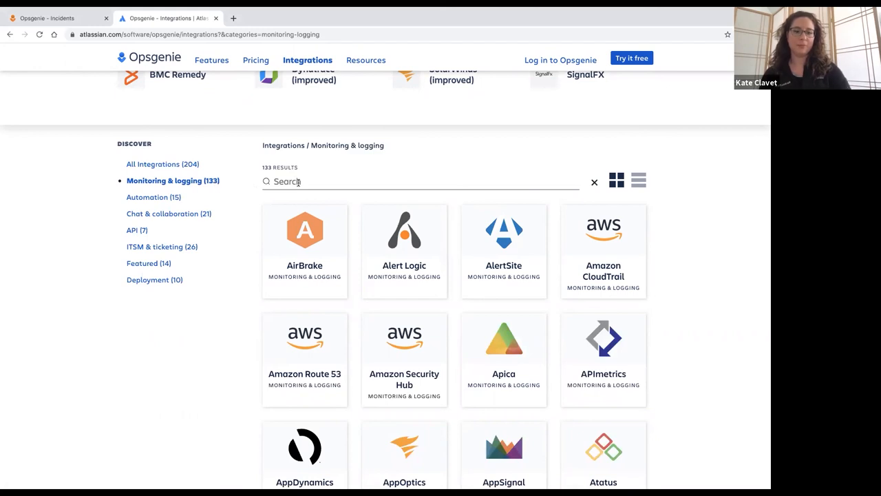
text(data)
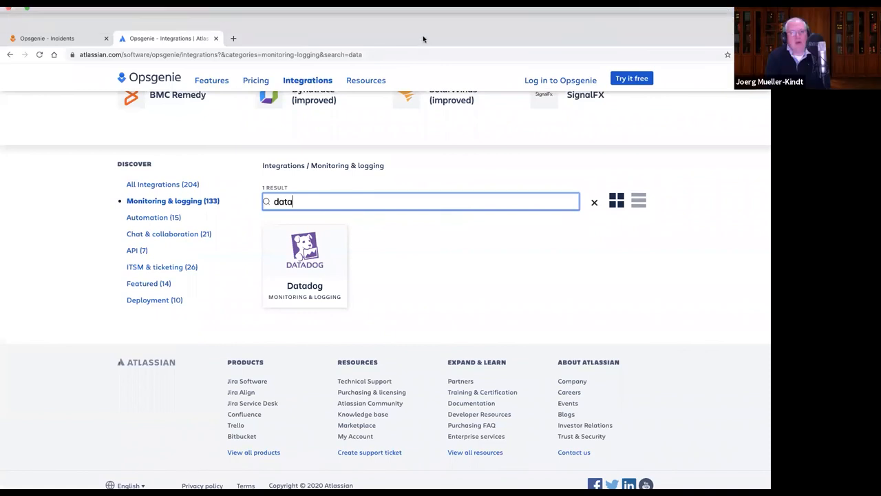
scroll(down, 3)
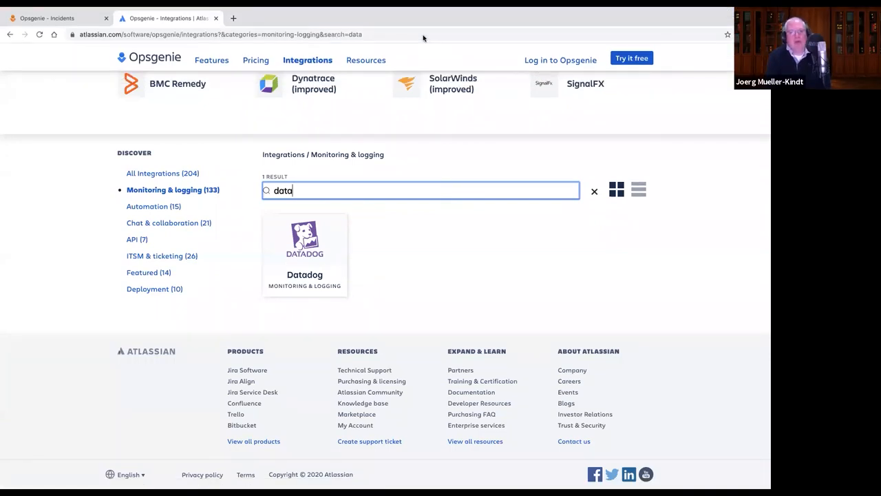
mouse_move(354, 247)
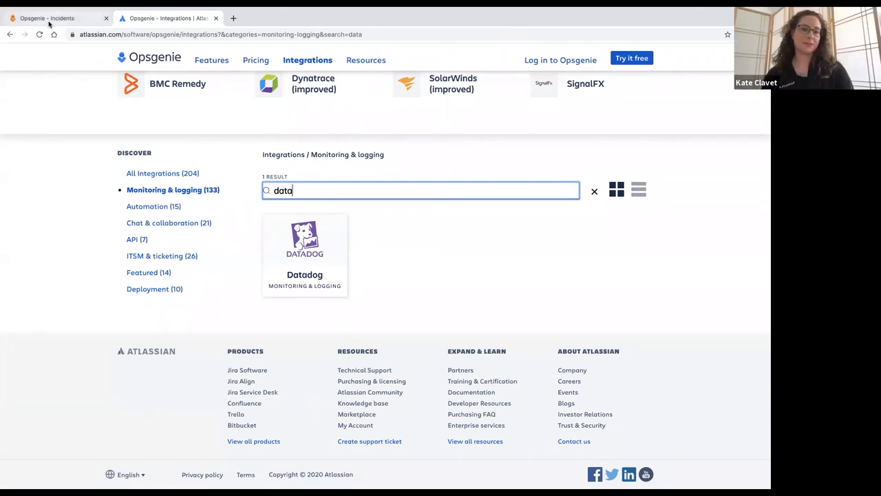
Step: Return to incident #75, dismiss the Bitbucket prompt, and start a new support chat
click(59, 18)
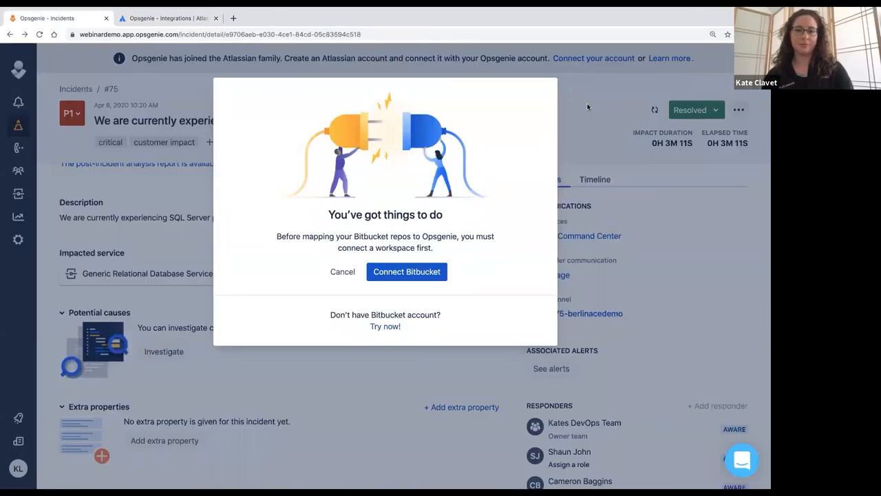
click(343, 272)
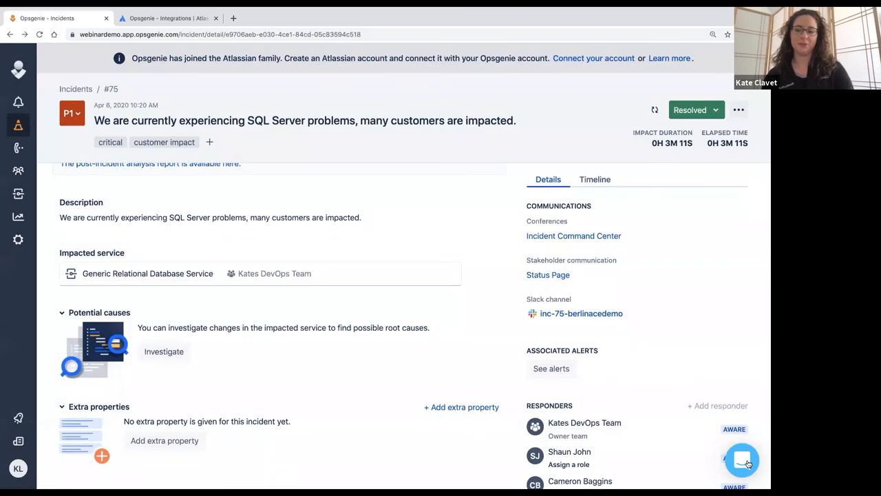
click(741, 460)
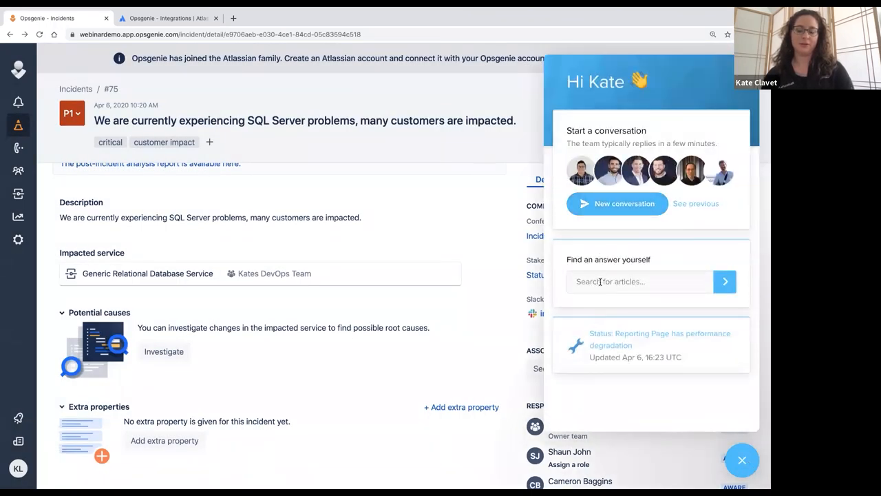
click(617, 203)
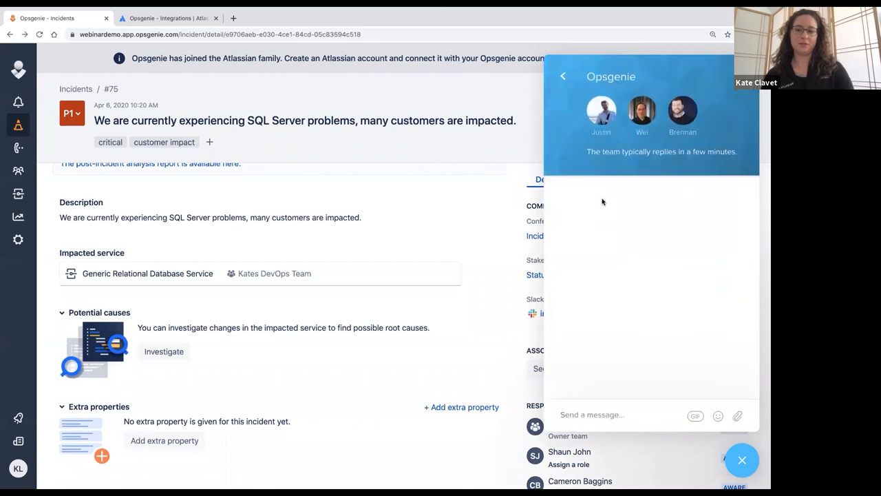
mouse_move(601, 217)
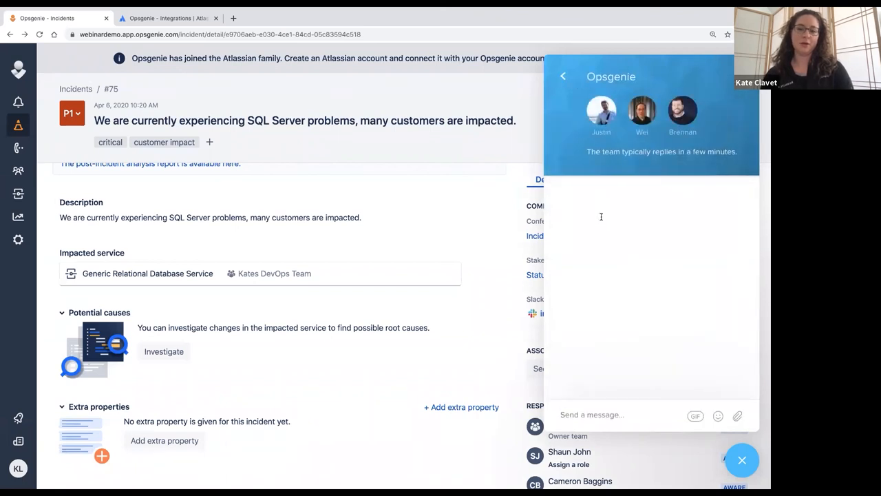
mouse_move(608, 428)
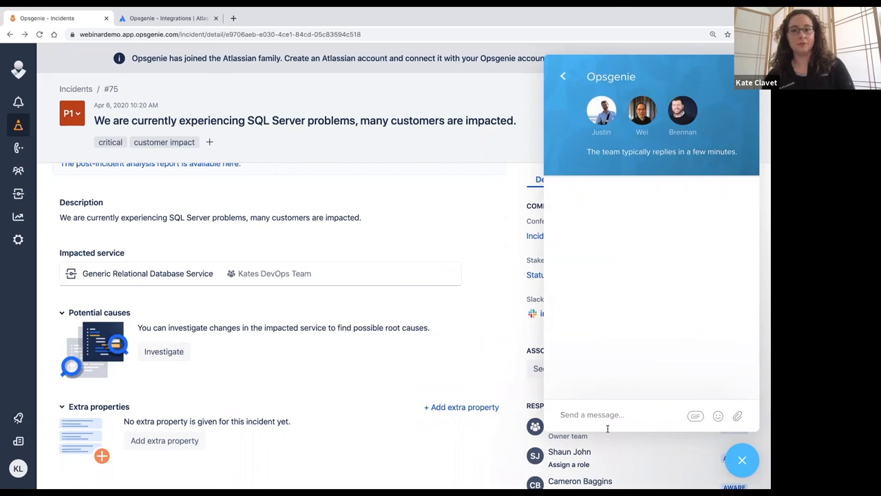
mouse_move(315, 263)
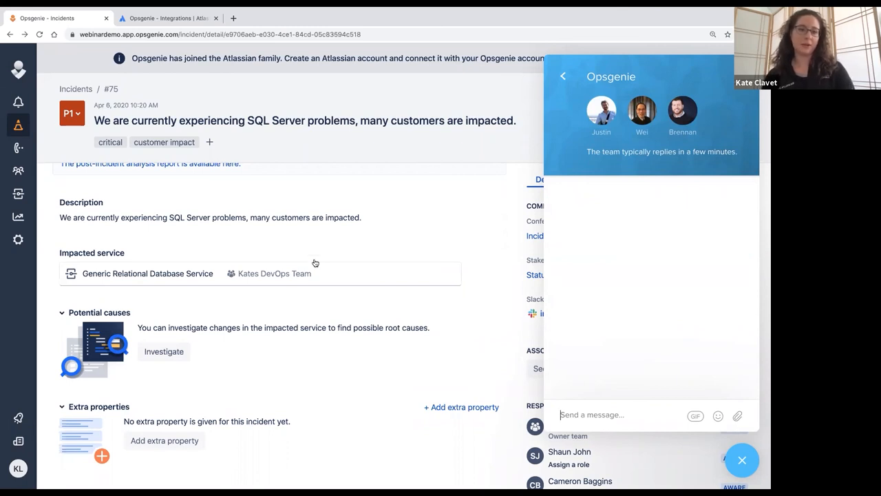